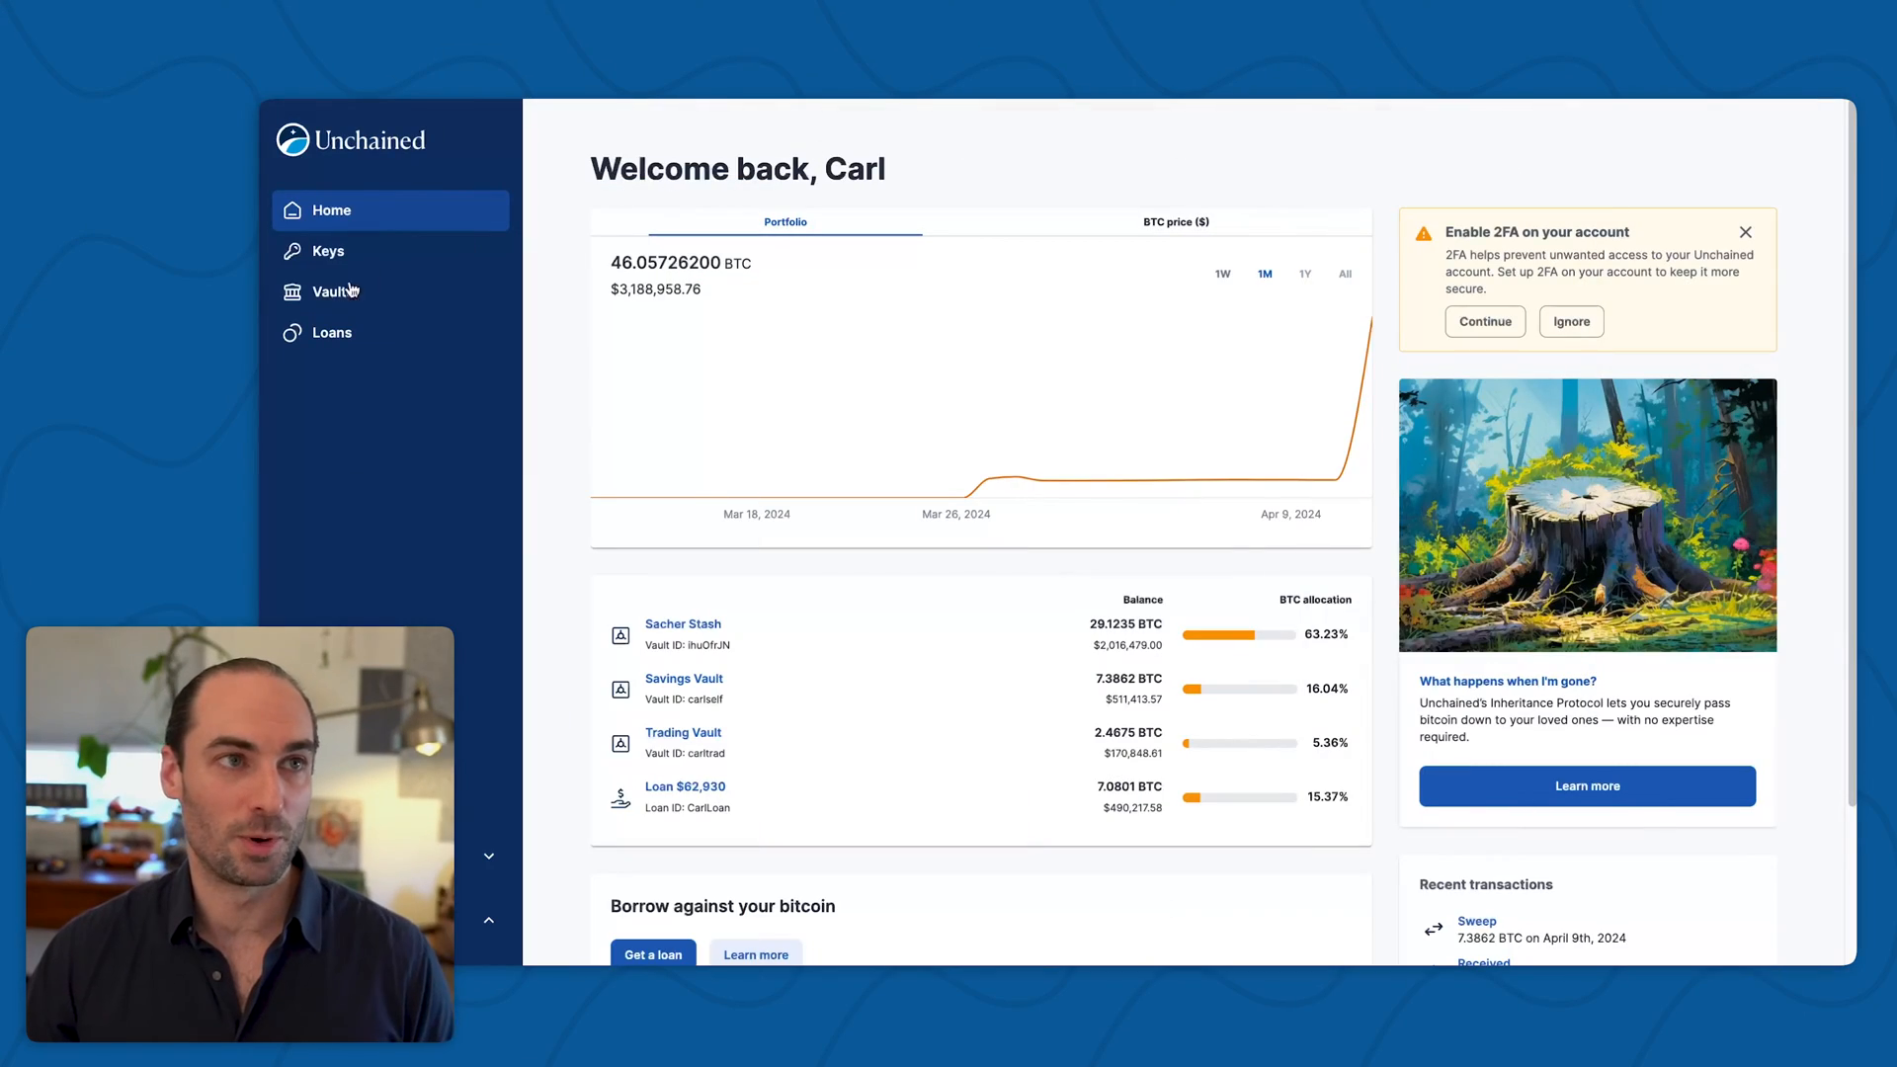
pyautogui.moveTo(326, 251)
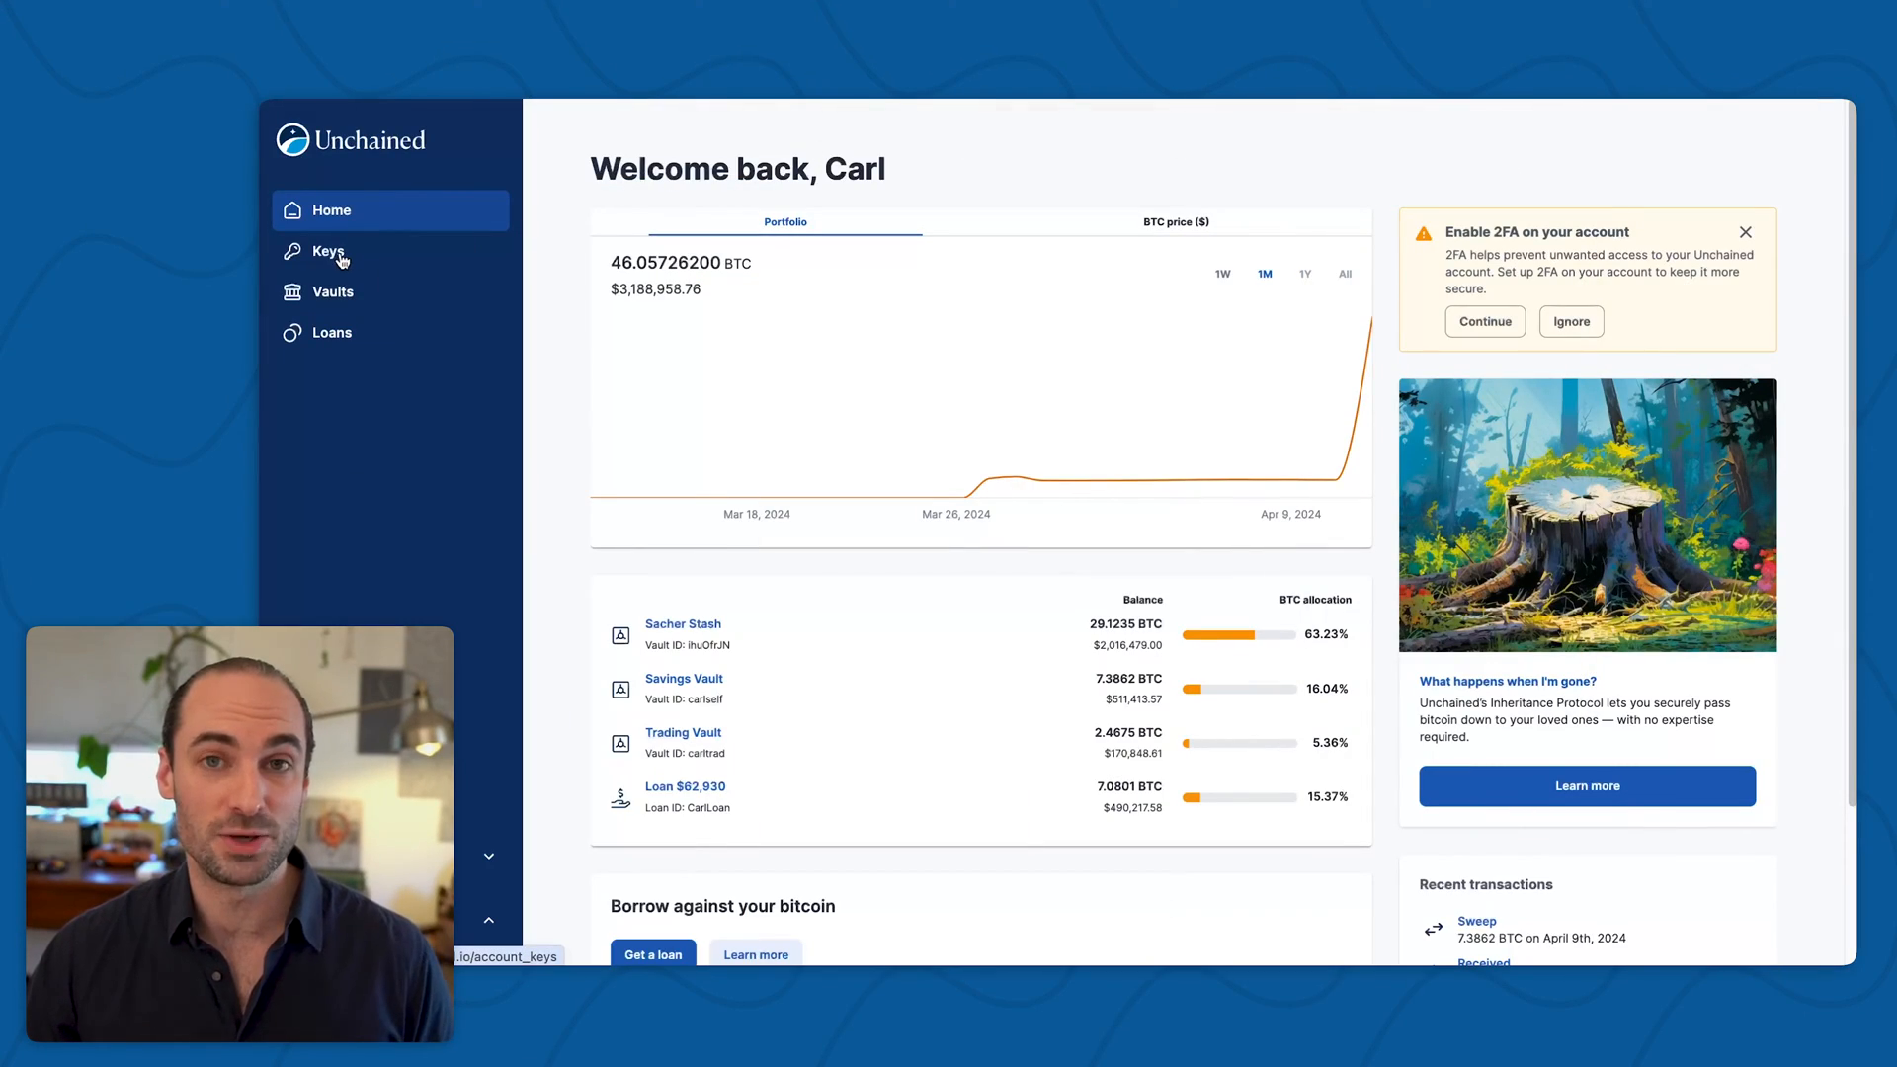
# - Go to the Keys overview listing the account's five keys
pyautogui.click(330, 251)
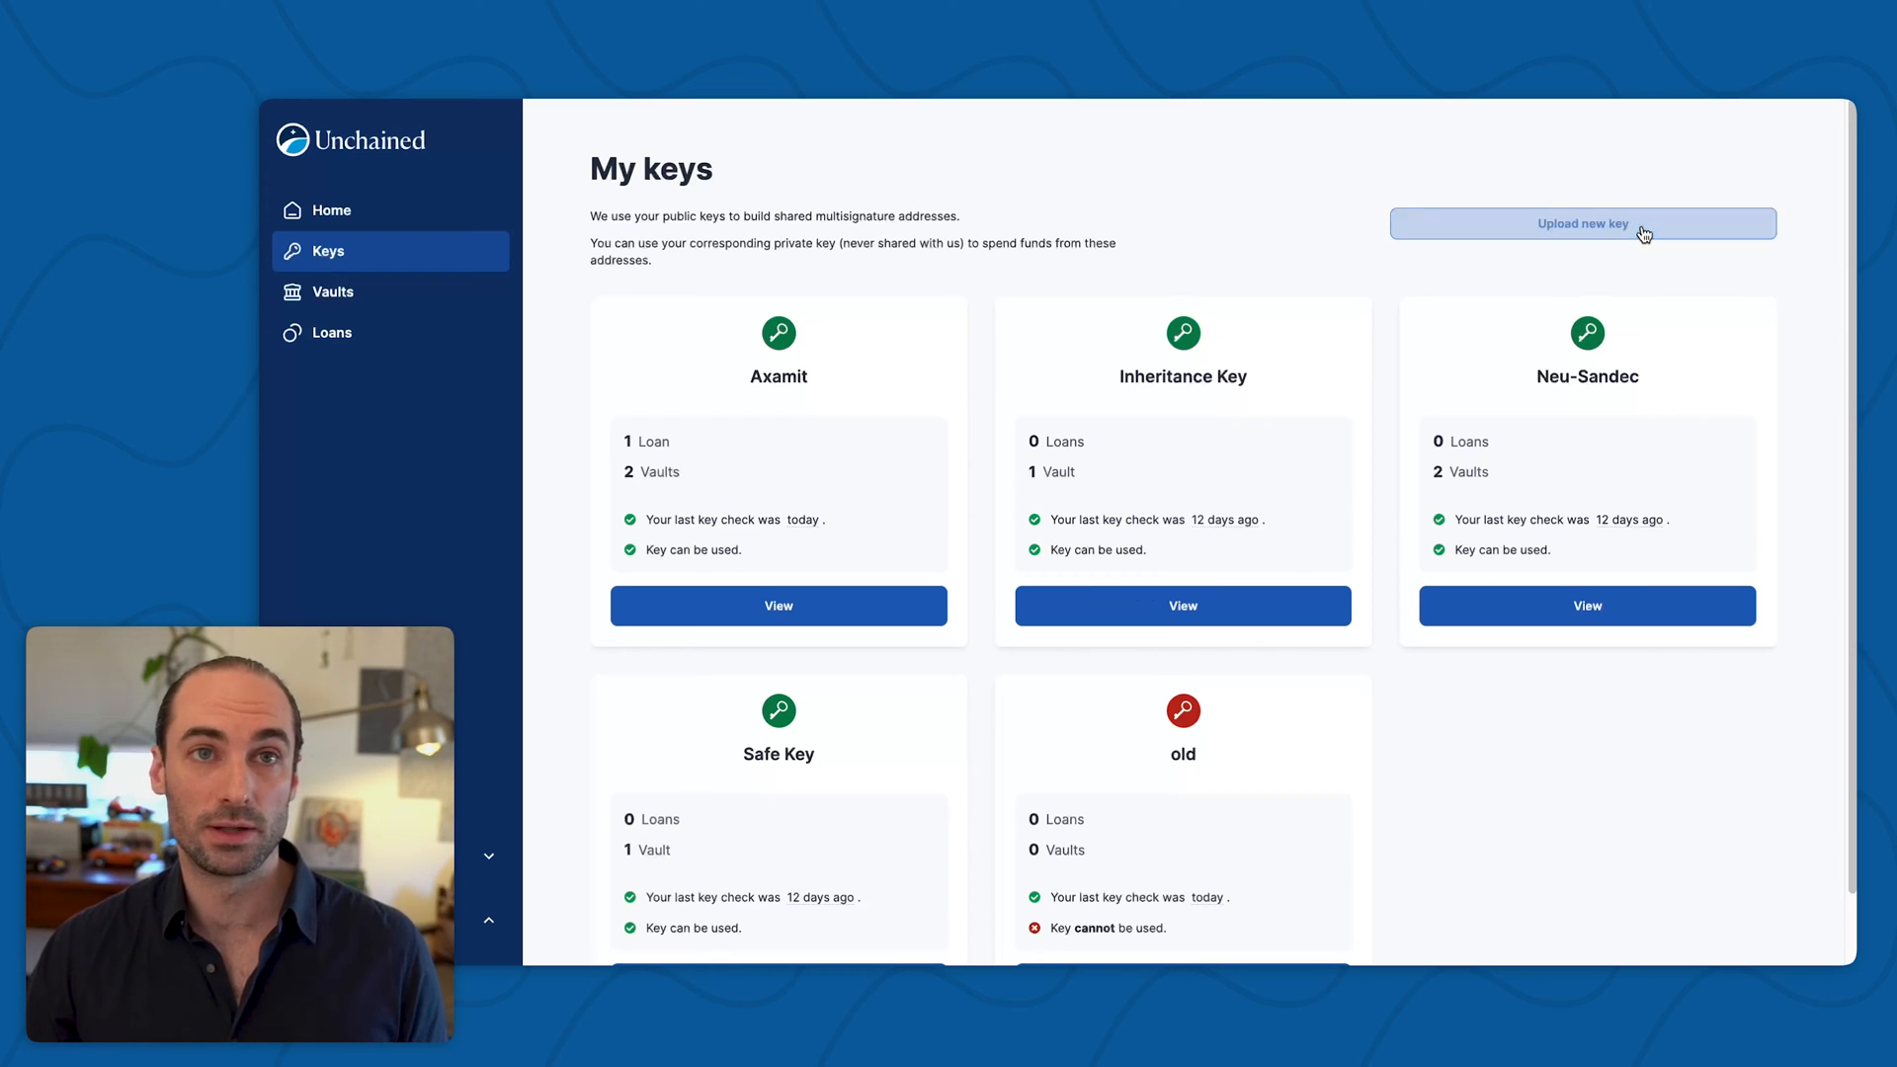
pyautogui.moveTo(1047, 476)
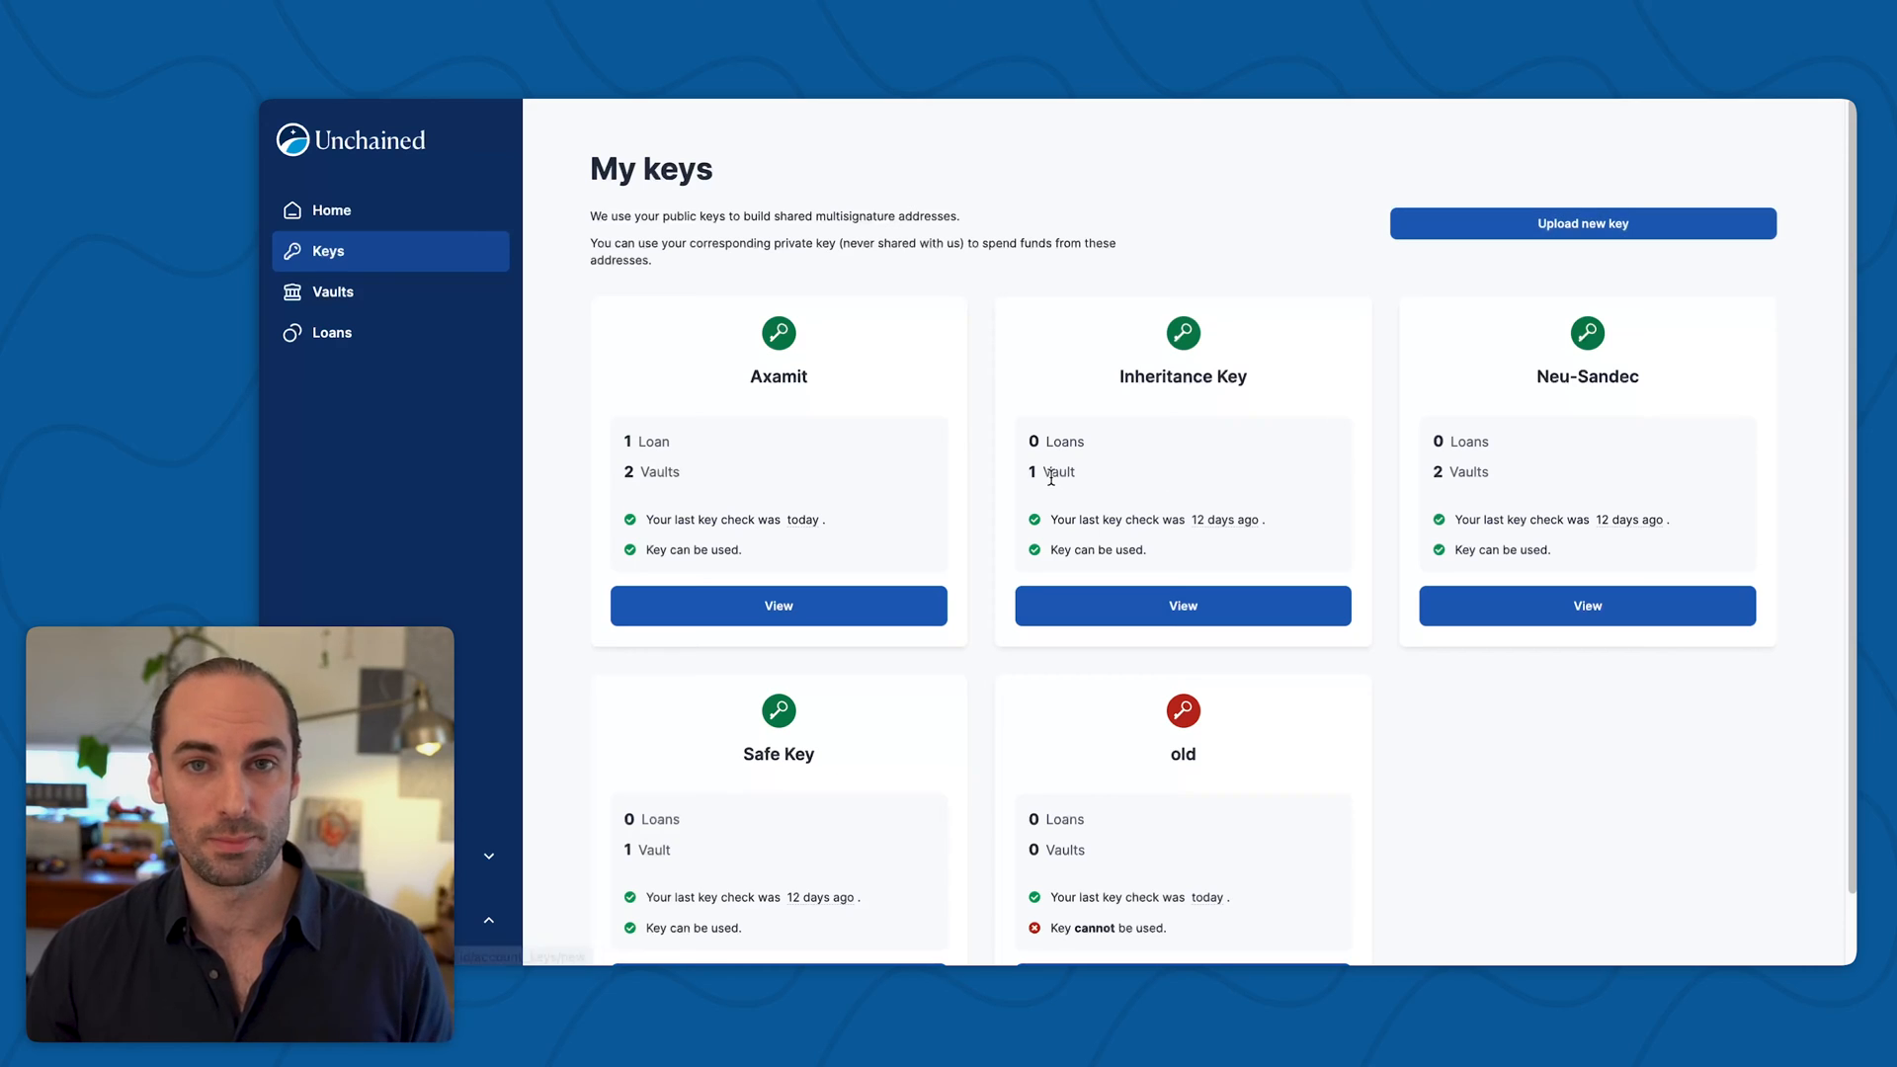
pyautogui.moveTo(966, 411)
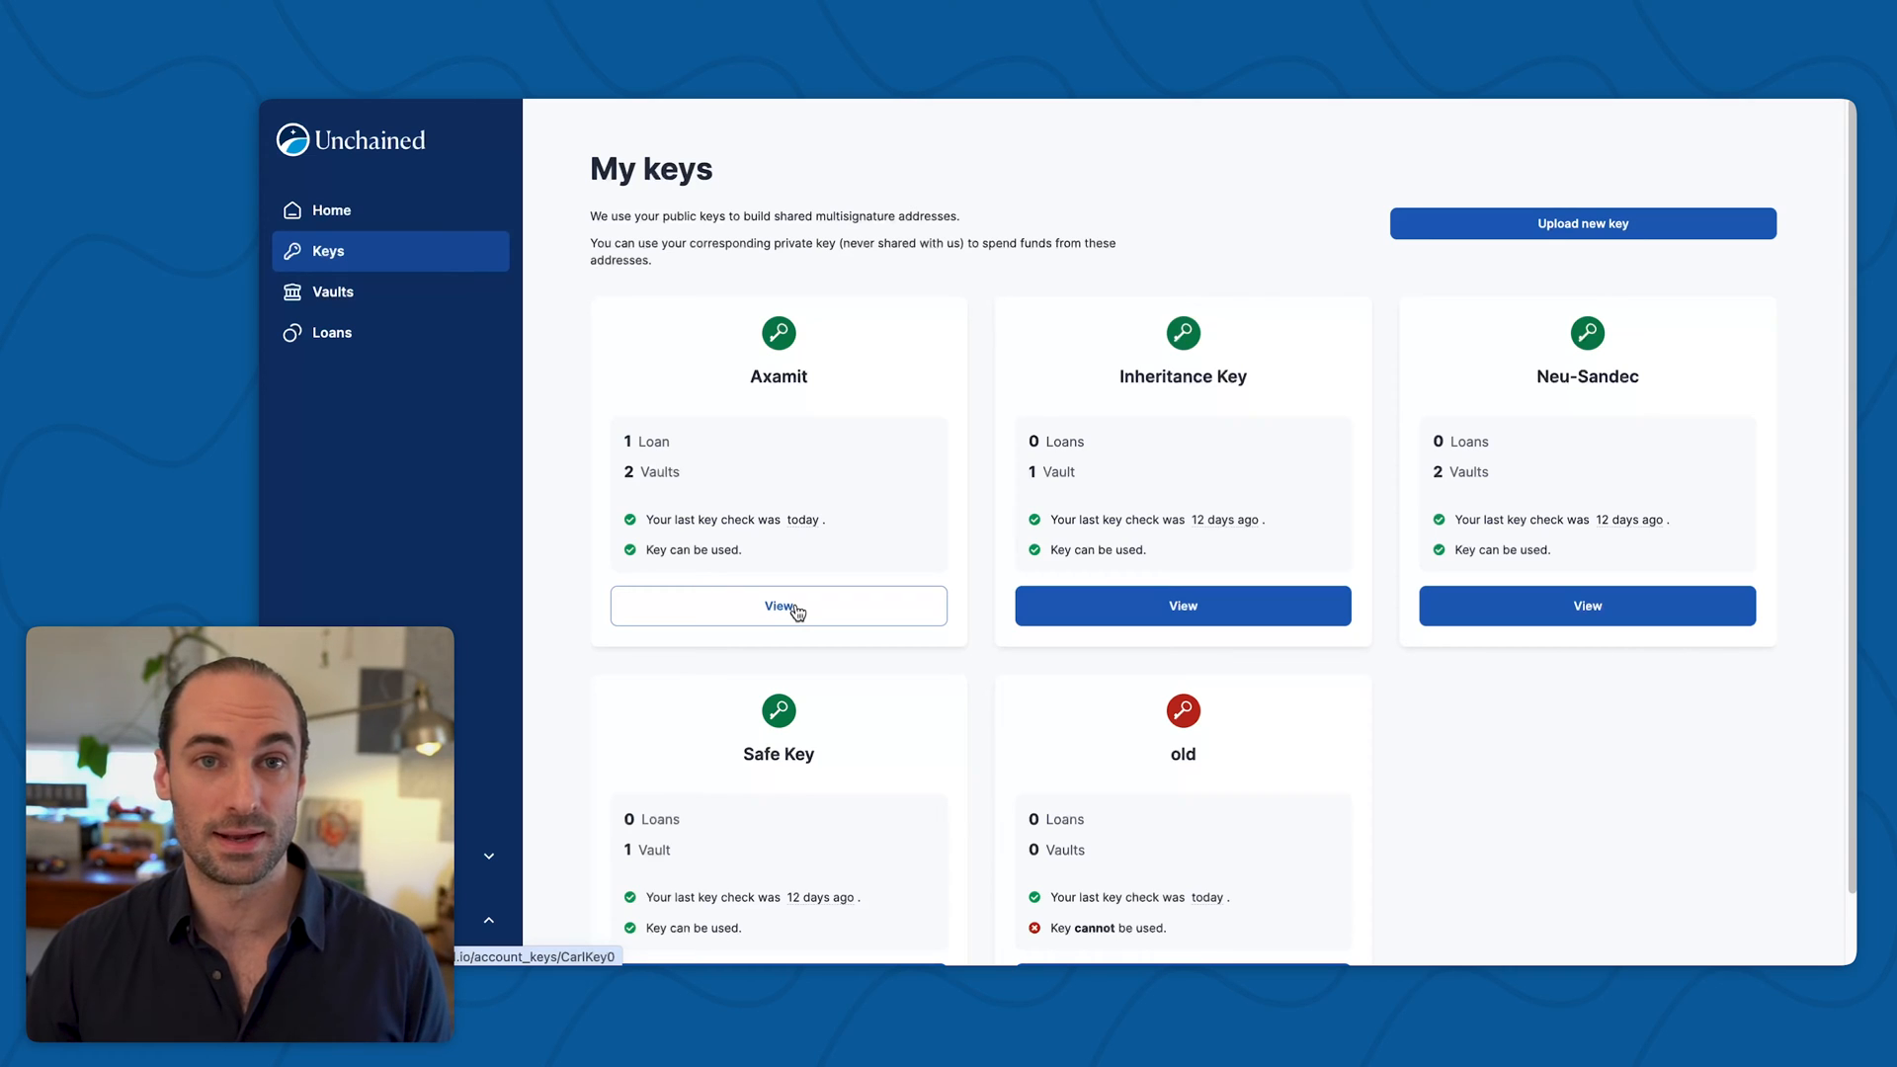
# - View the Axamit key's details and review its linked loan and two vaults
pyautogui.click(778, 605)
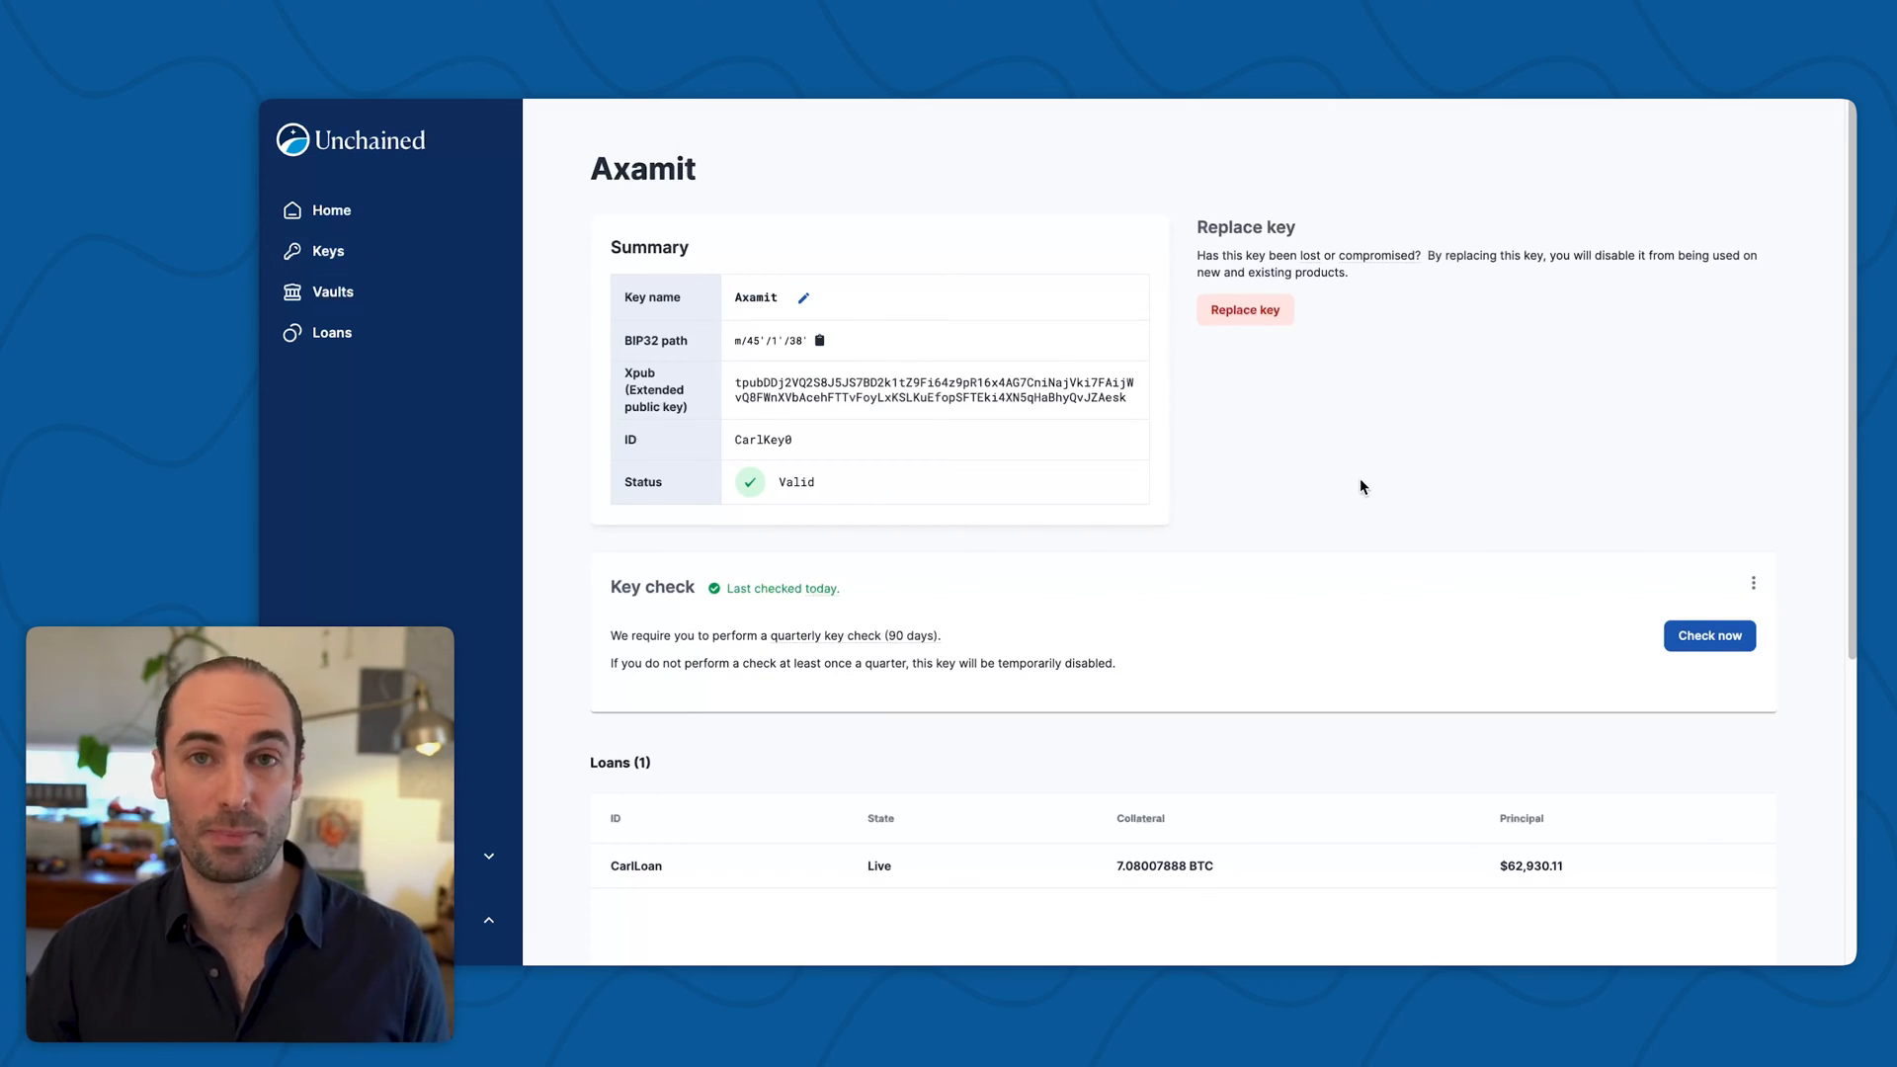
pyautogui.moveTo(1324, 623)
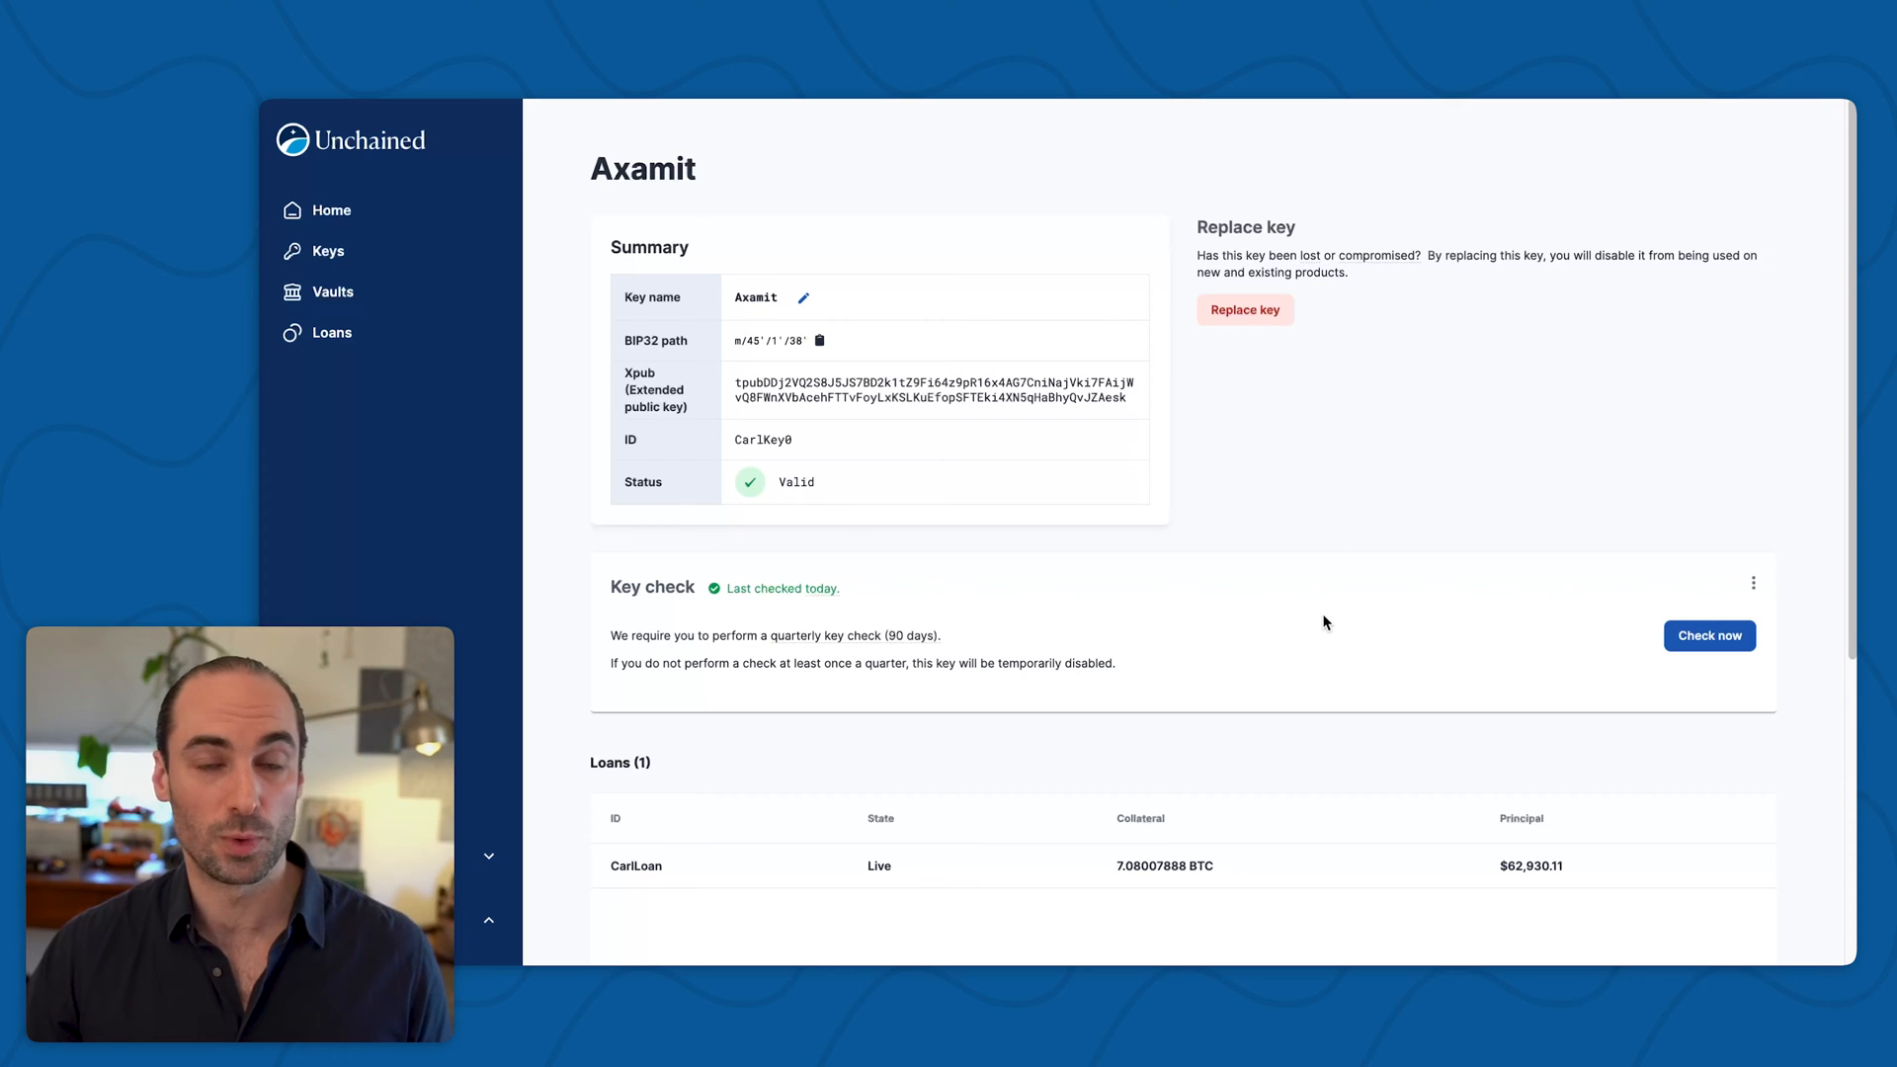
pyautogui.scroll(-3)
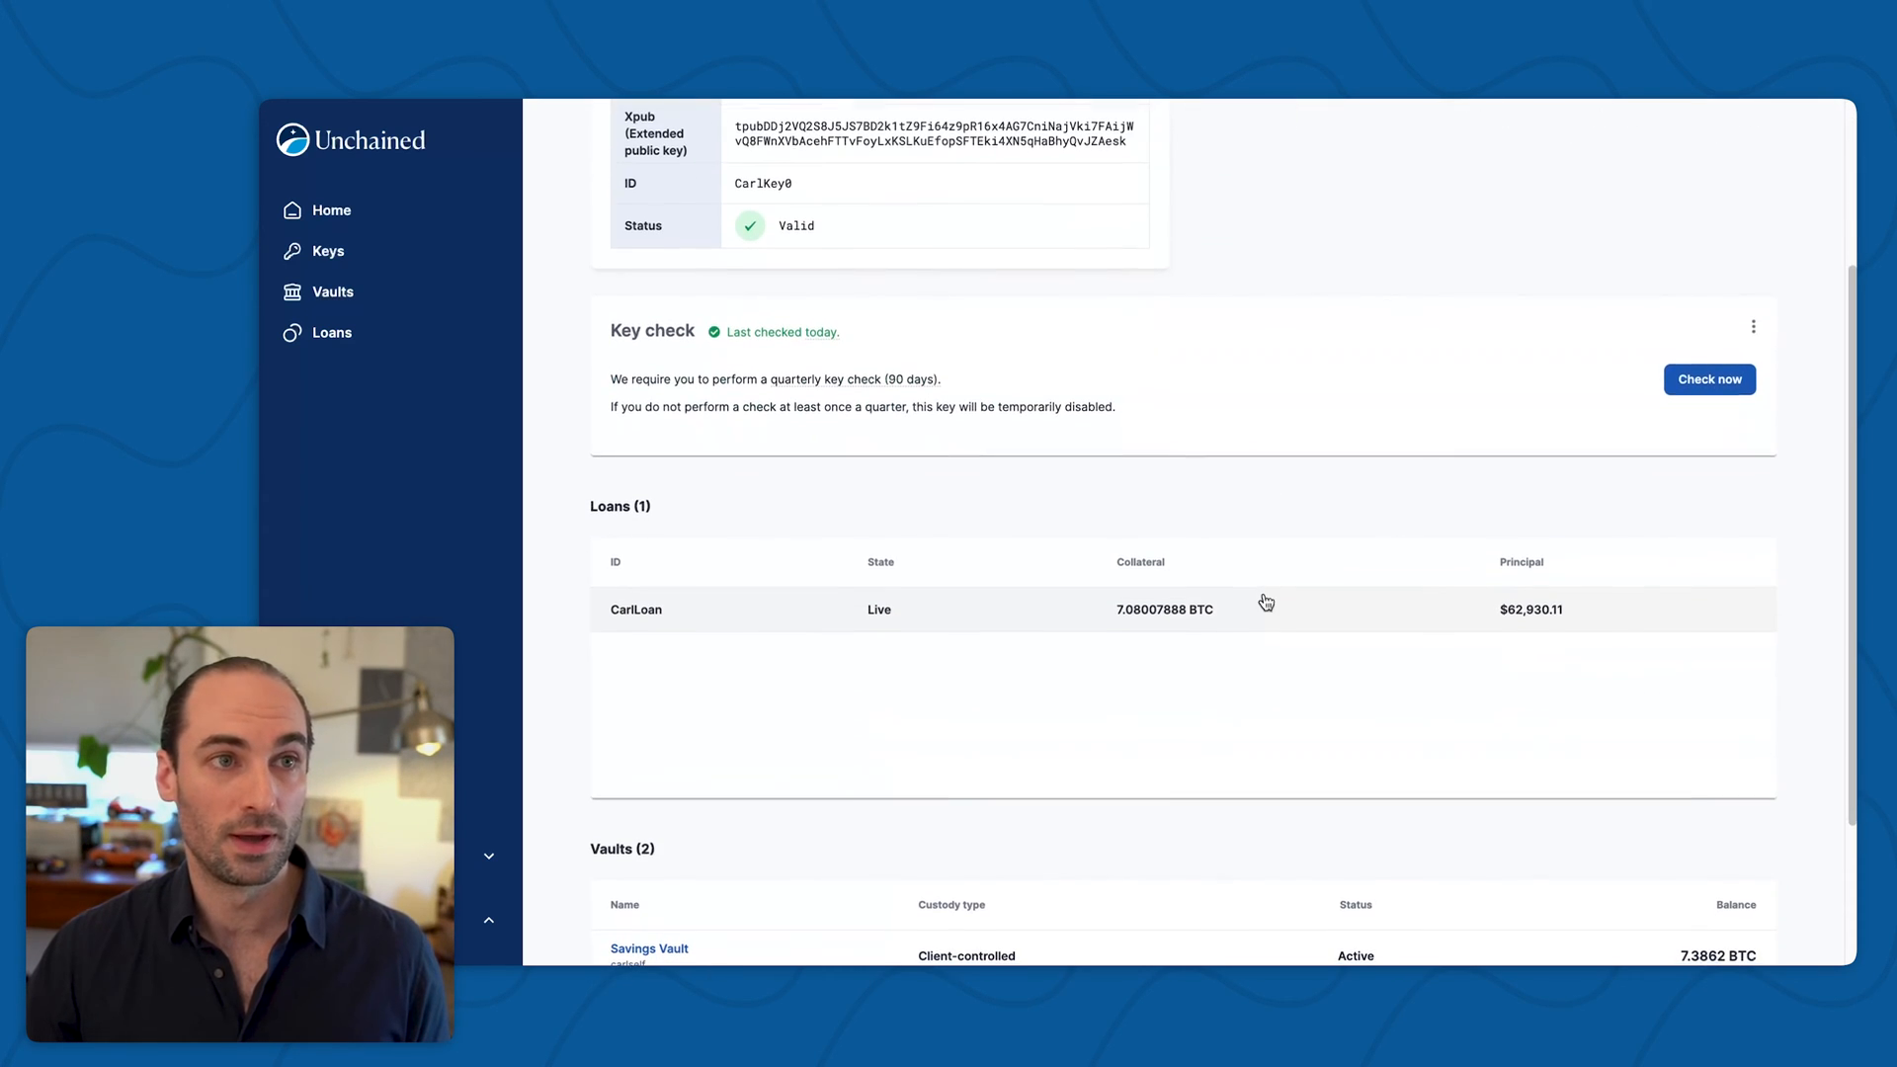
pyautogui.scroll(-3)
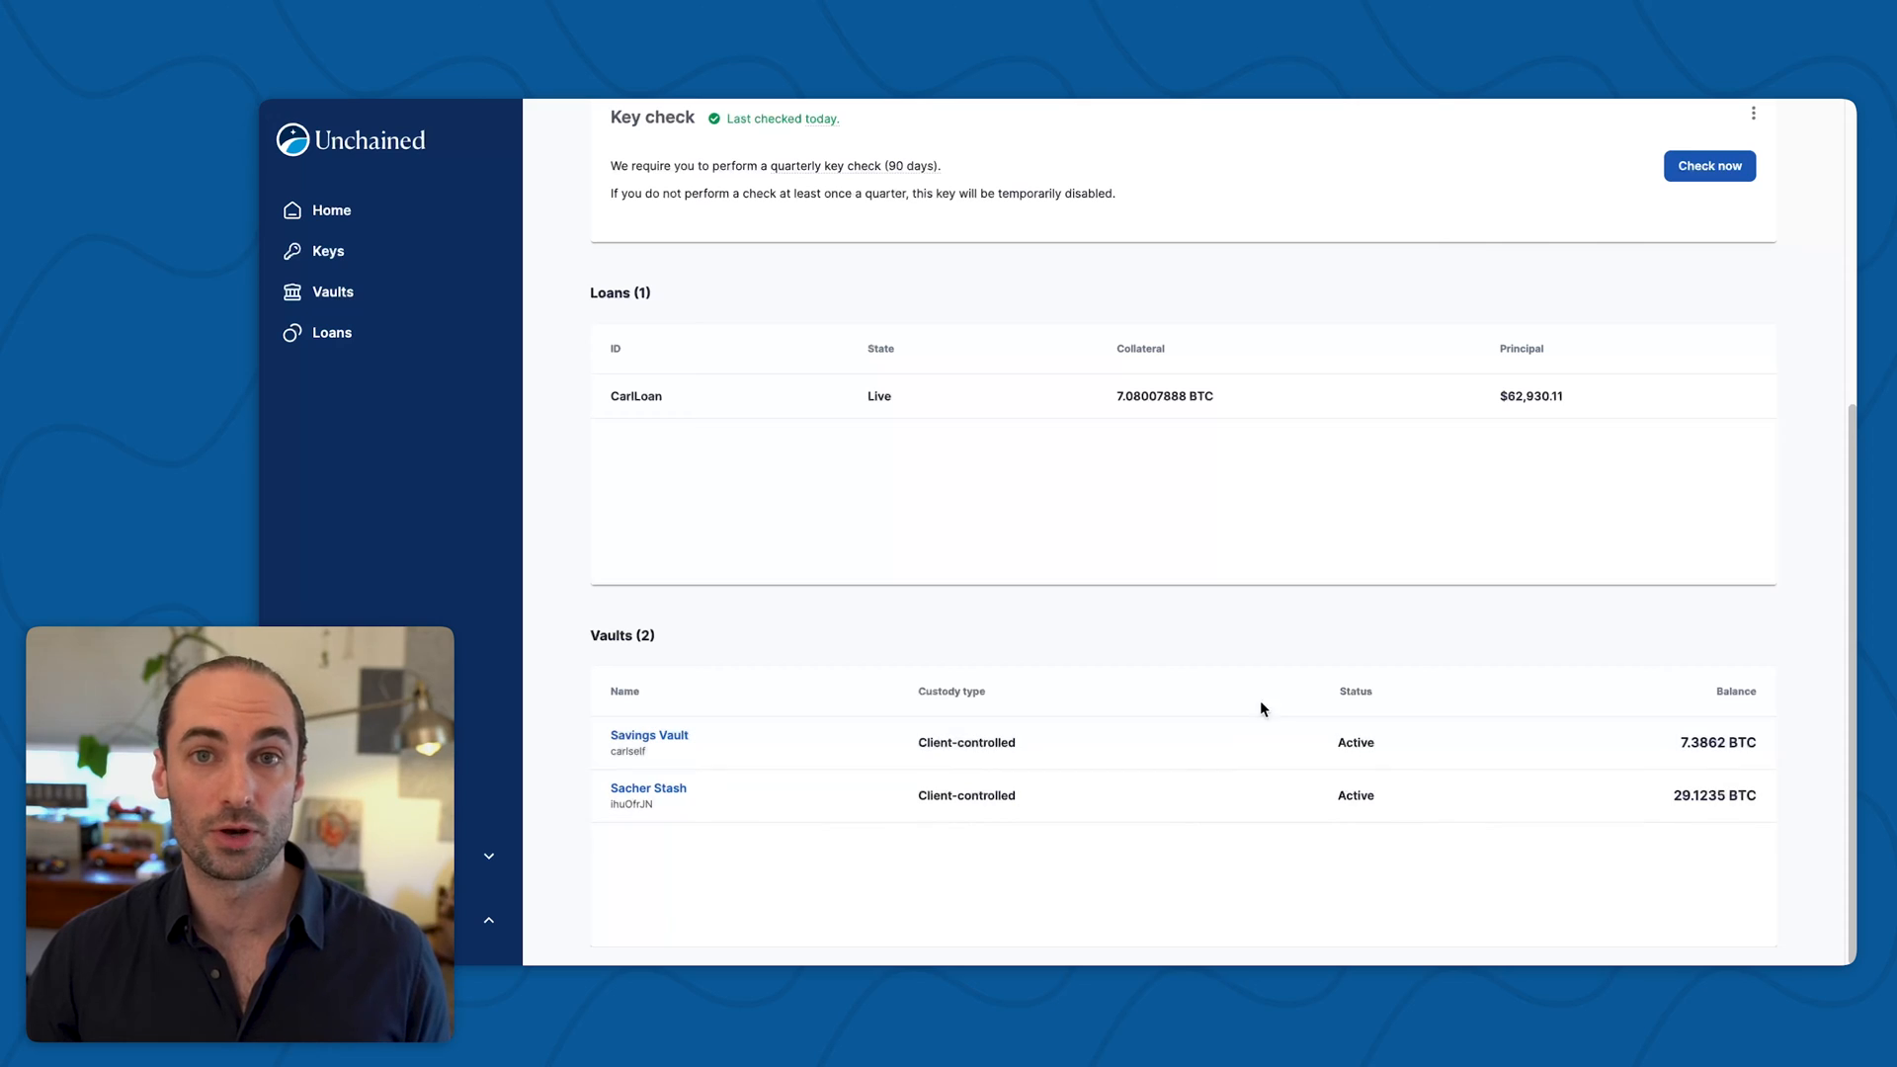
pyautogui.scroll(3)
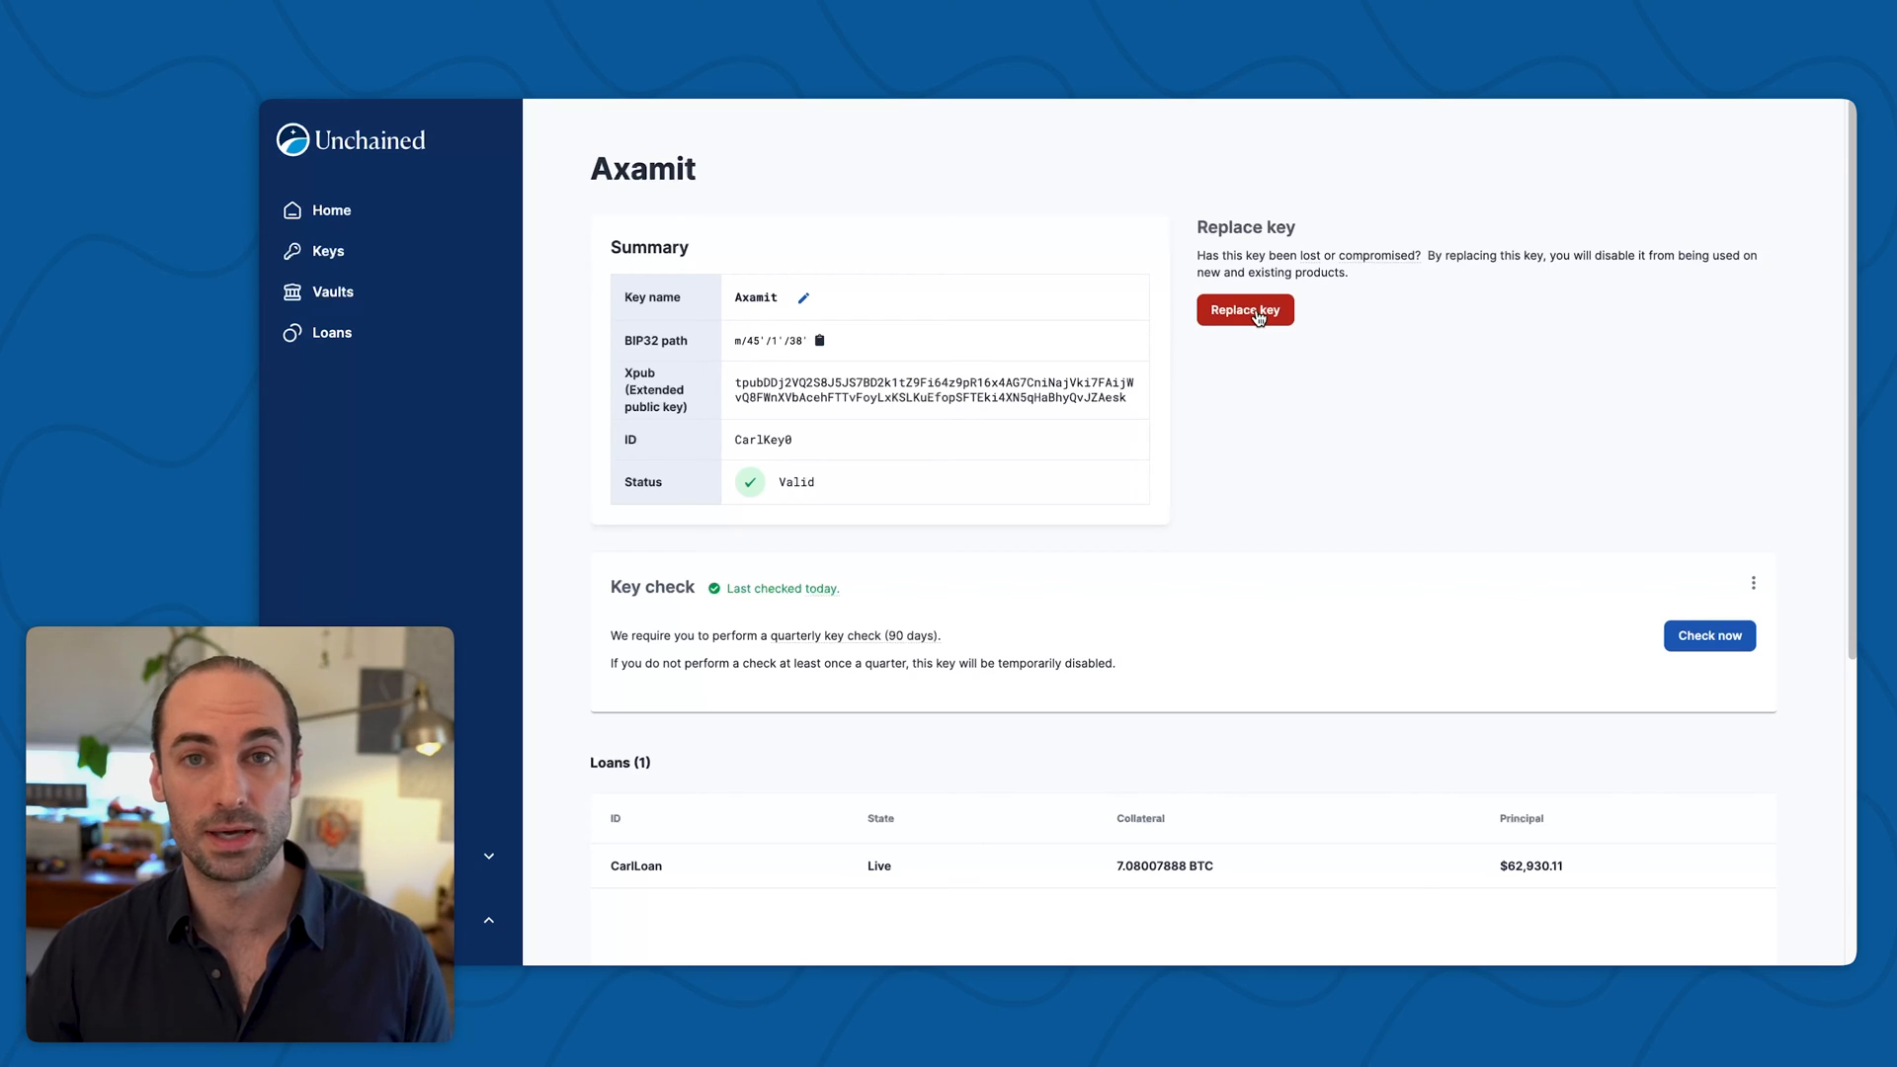
# - Start replacing the Axamit key and acknowledge the transactions-and-mining-fees notice
pyautogui.click(1242, 310)
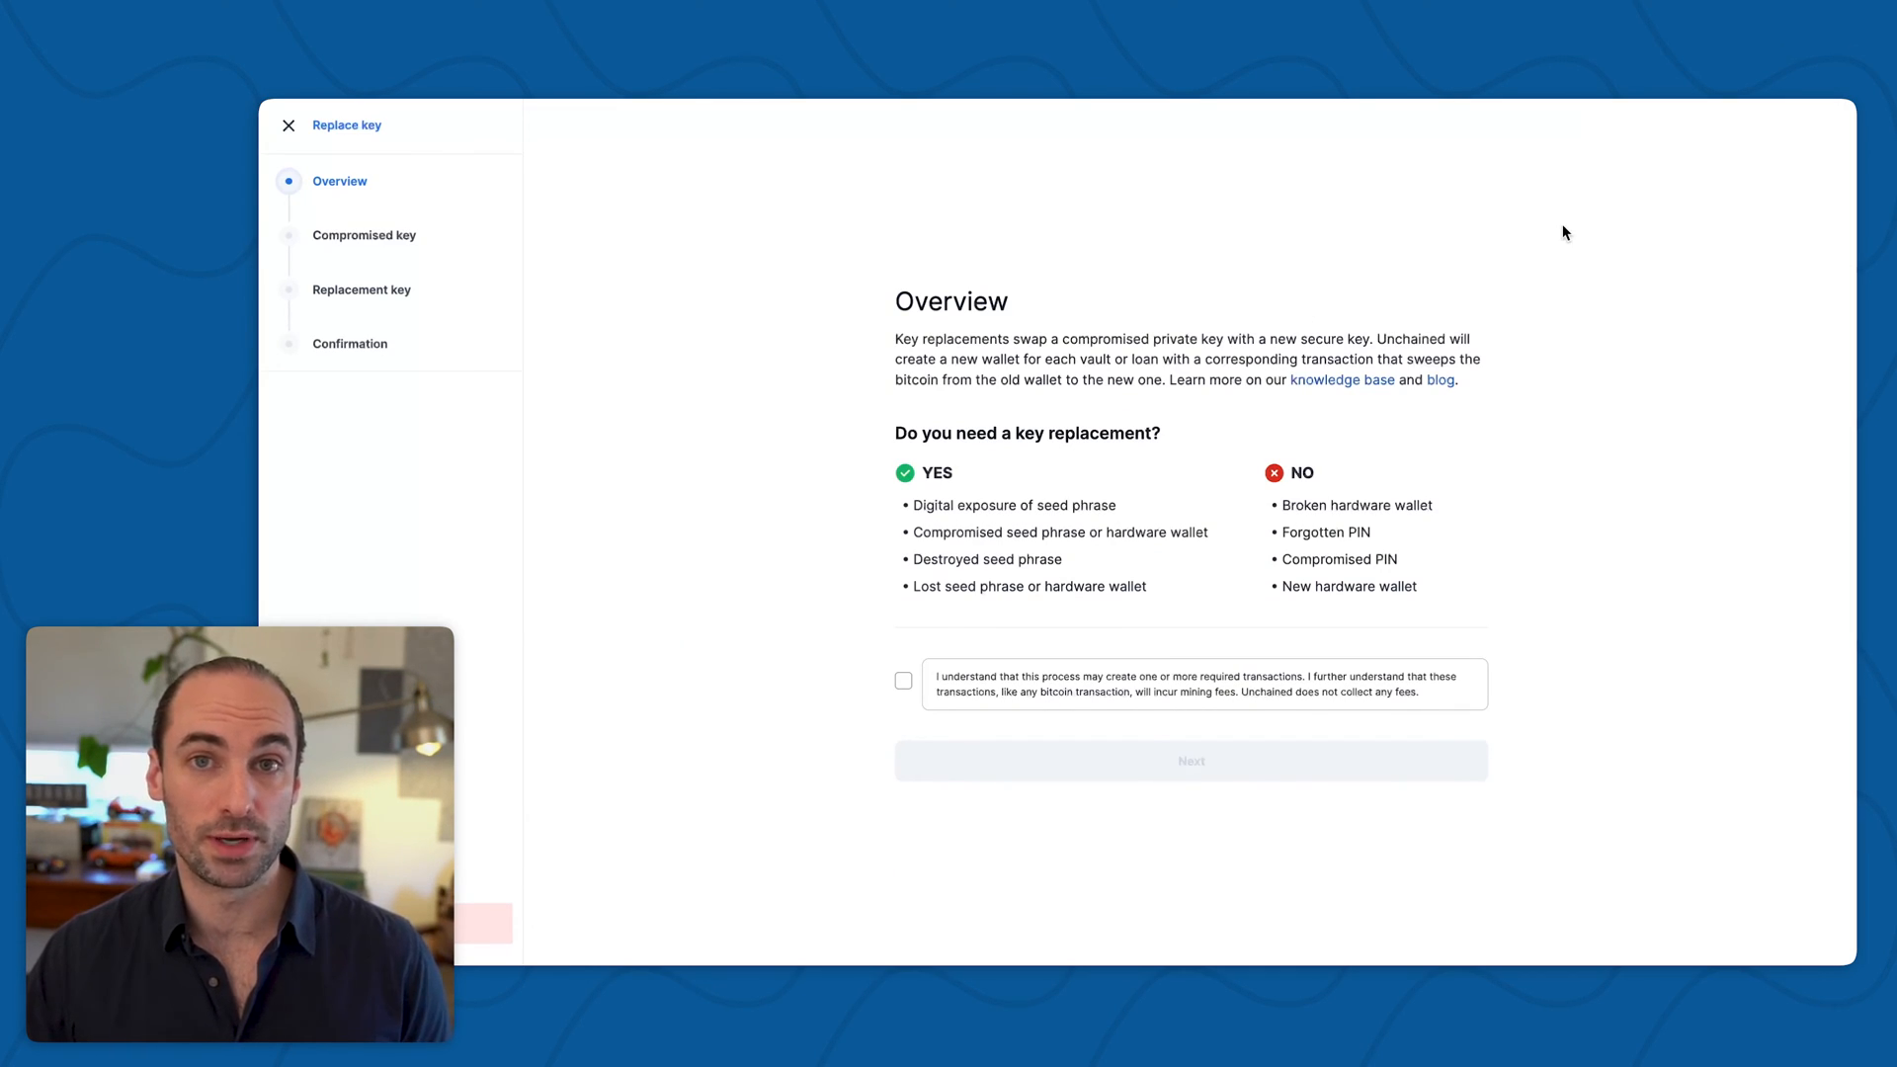
pyautogui.moveTo(1340, 380)
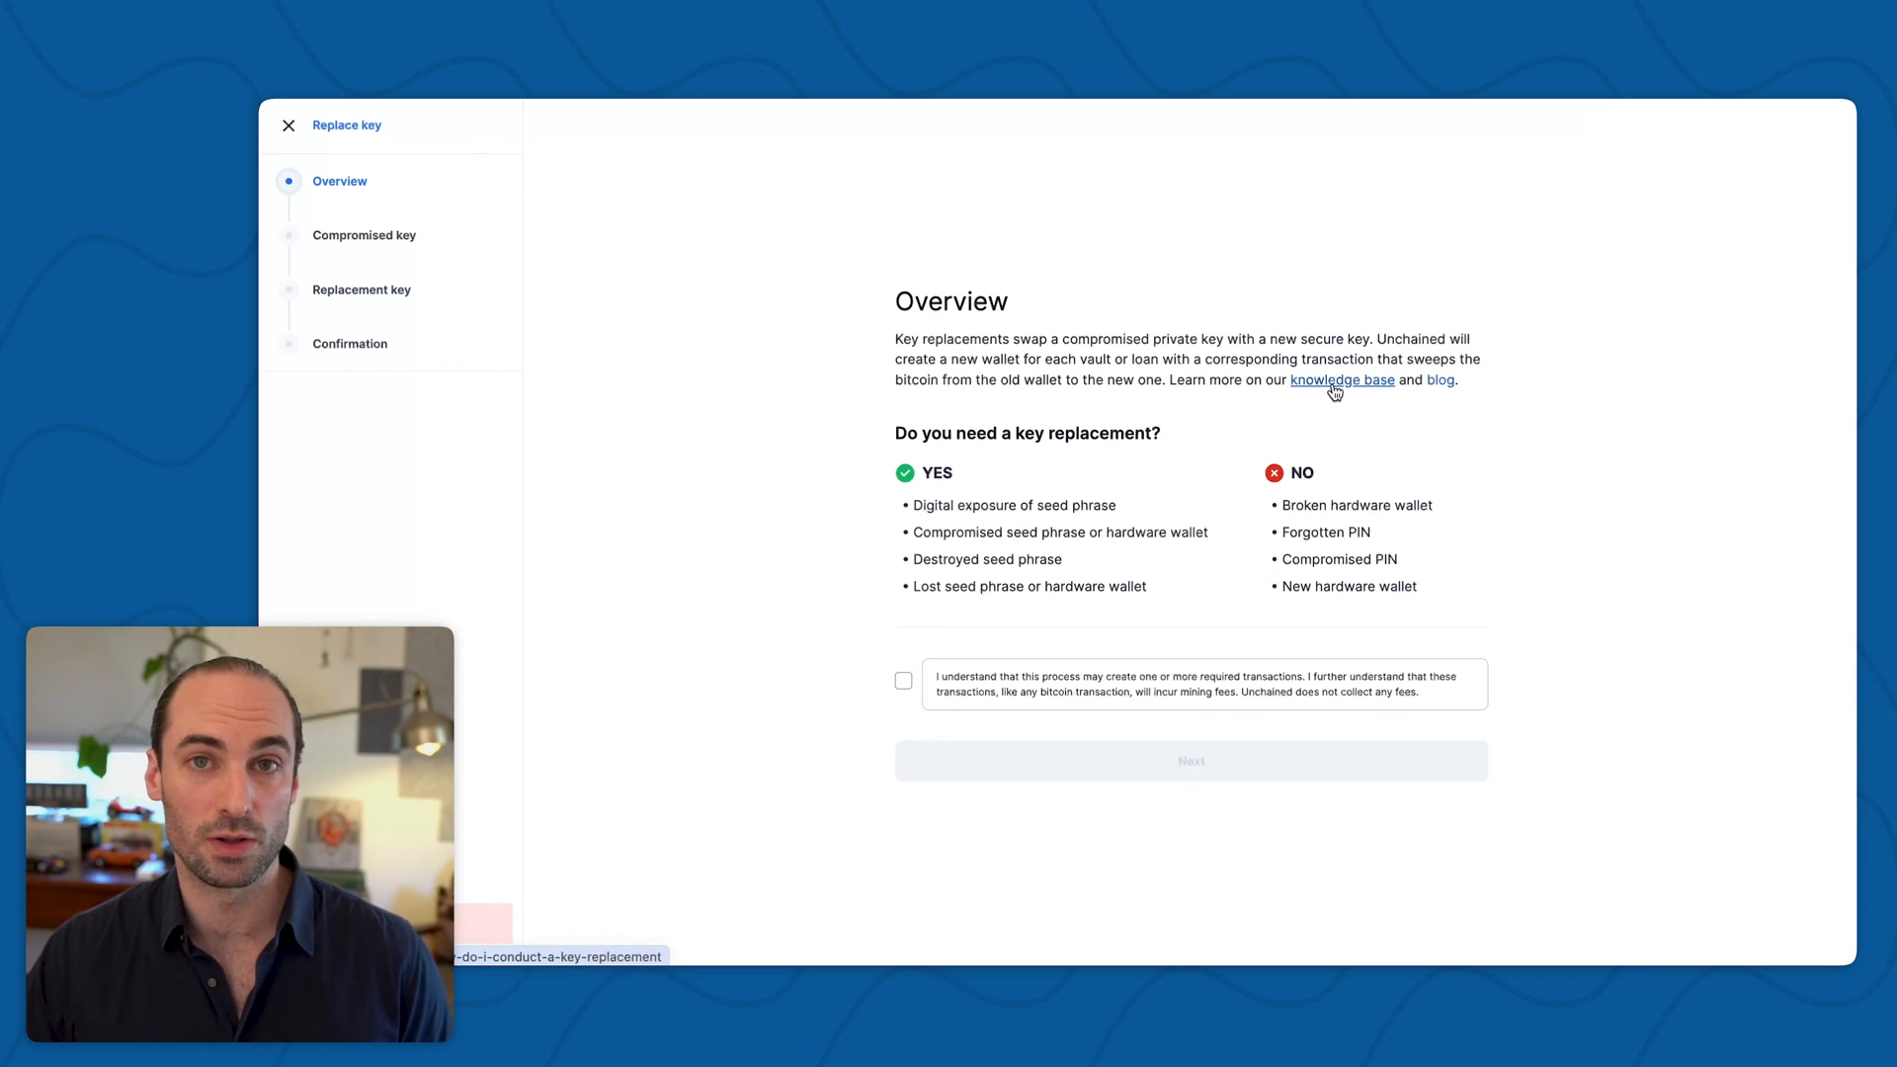
pyautogui.moveTo(1441, 387)
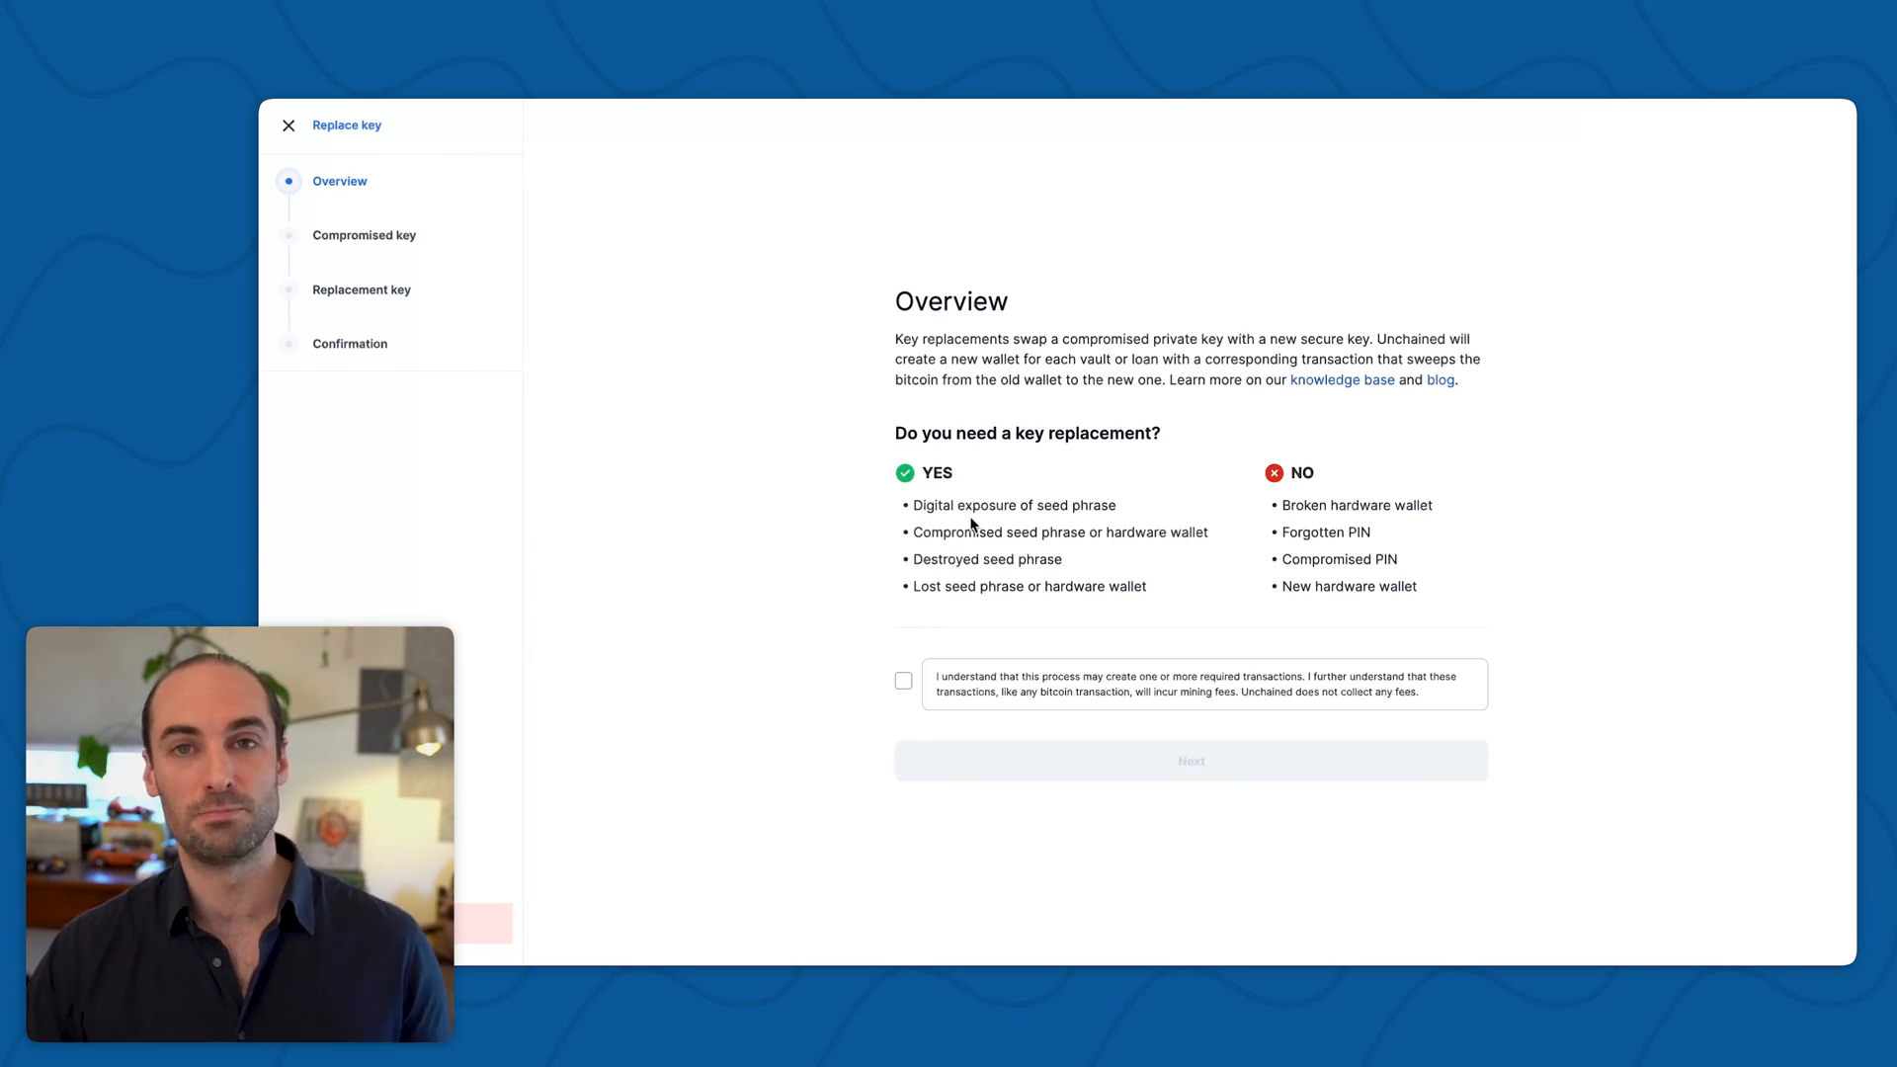
pyautogui.moveTo(1183, 537)
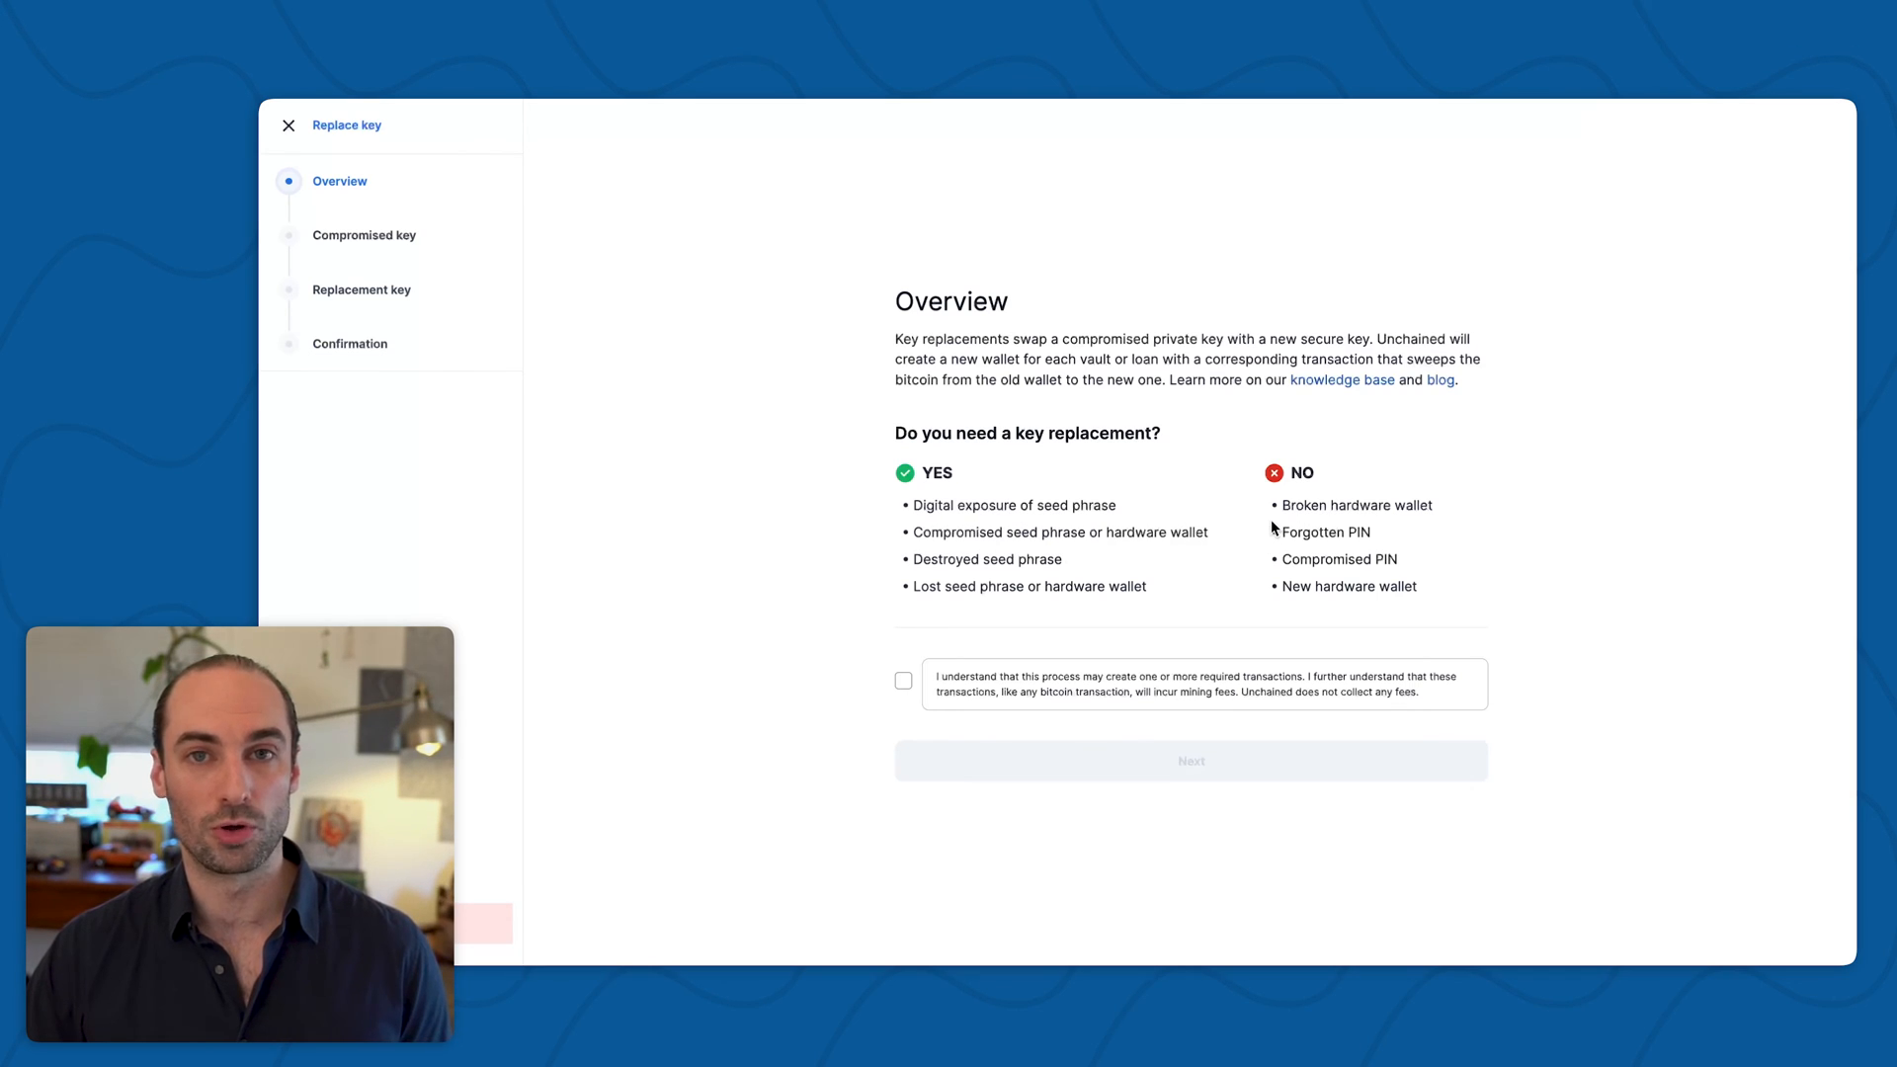
pyautogui.moveTo(1292, 526)
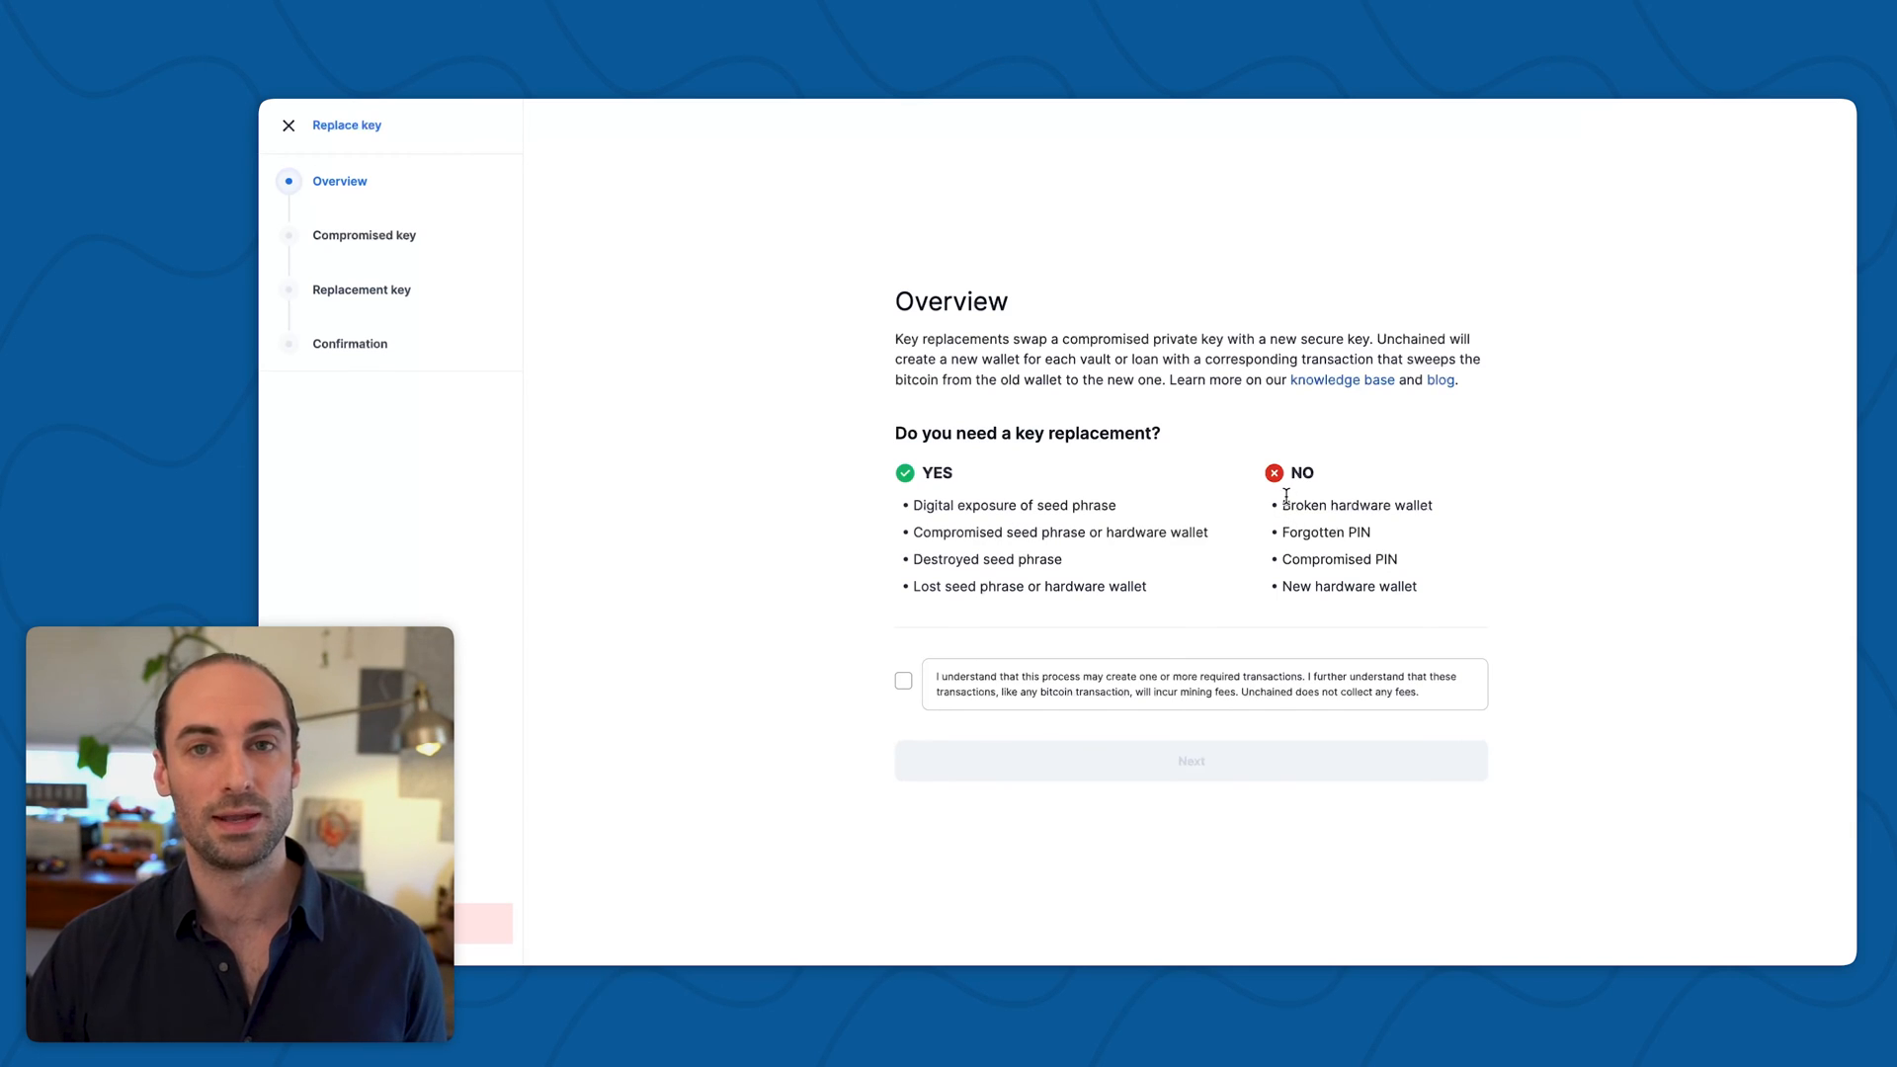
pyautogui.moveTo(945, 677)
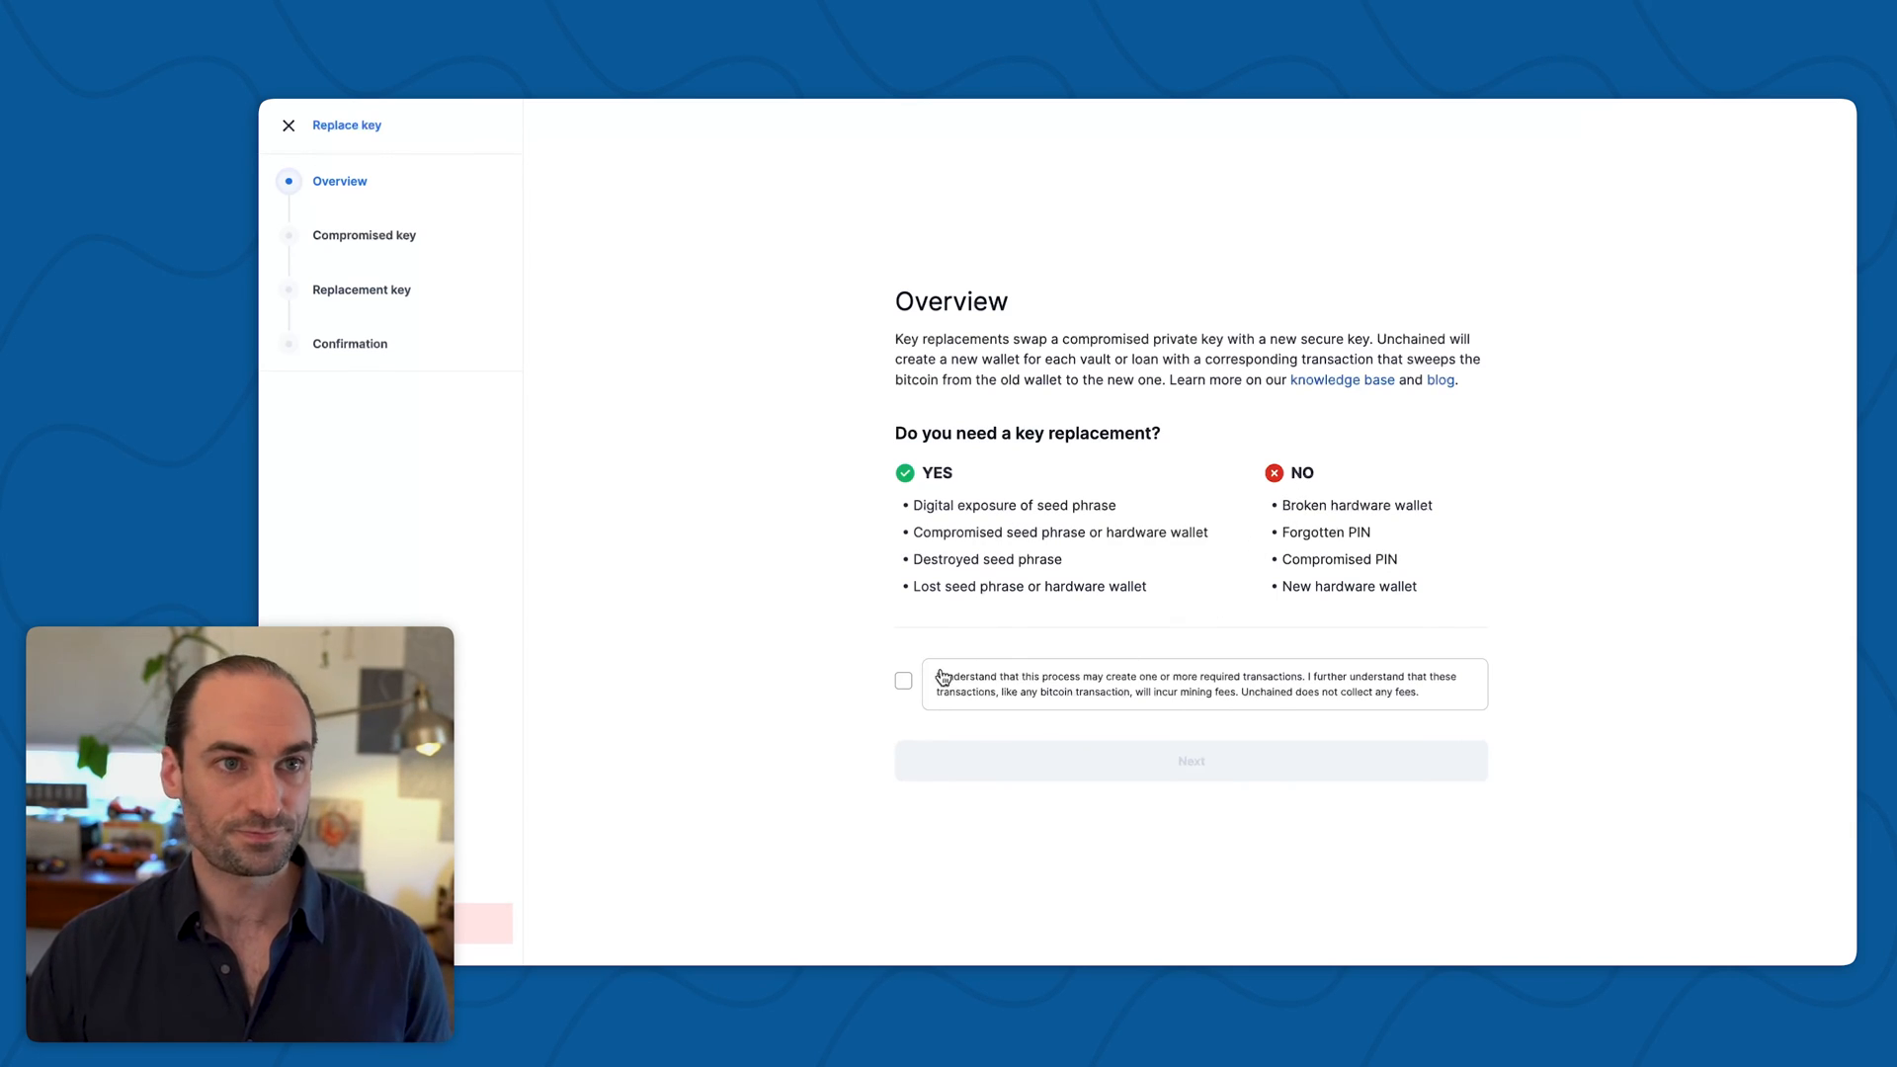
pyautogui.click(903, 680)
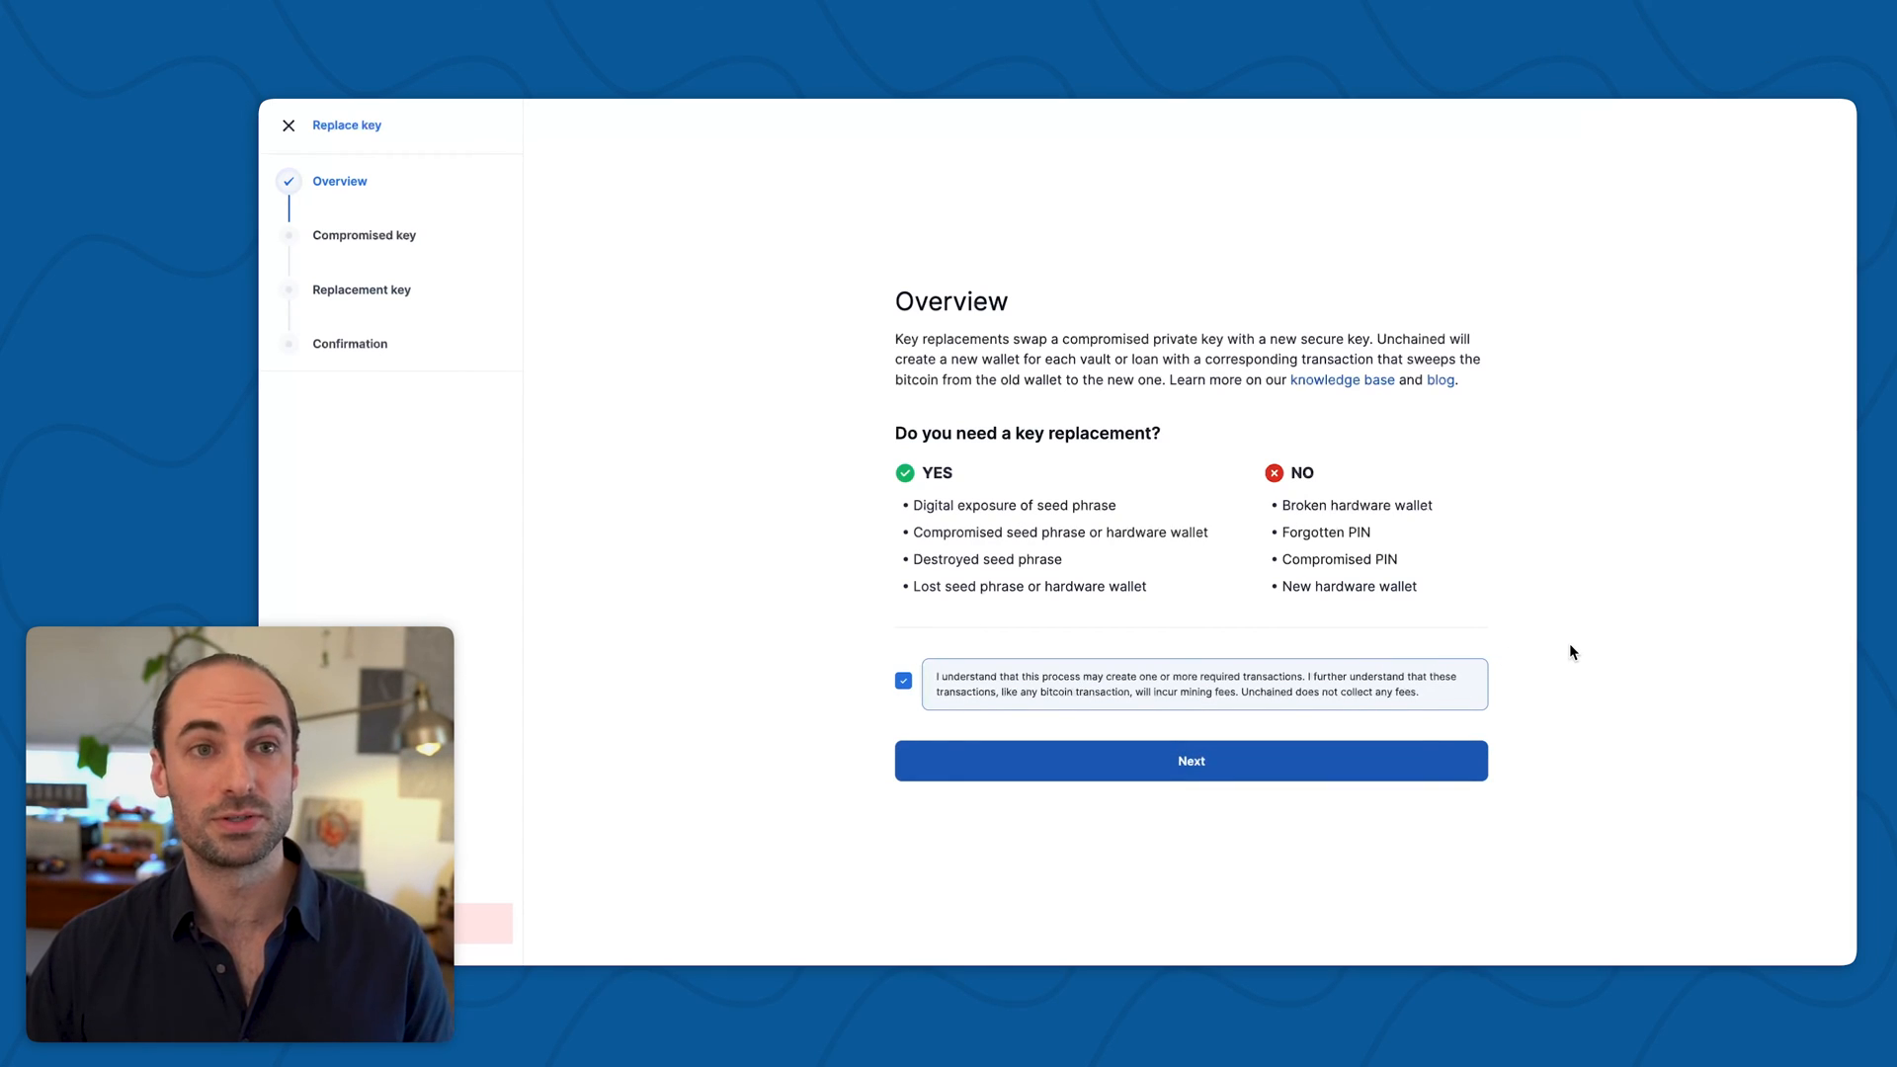
pyautogui.moveTo(1581, 652)
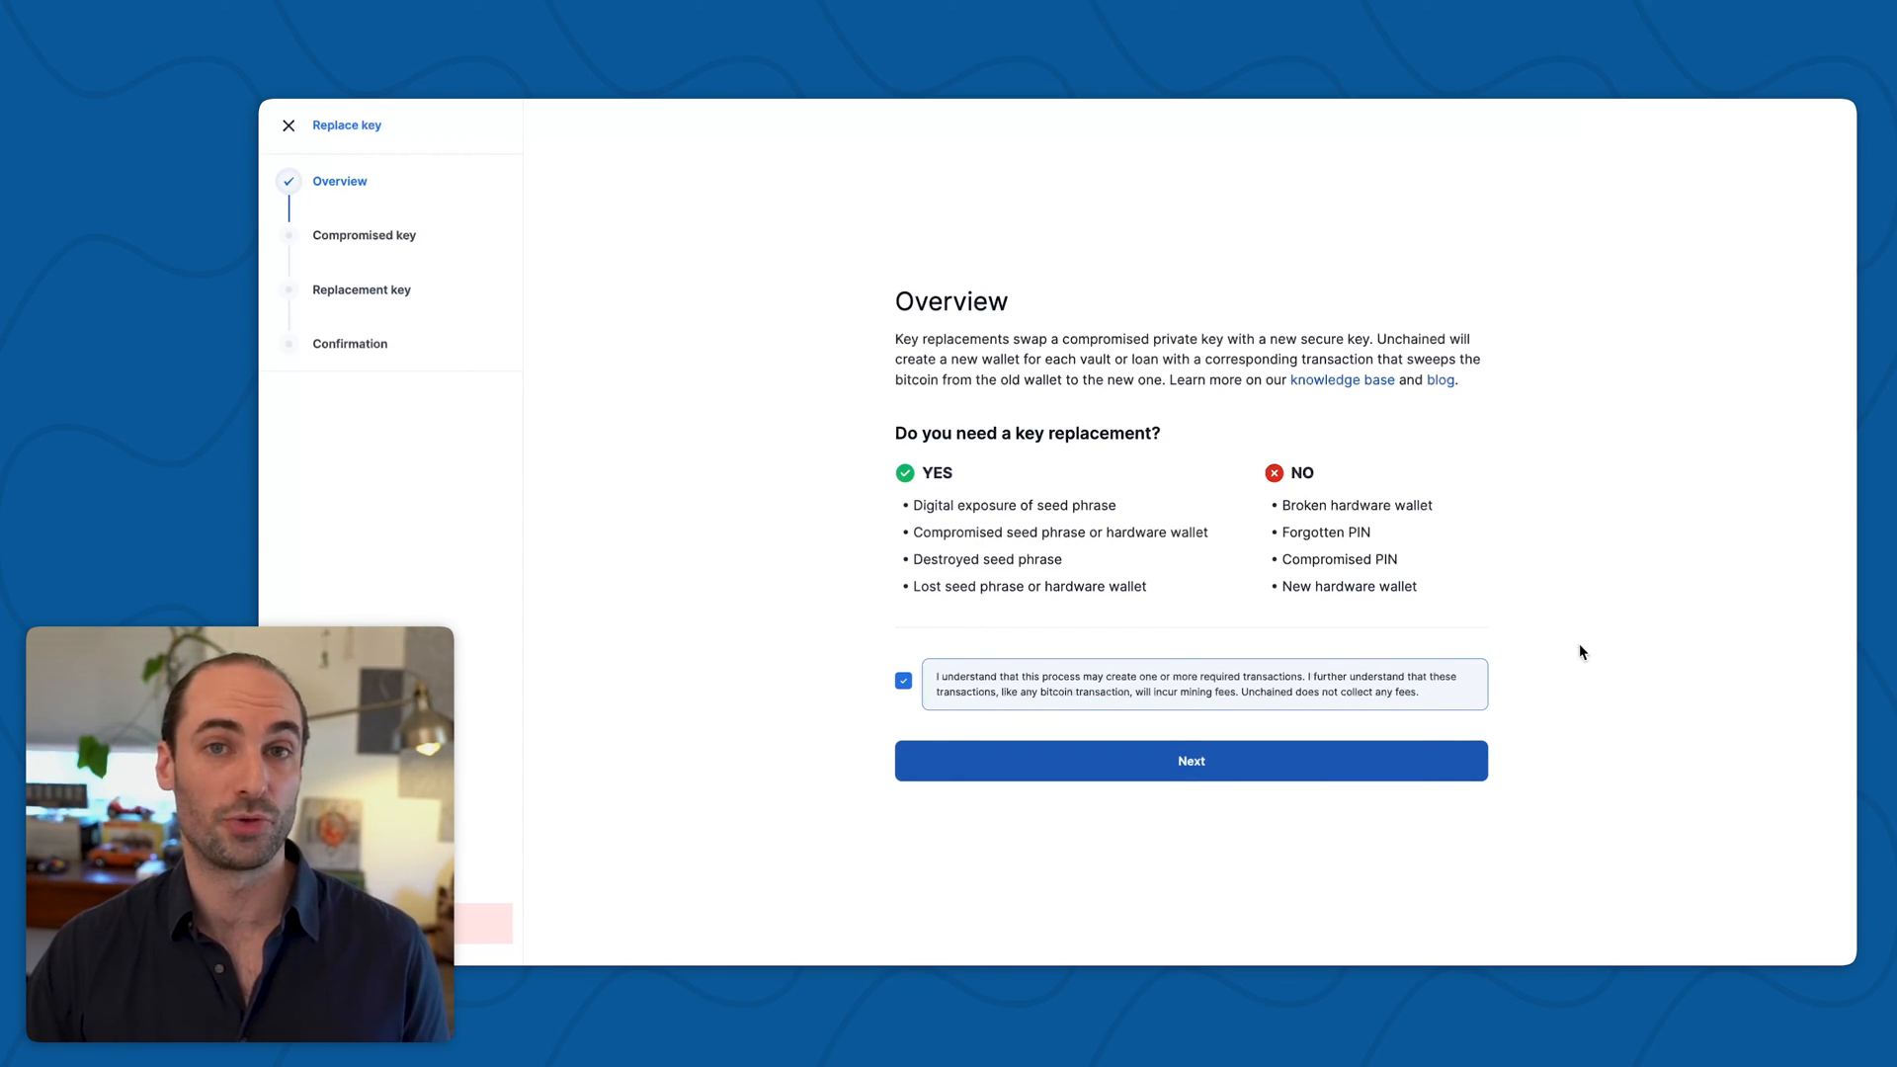
pyautogui.moveTo(1577, 673)
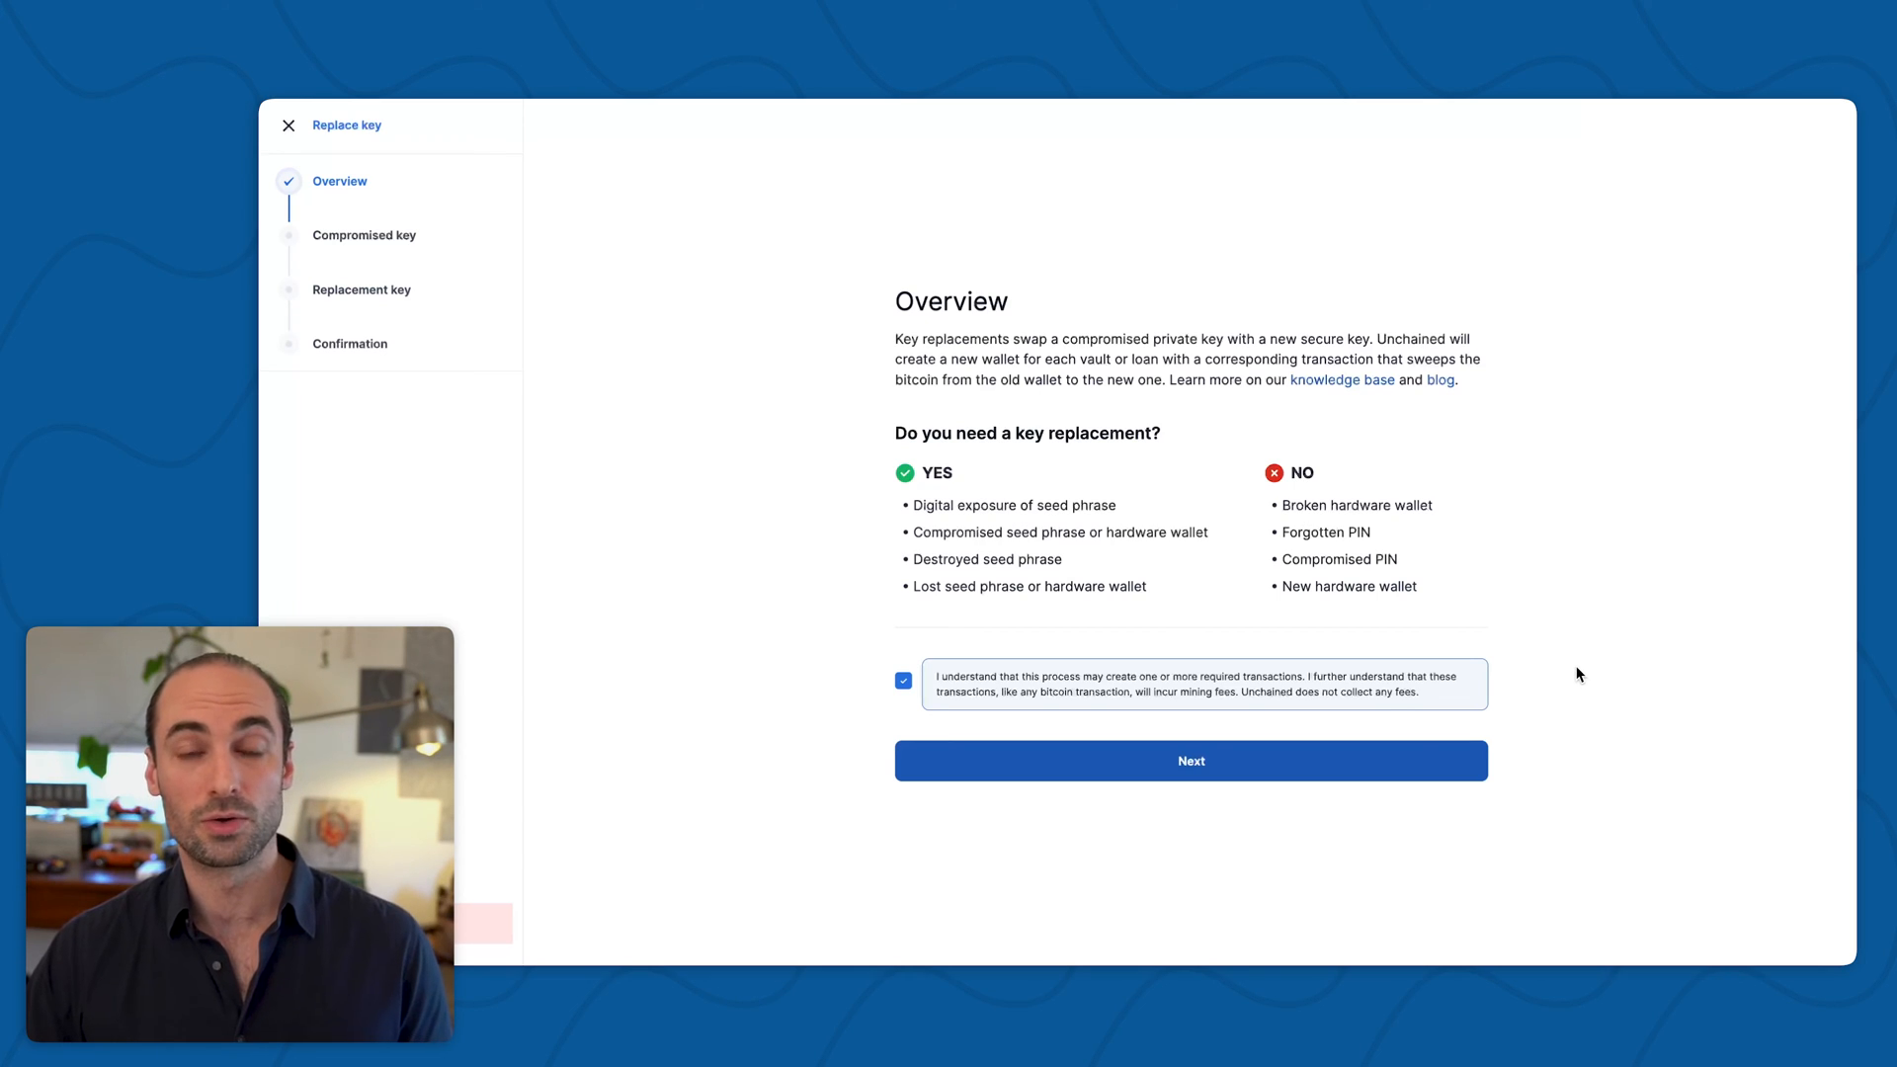
pyautogui.moveTo(1545, 660)
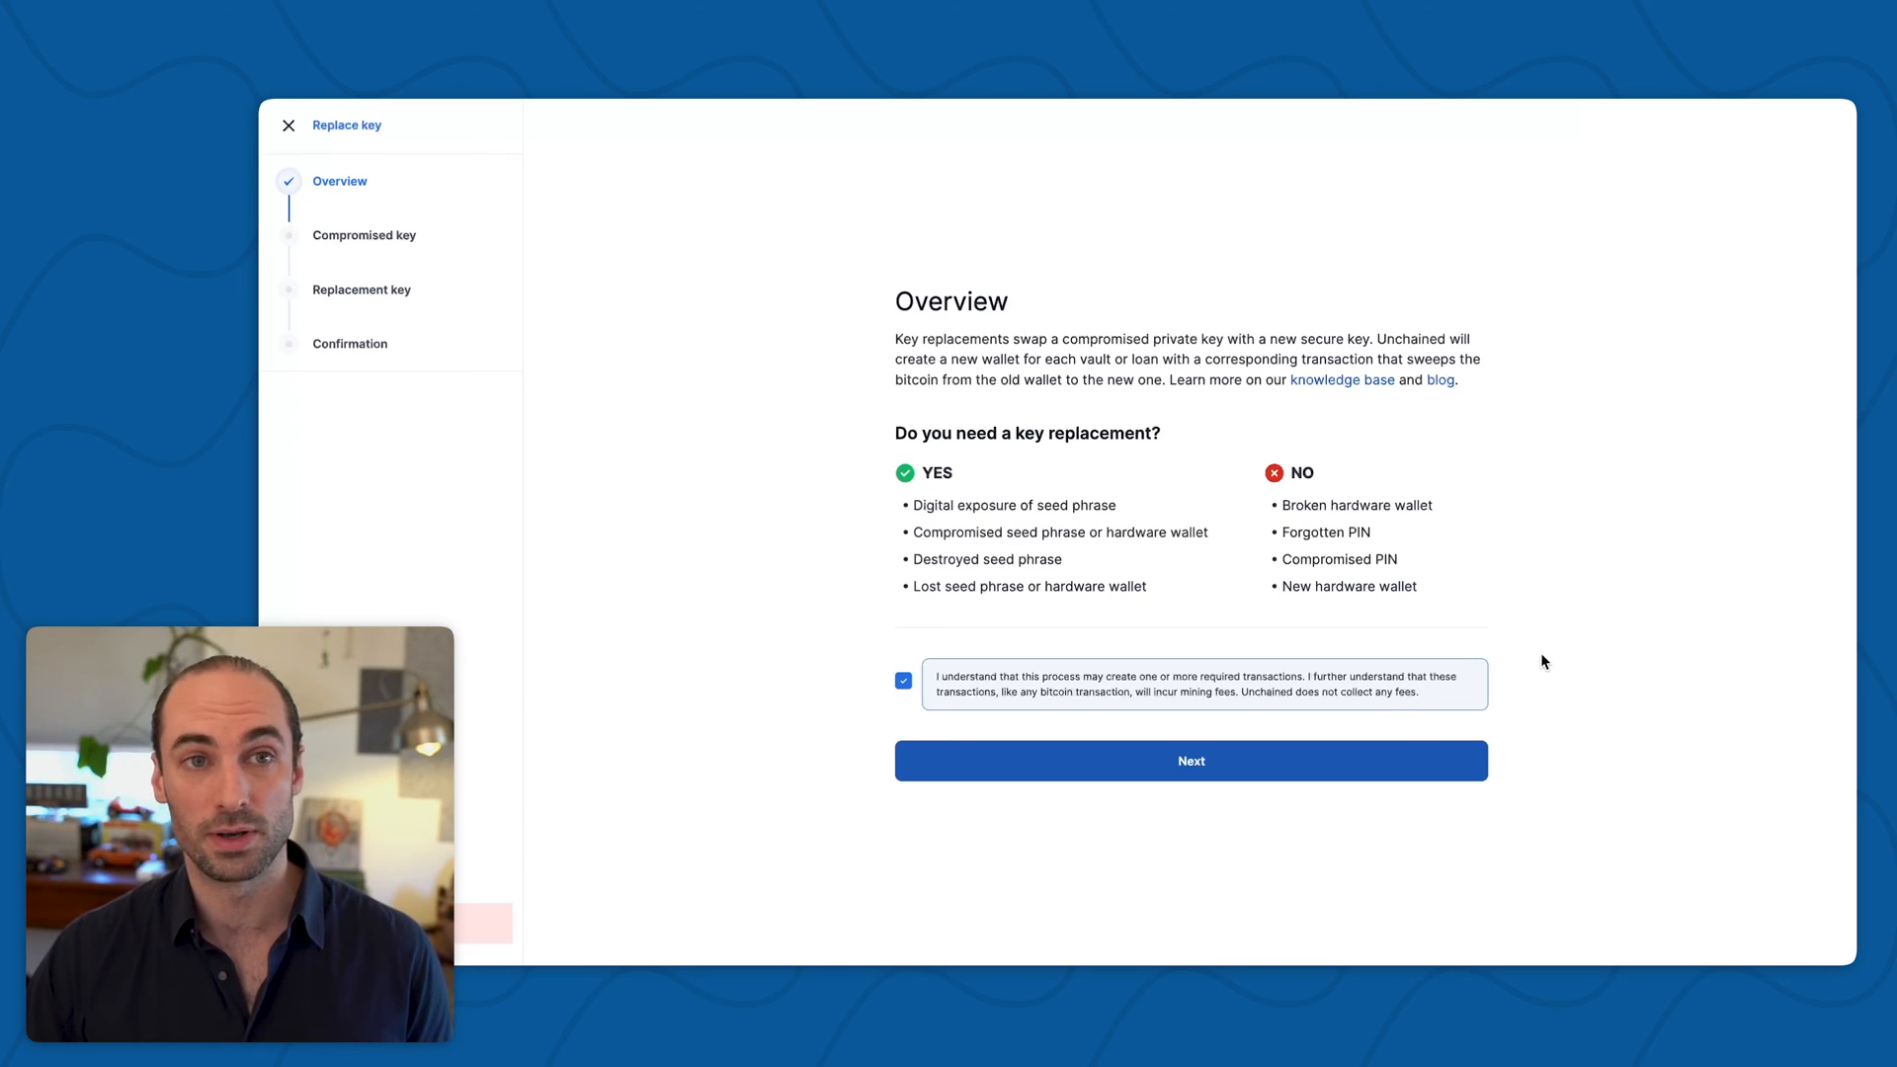
pyautogui.moveTo(1320, 762)
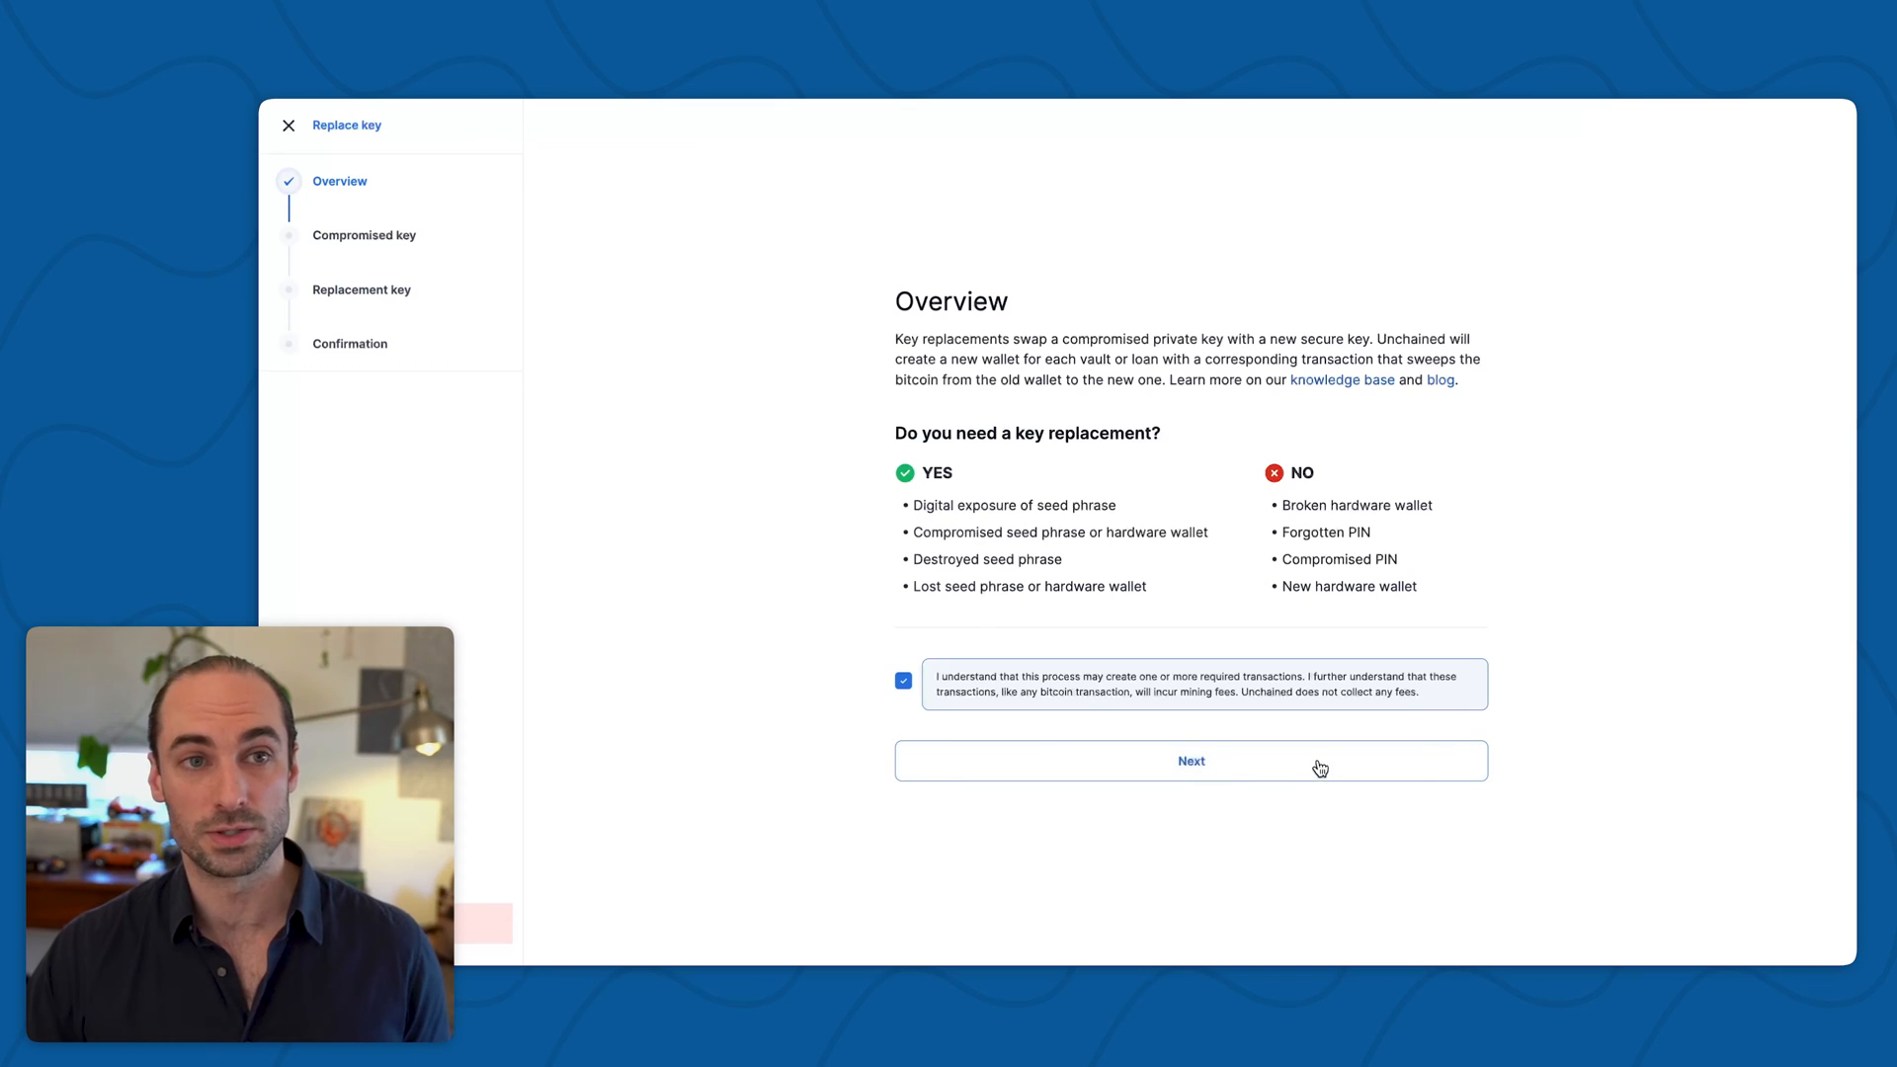
# - On the Compromised key step, answer 'Yes, I can' still sign with Axamit
pyautogui.click(1190, 761)
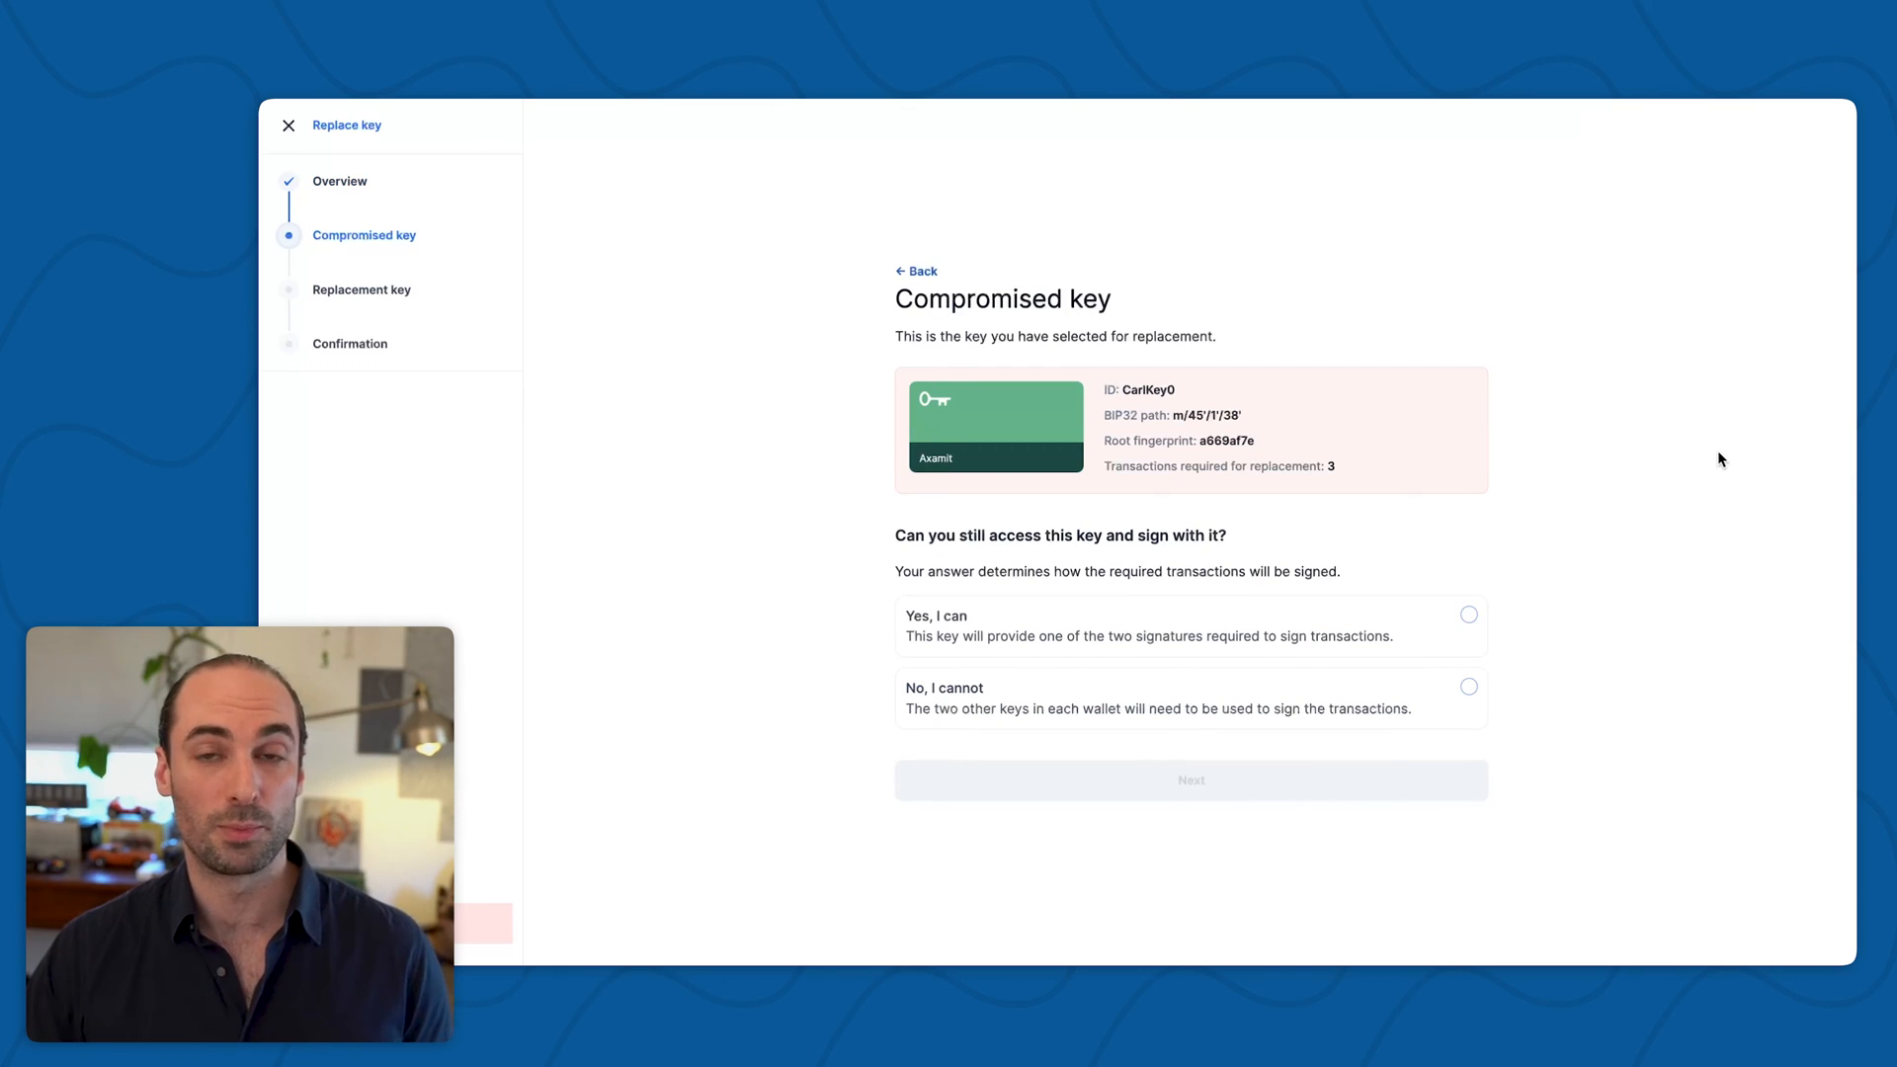
pyautogui.moveTo(1415, 551)
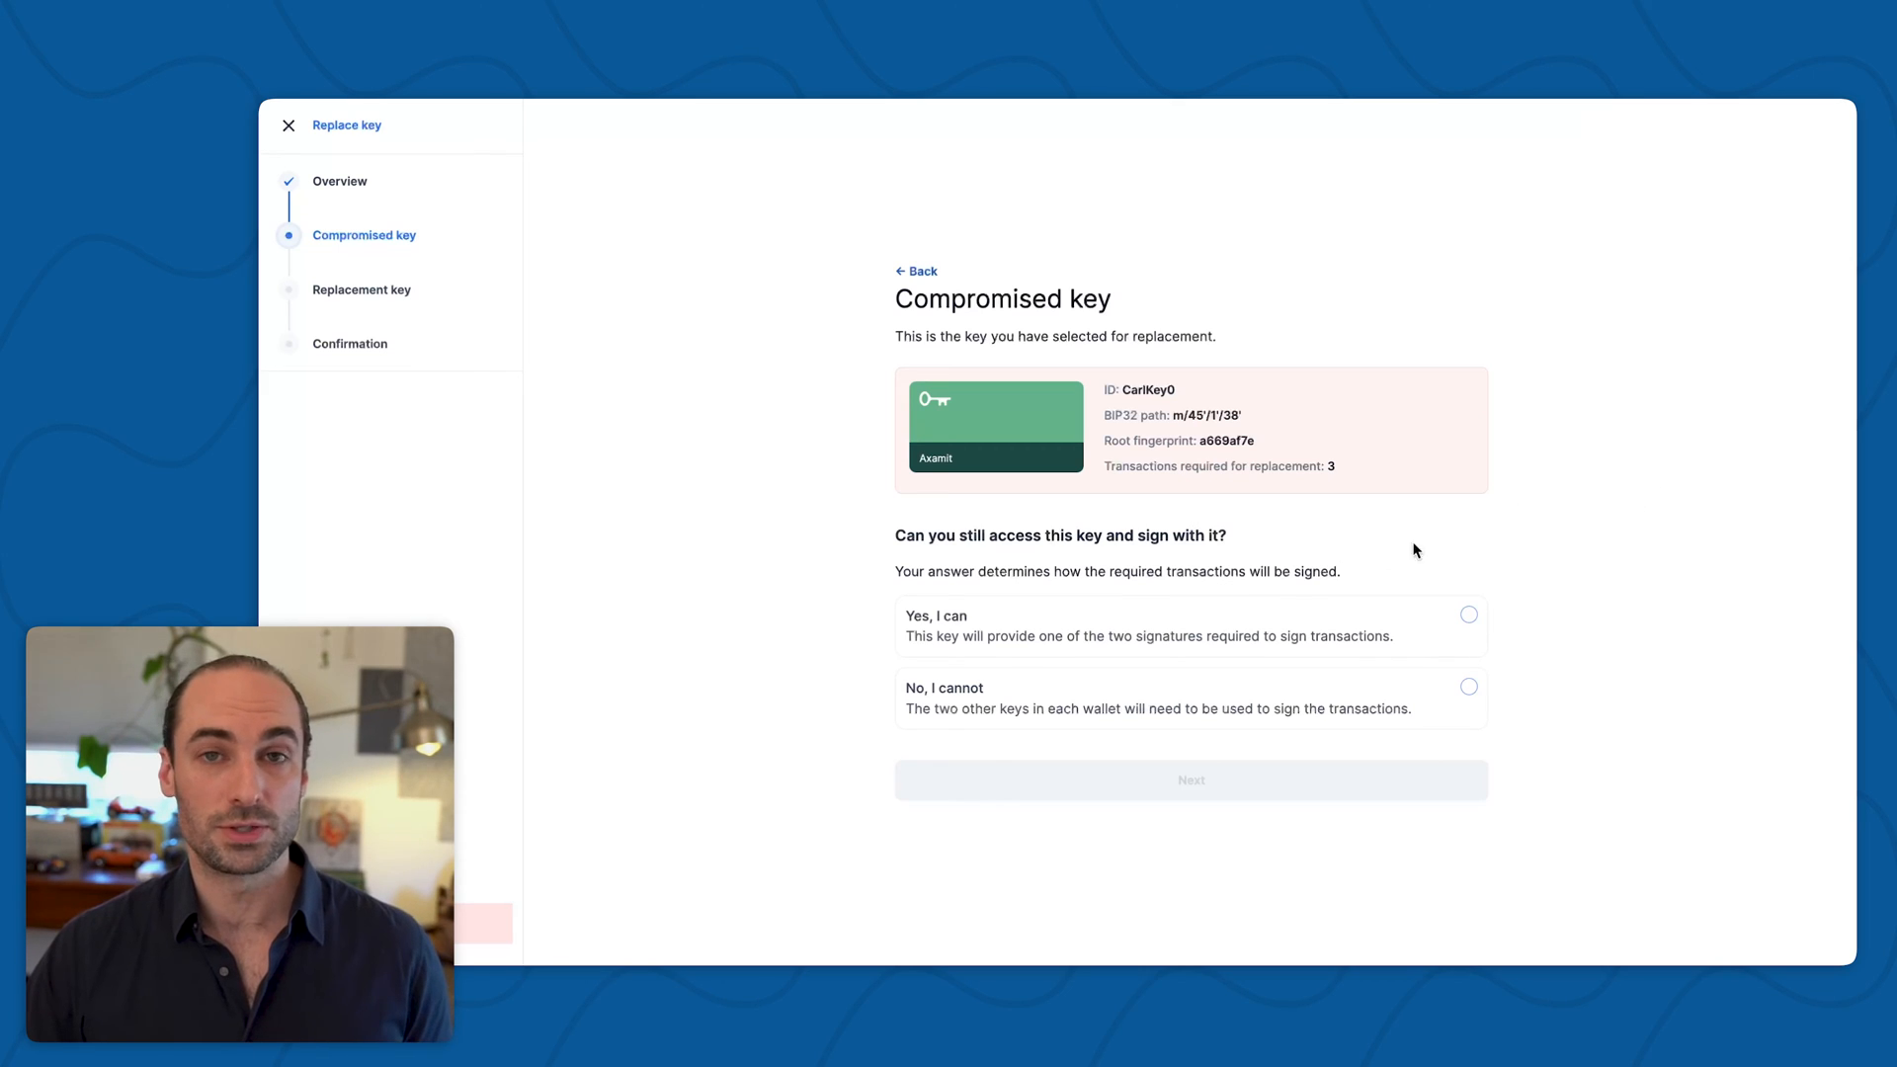
pyautogui.moveTo(1543, 543)
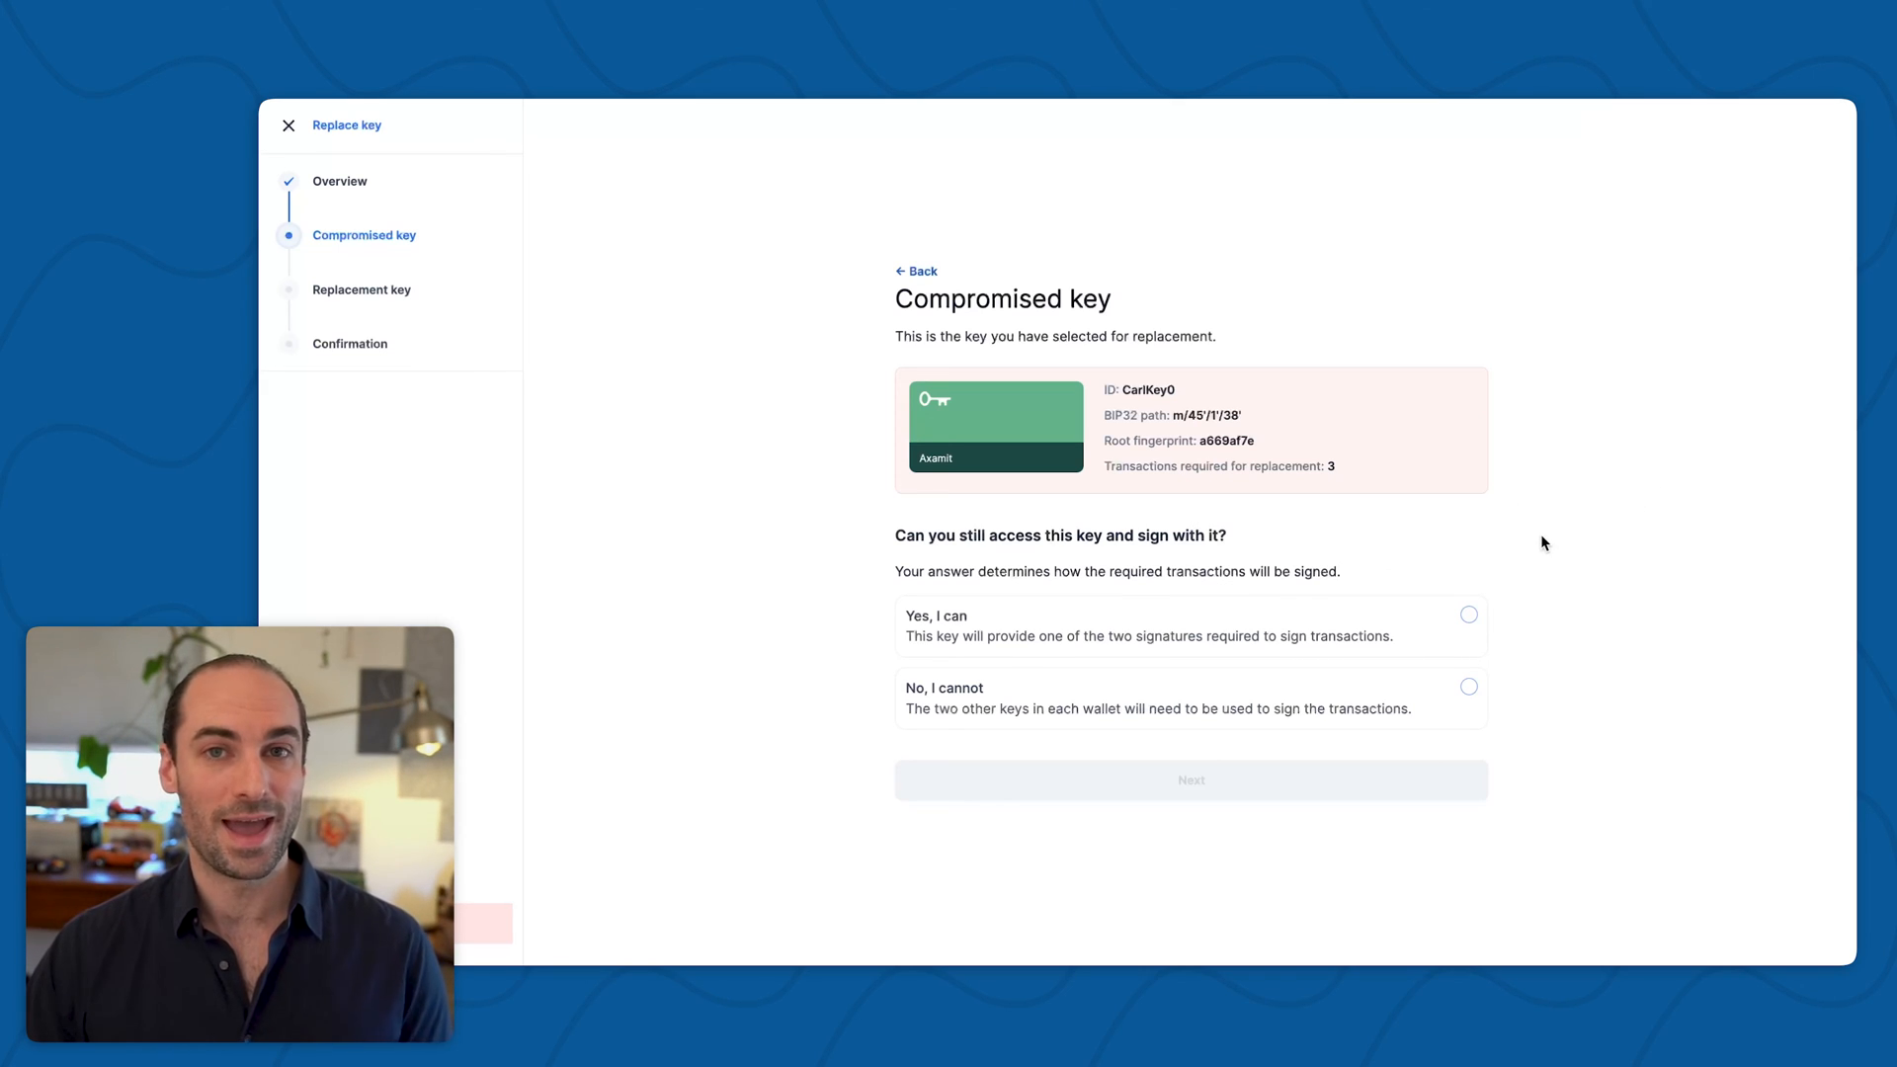
pyautogui.moveTo(1559, 607)
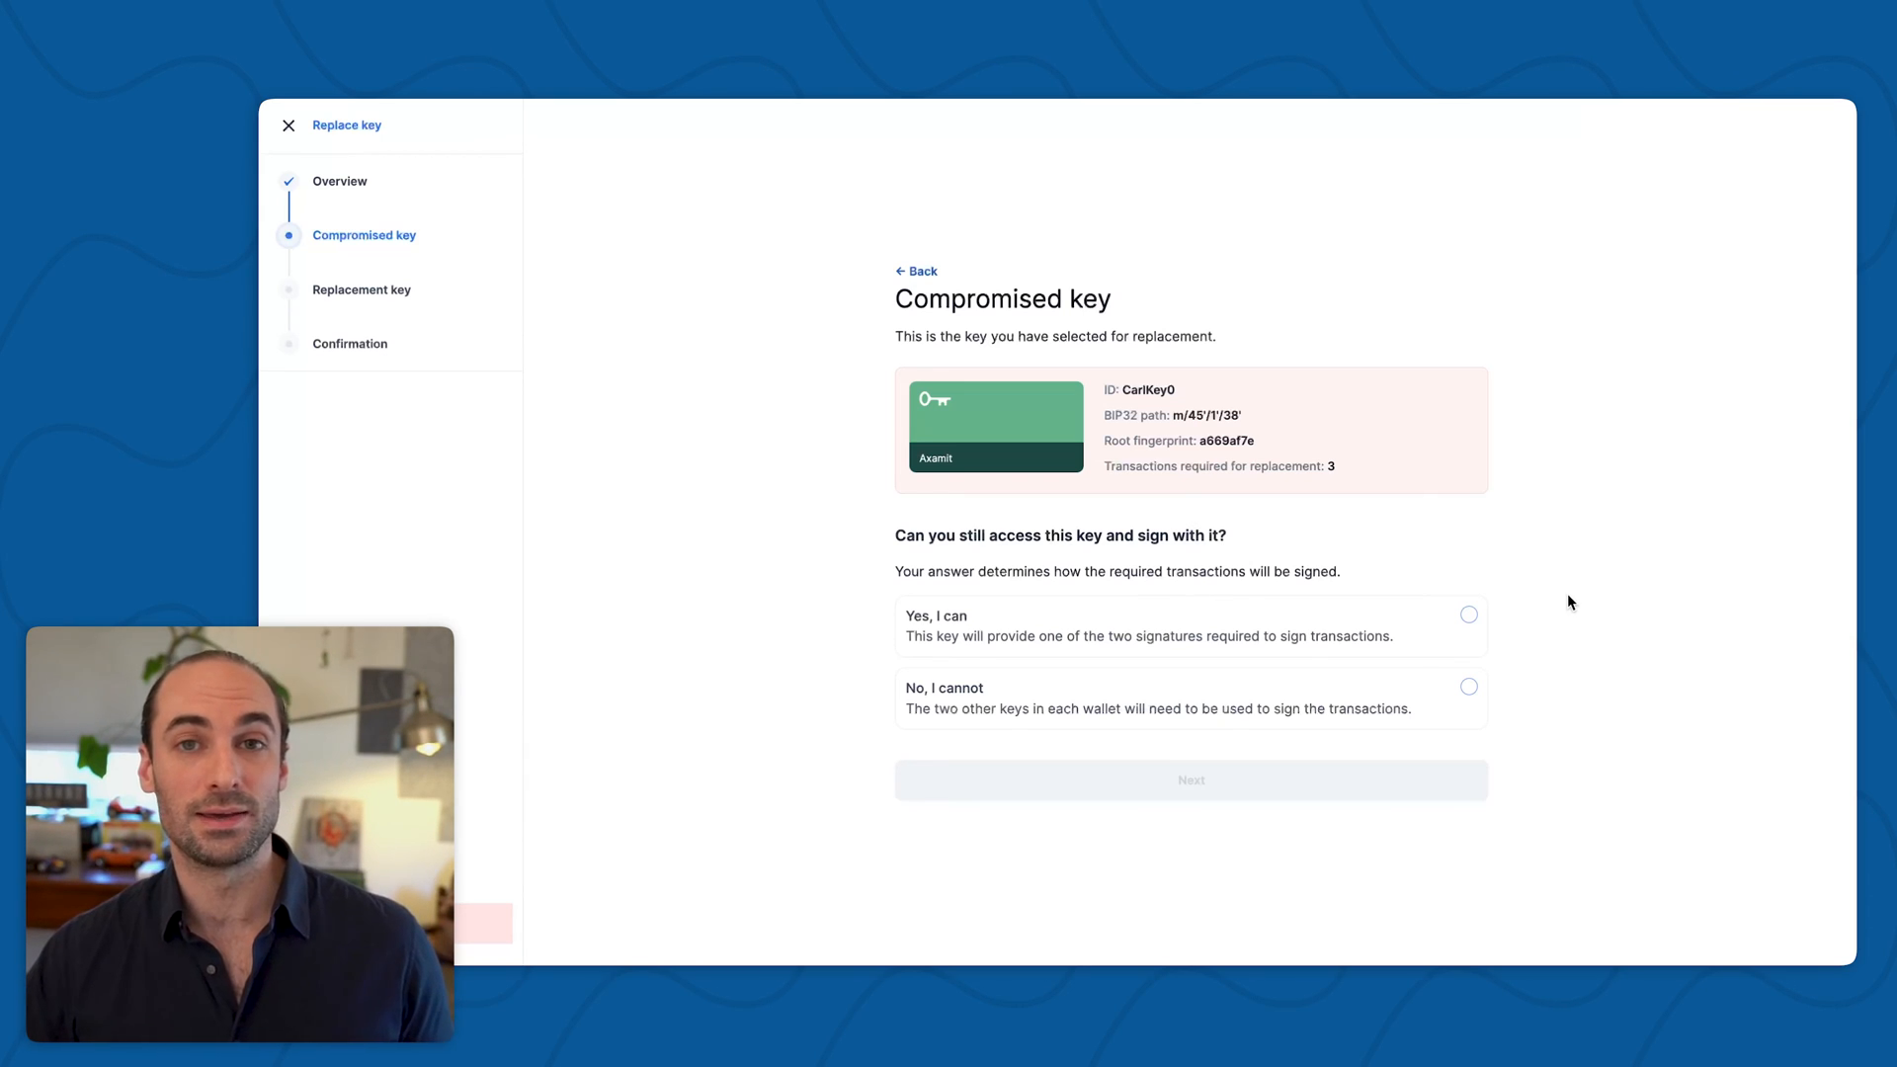
pyautogui.moveTo(1555, 617)
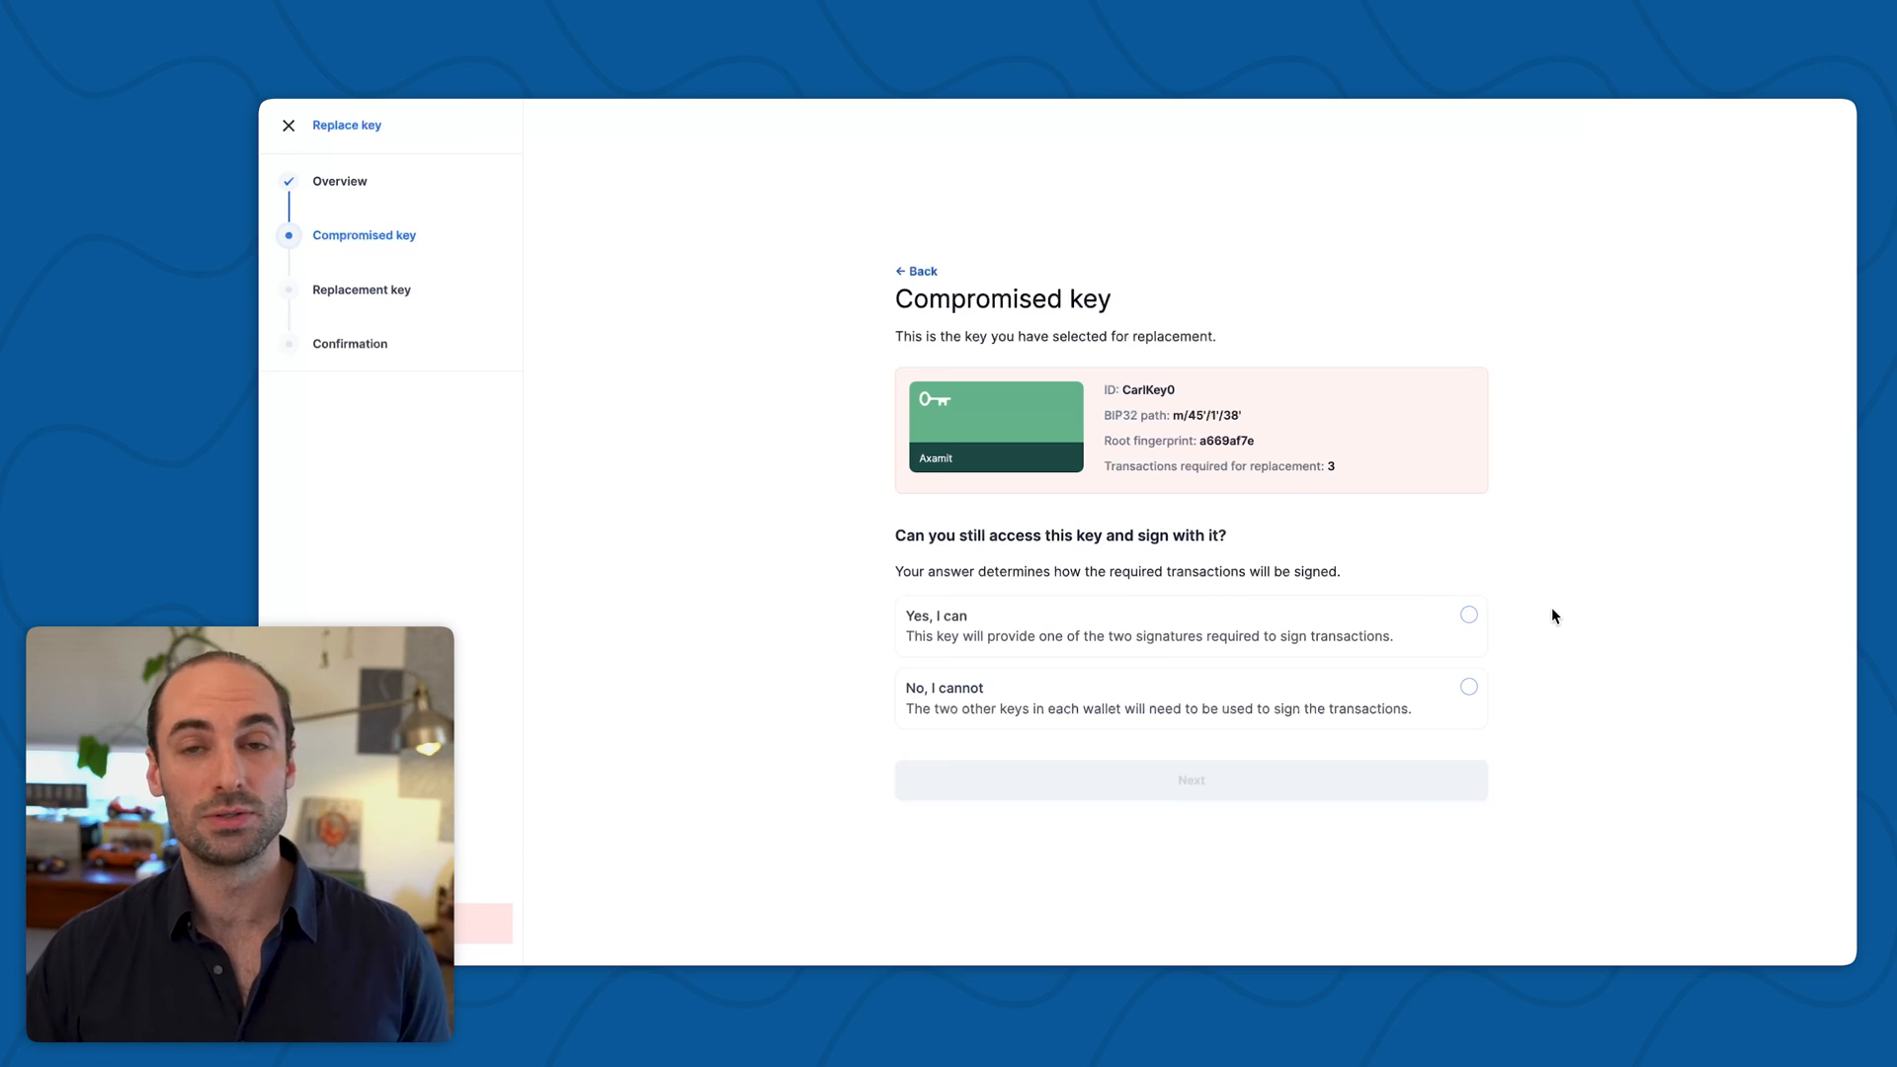
pyautogui.moveTo(1549, 607)
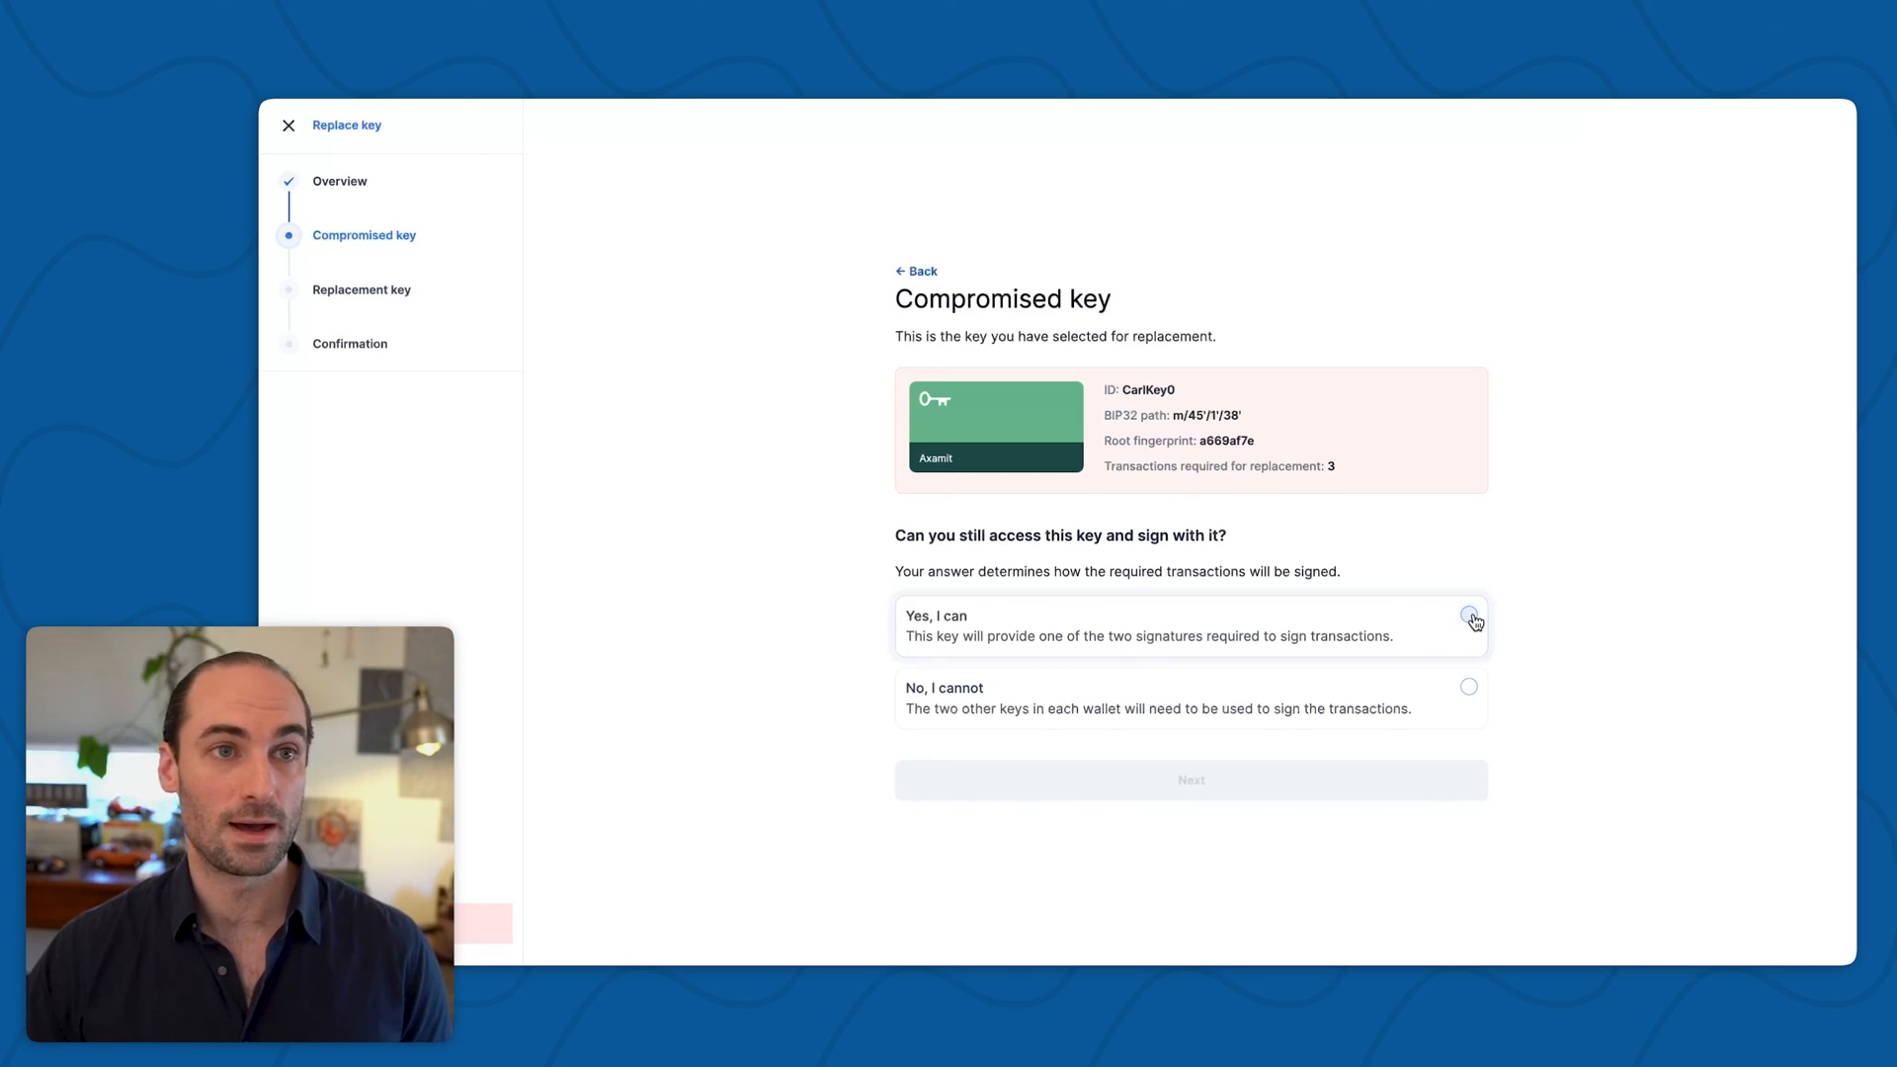
pyautogui.click(1468, 614)
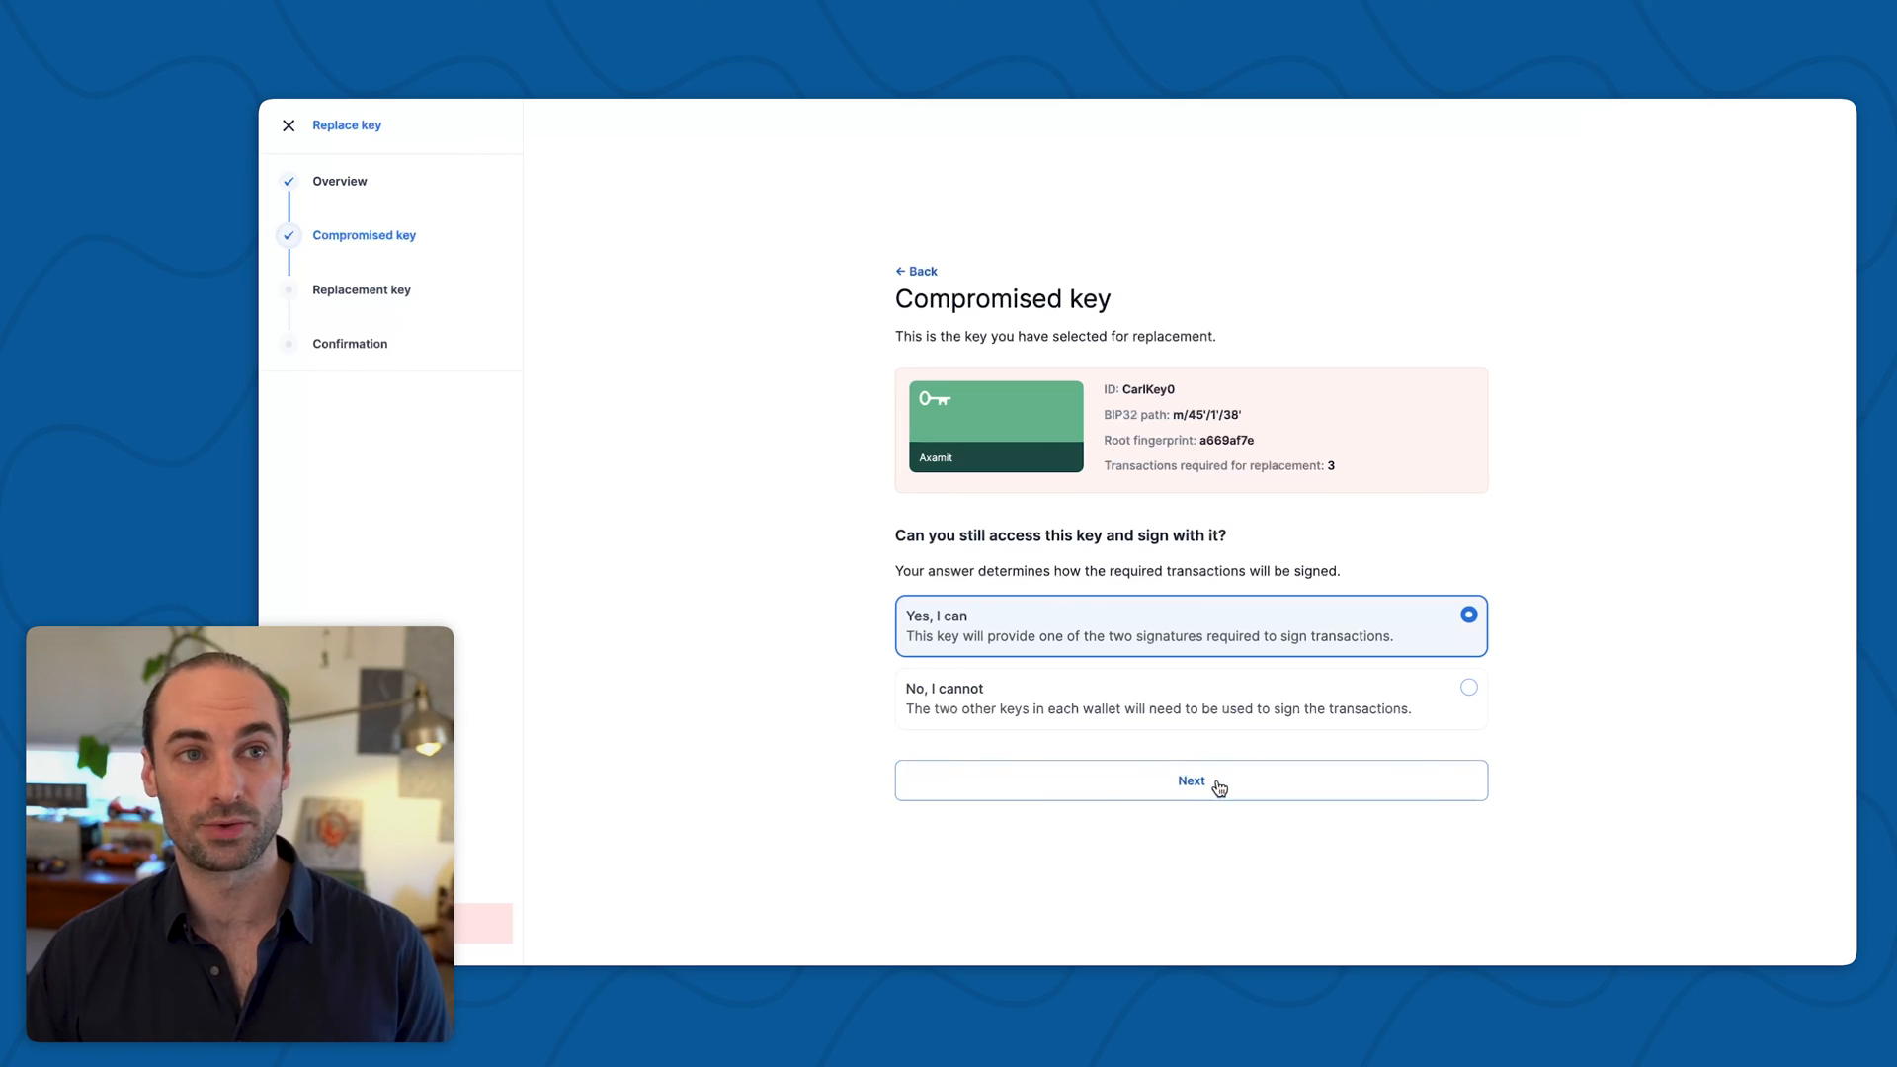
# - On the Replacement Key step, choose Safe Key as the new key
pyautogui.click(1190, 780)
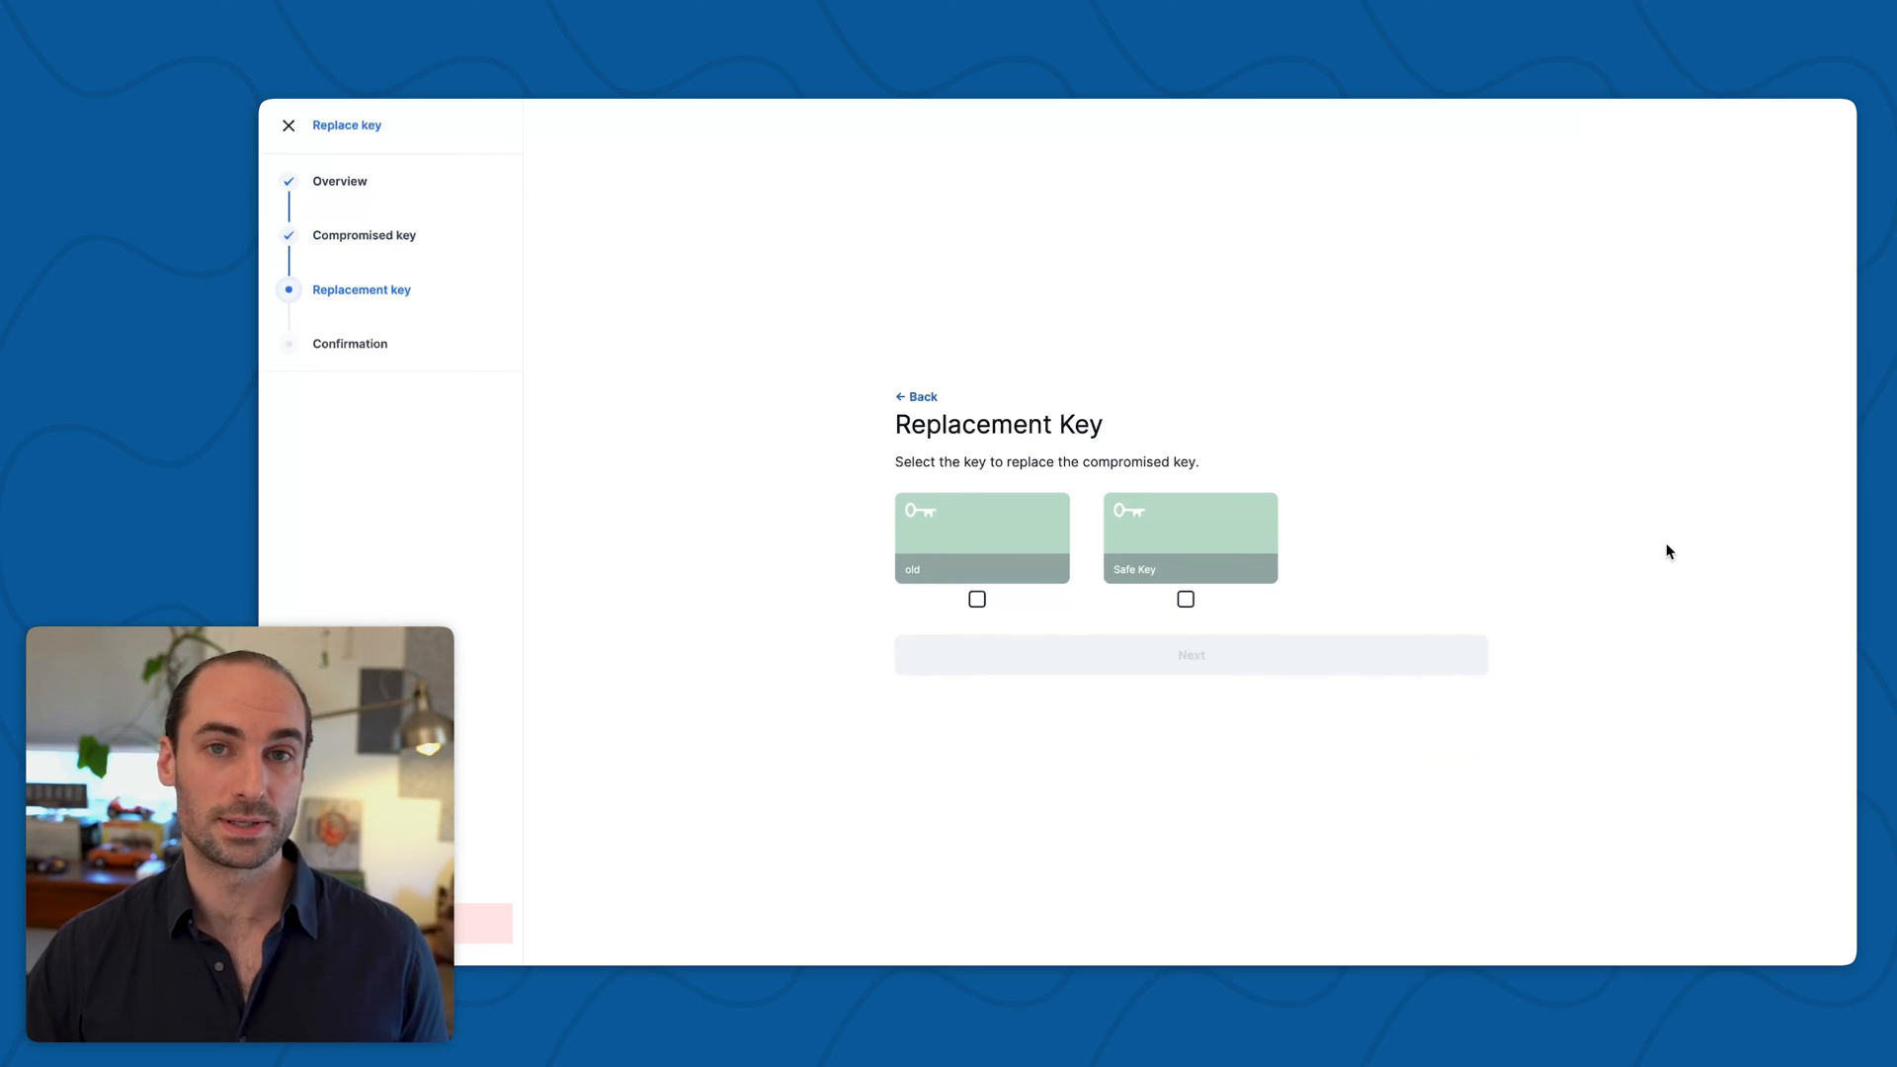
pyautogui.moveTo(1490, 559)
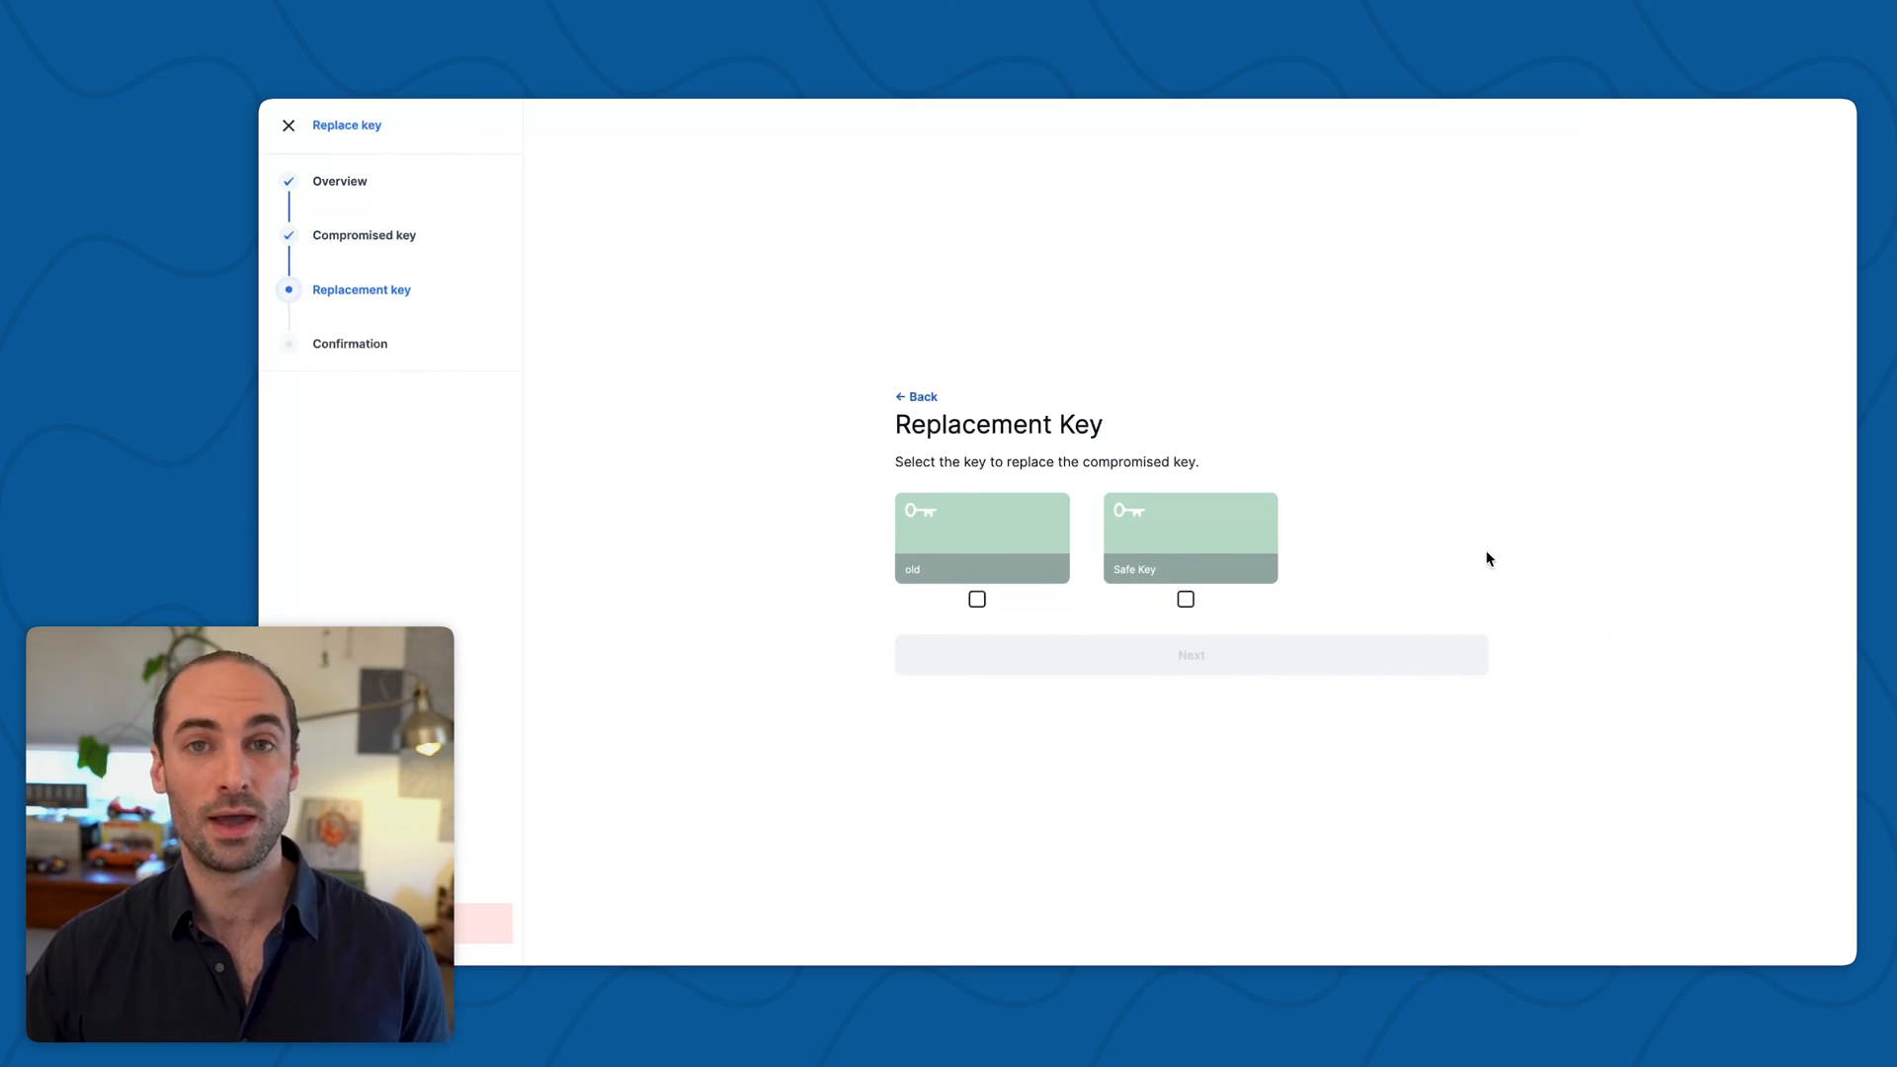
pyautogui.moveTo(1180, 547)
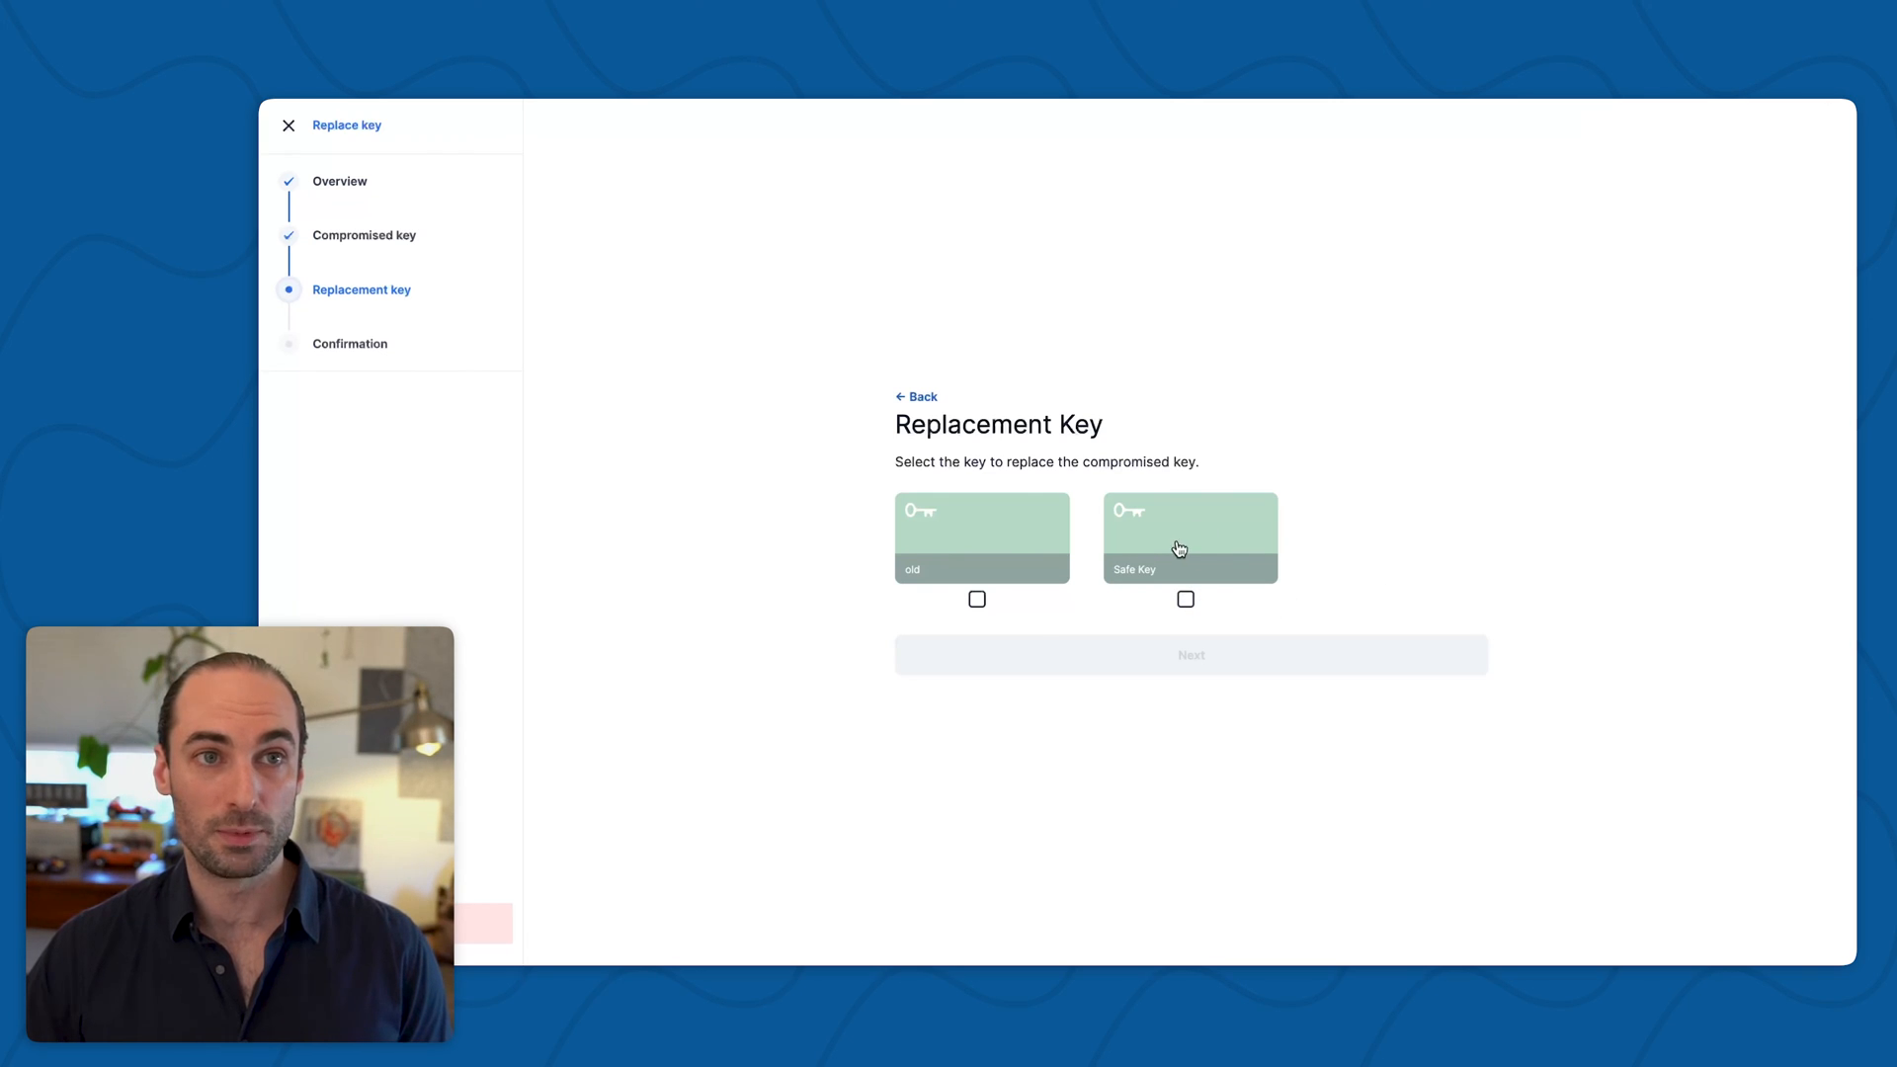
pyautogui.click(1185, 599)
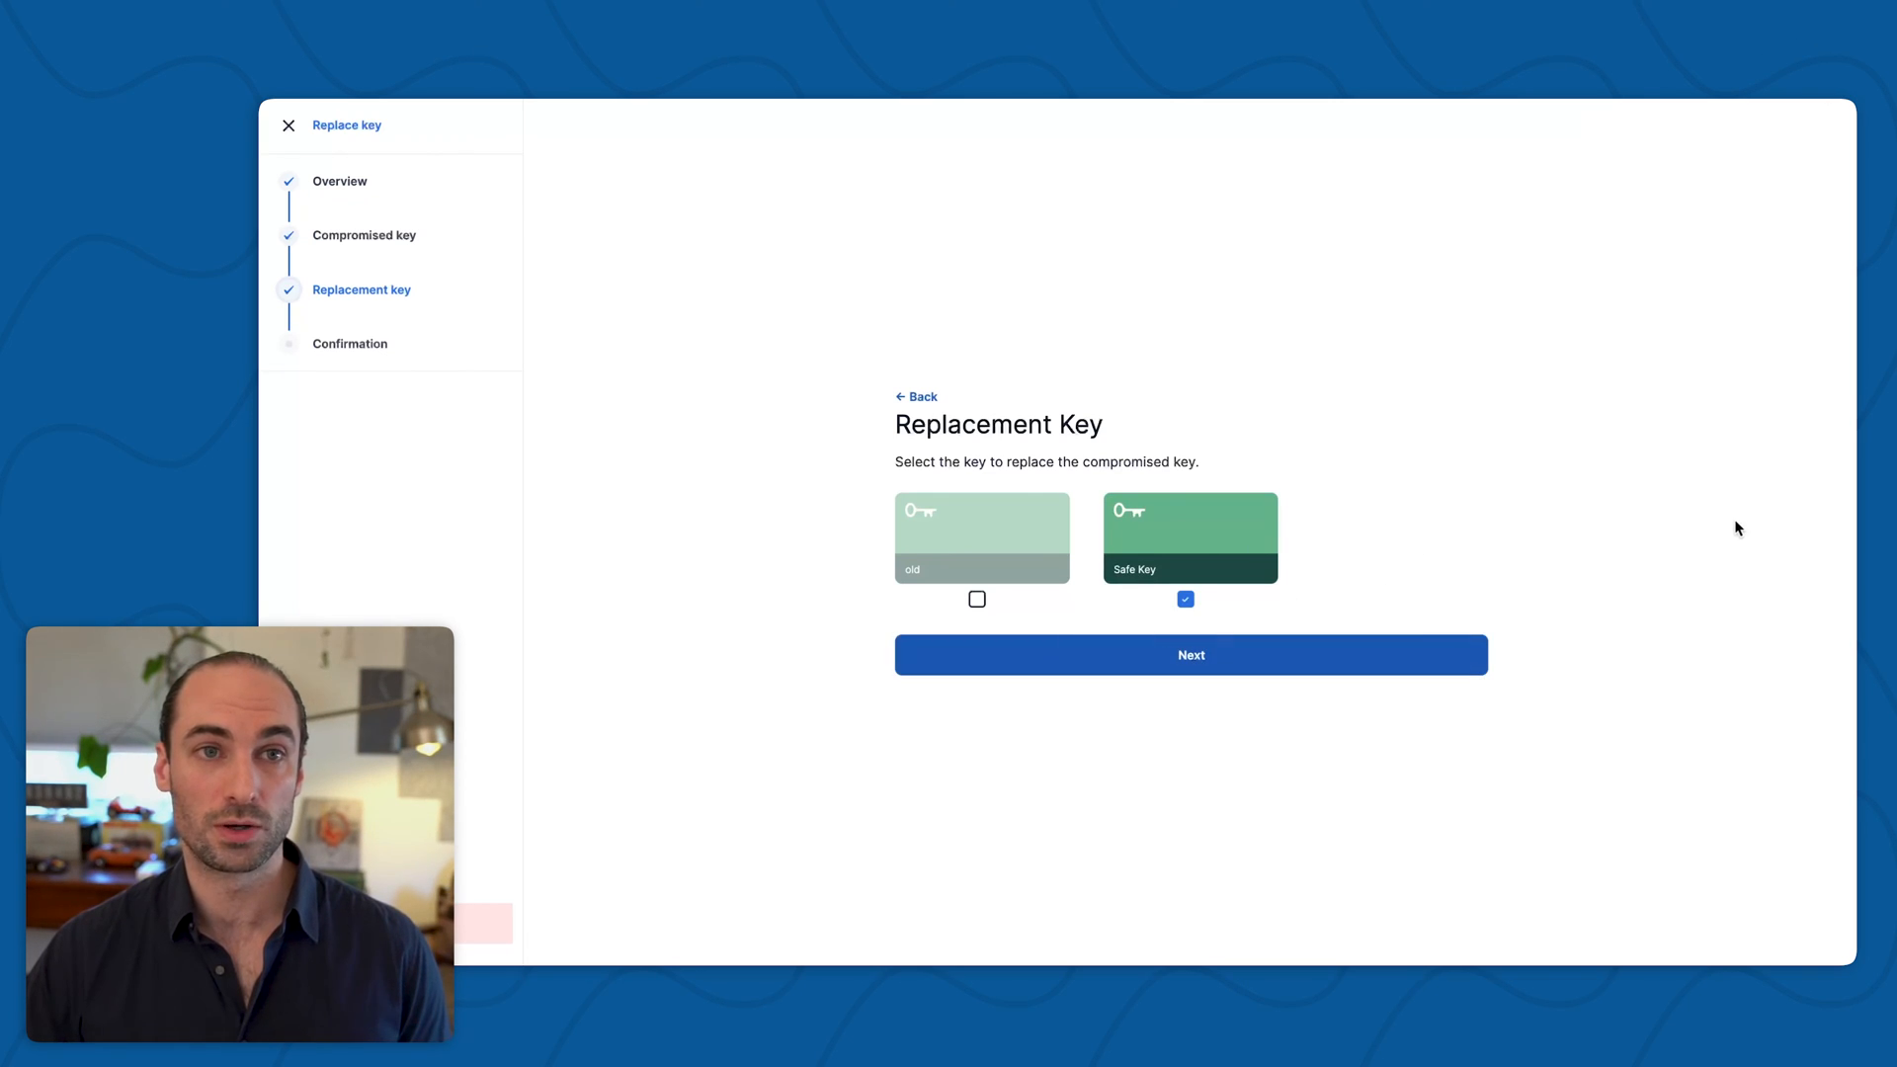
# - On Confirmation, acknowledge that replacing Axamit with Safe Key is irreversible
pyautogui.click(1189, 654)
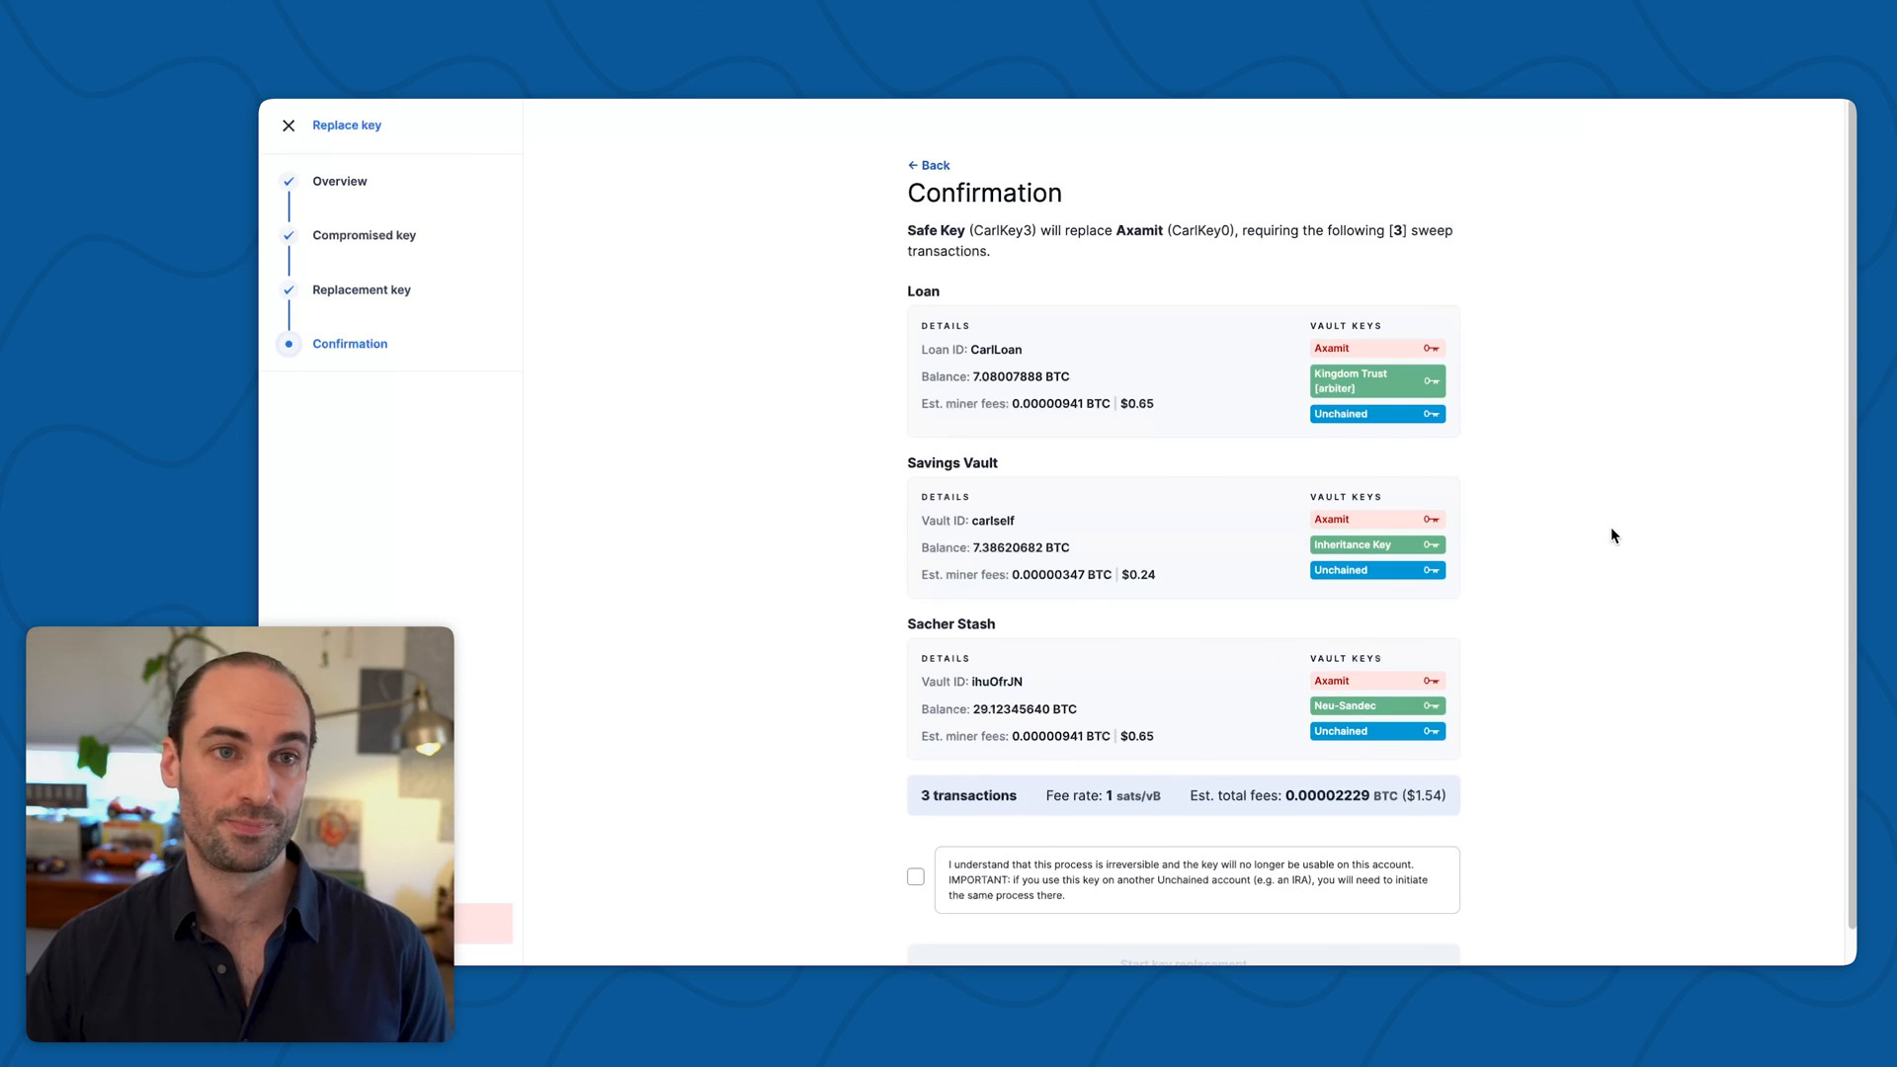
pyautogui.moveTo(1631, 536)
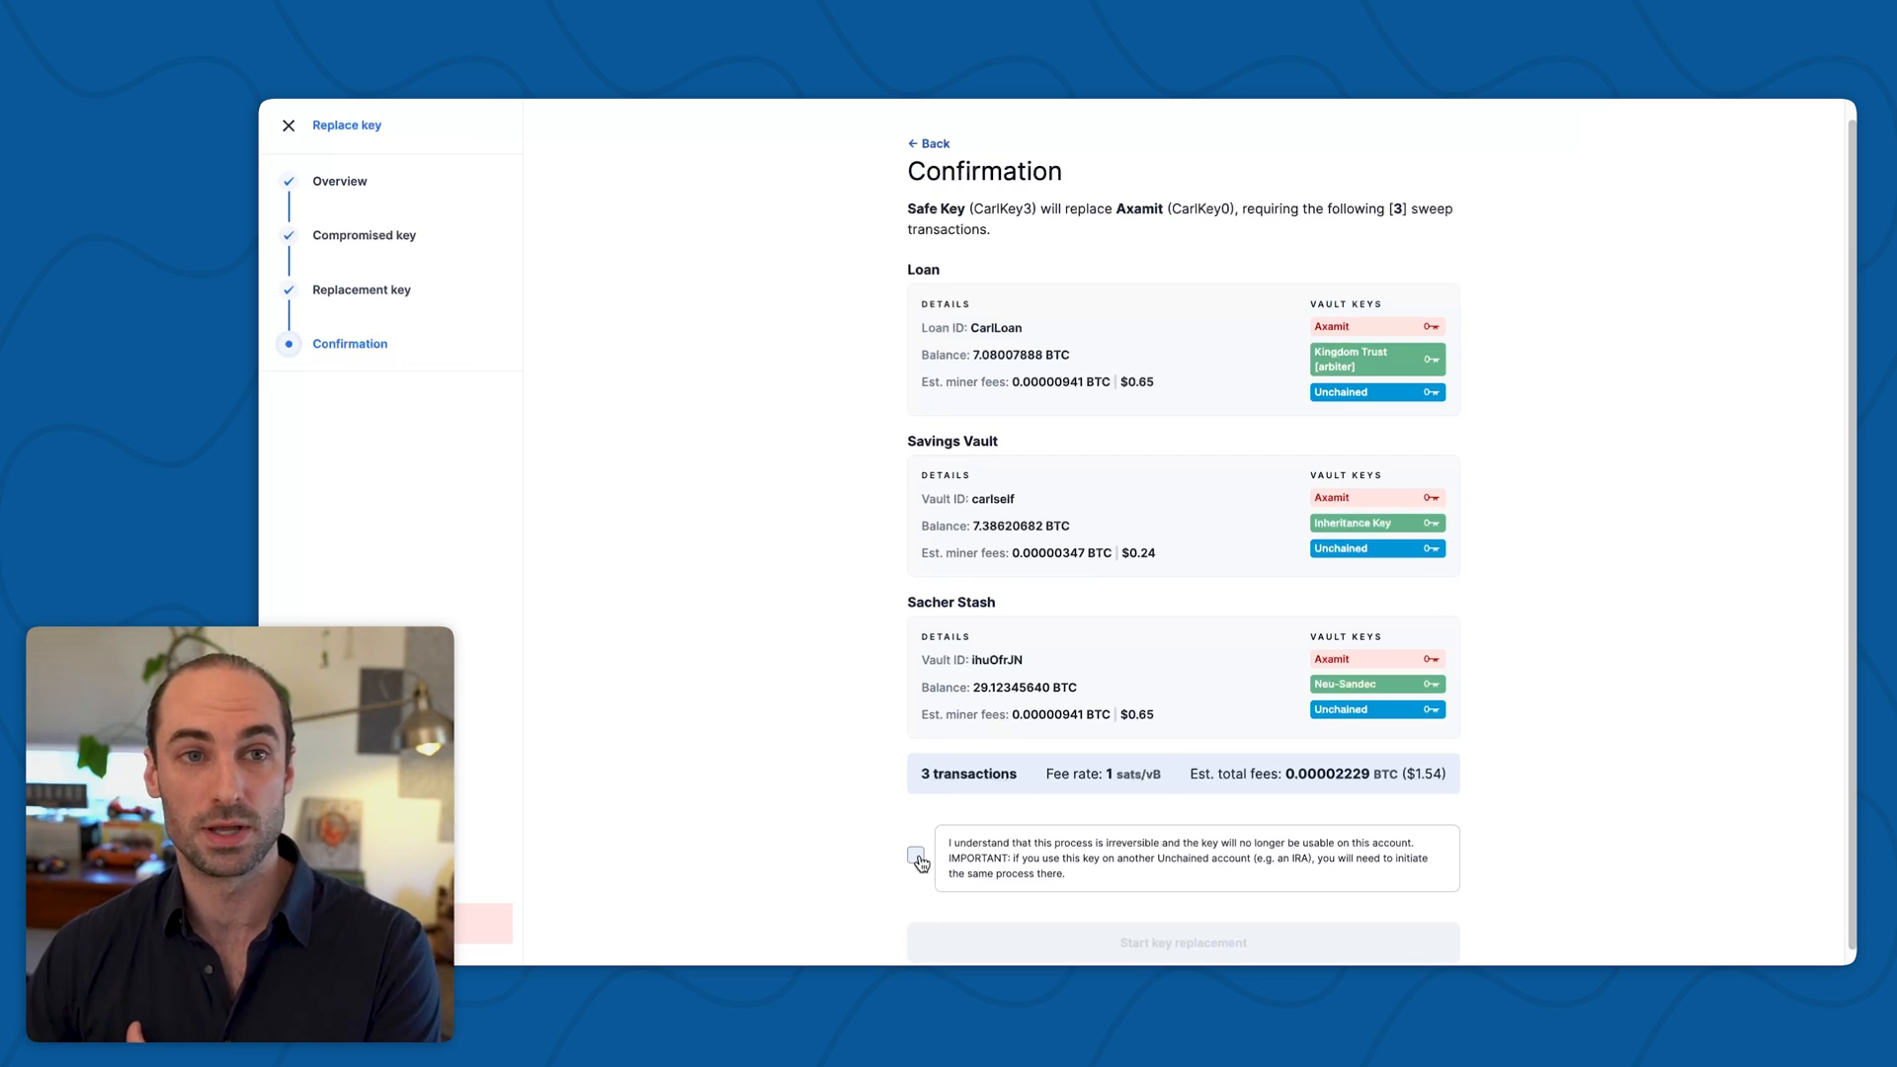
pyautogui.click(915, 856)
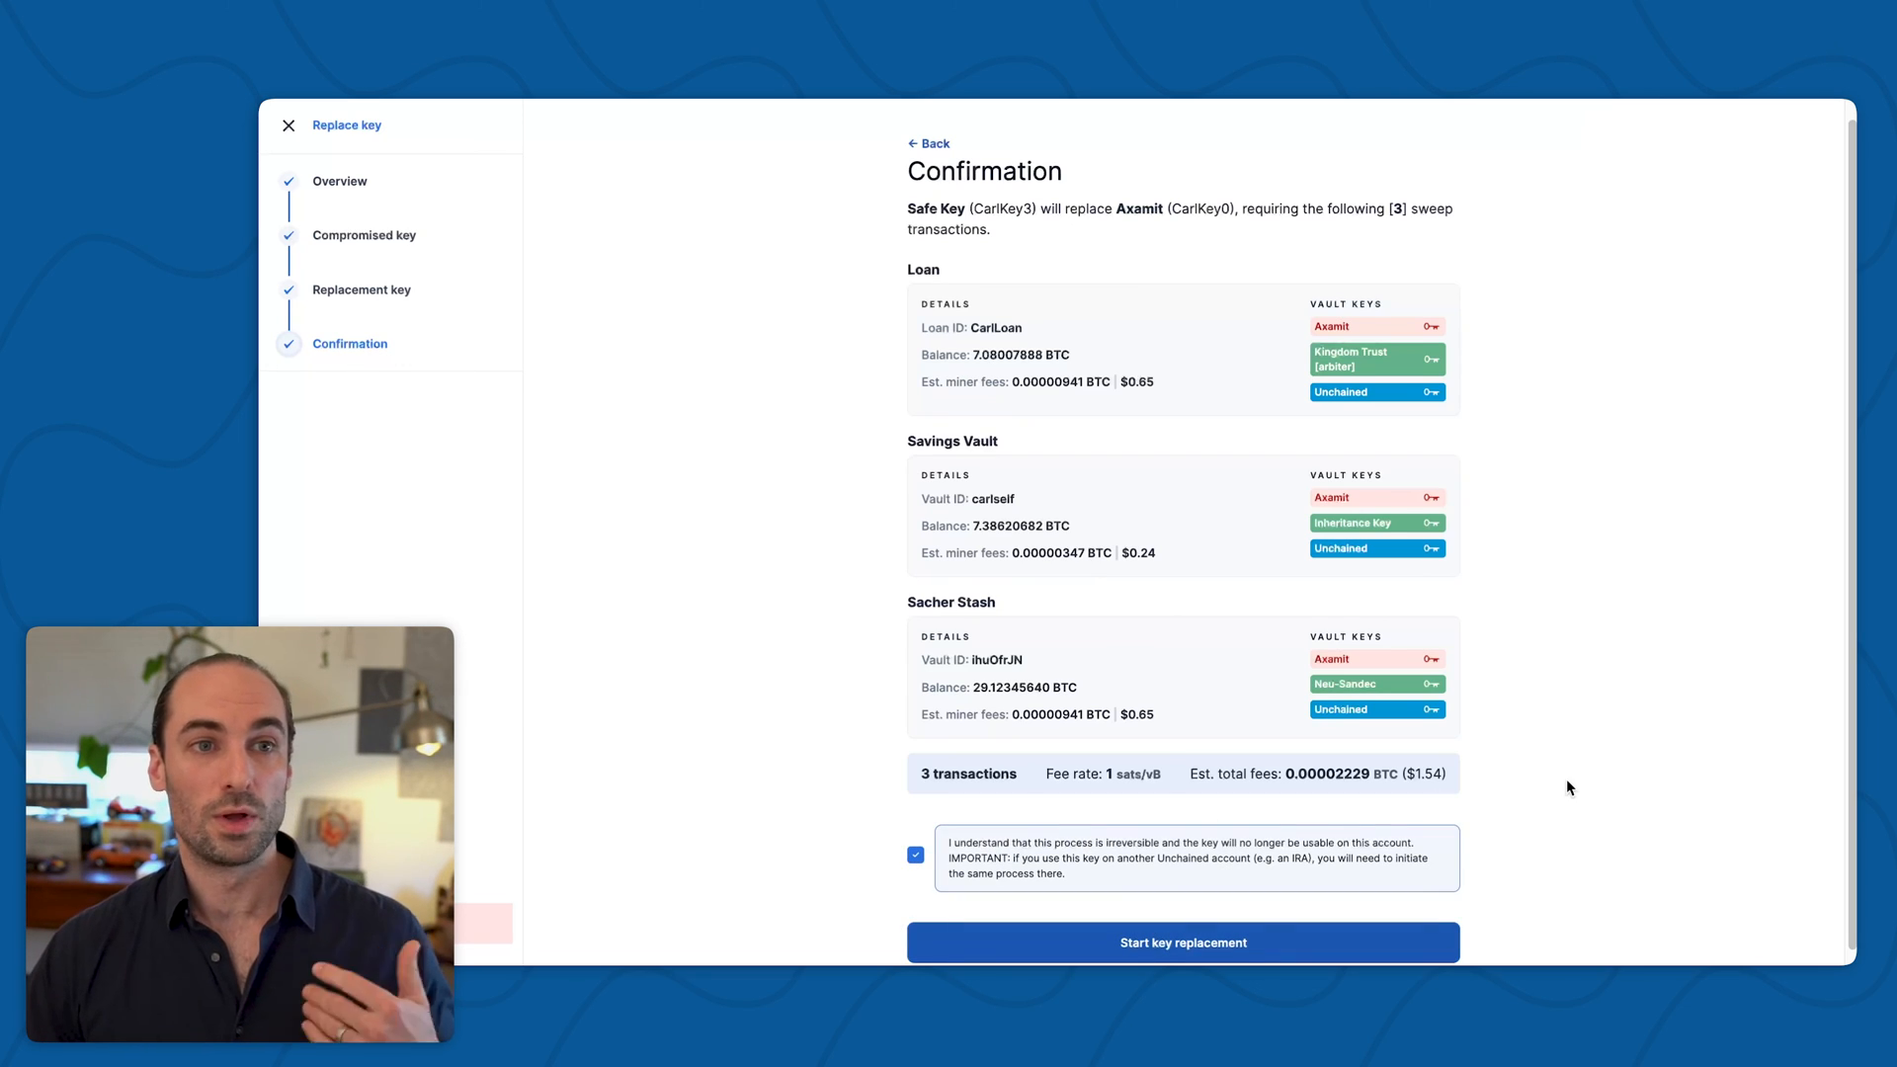
pyautogui.moveTo(1598, 806)
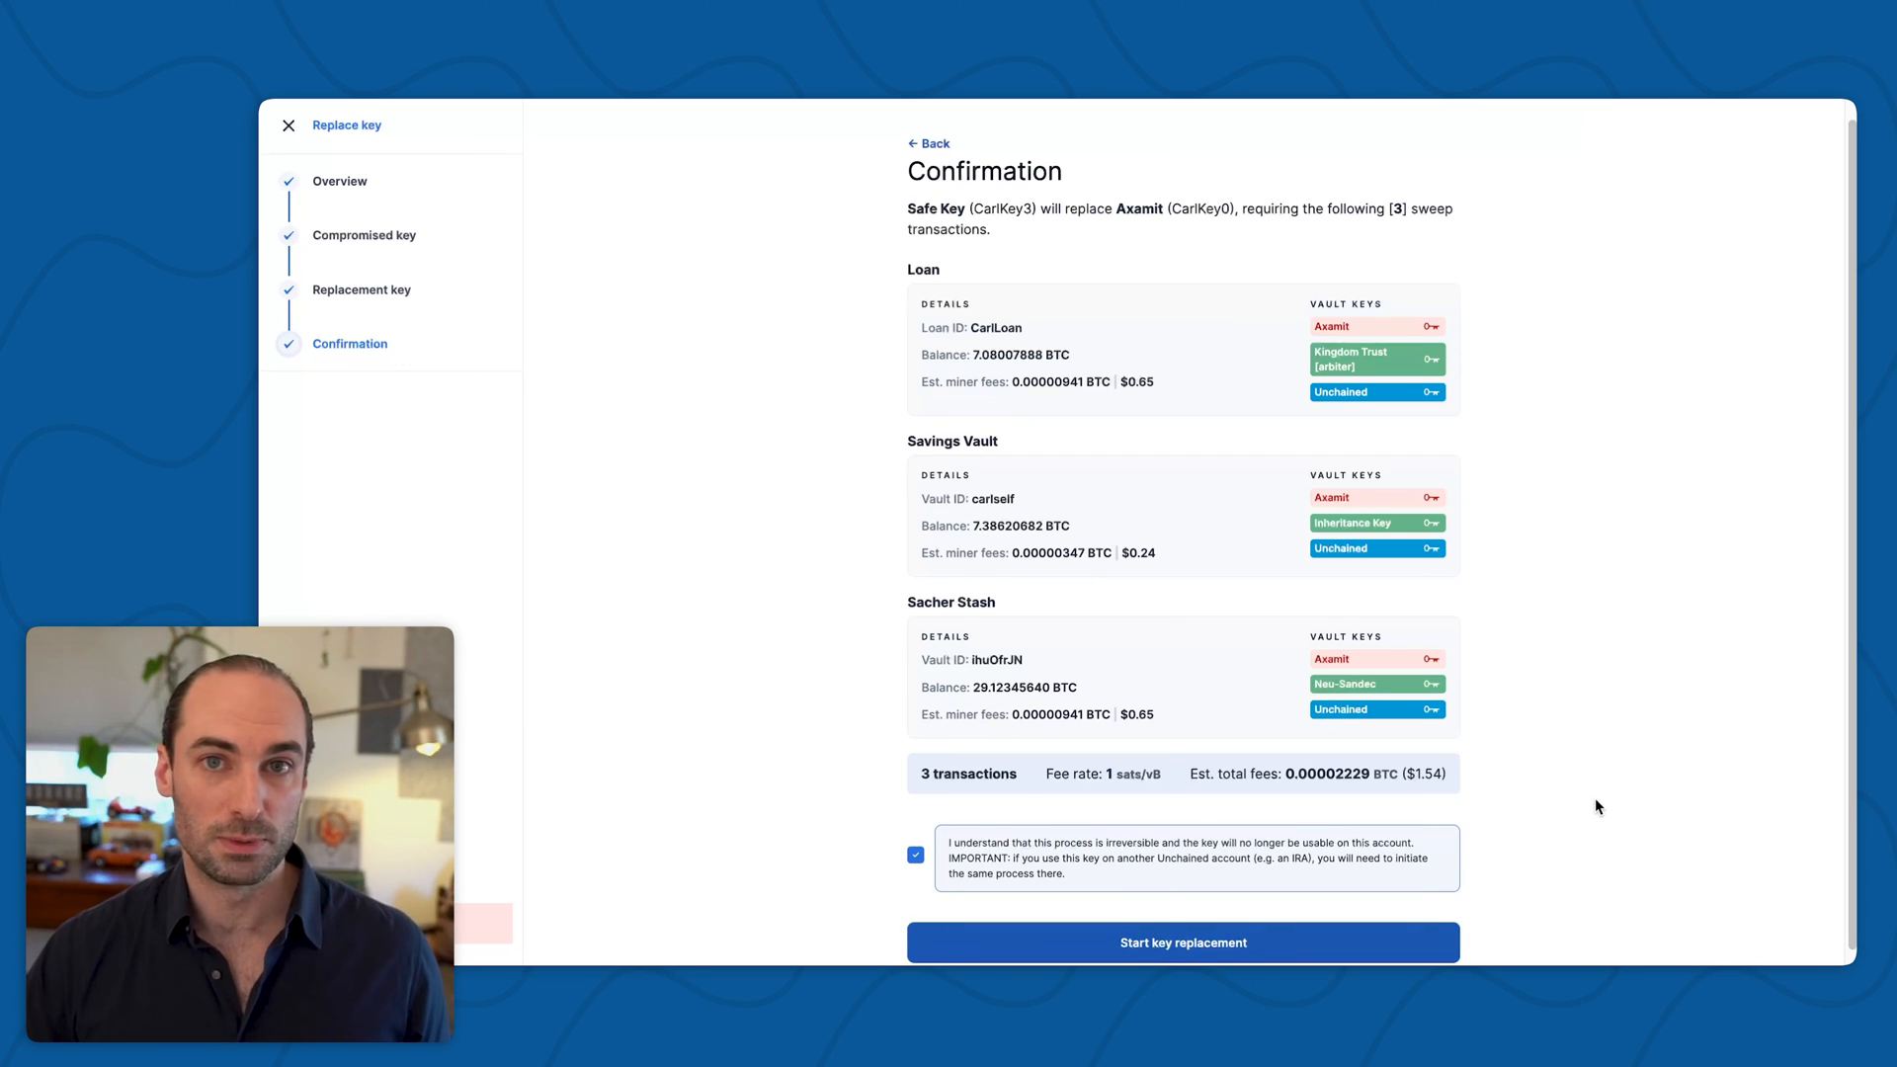